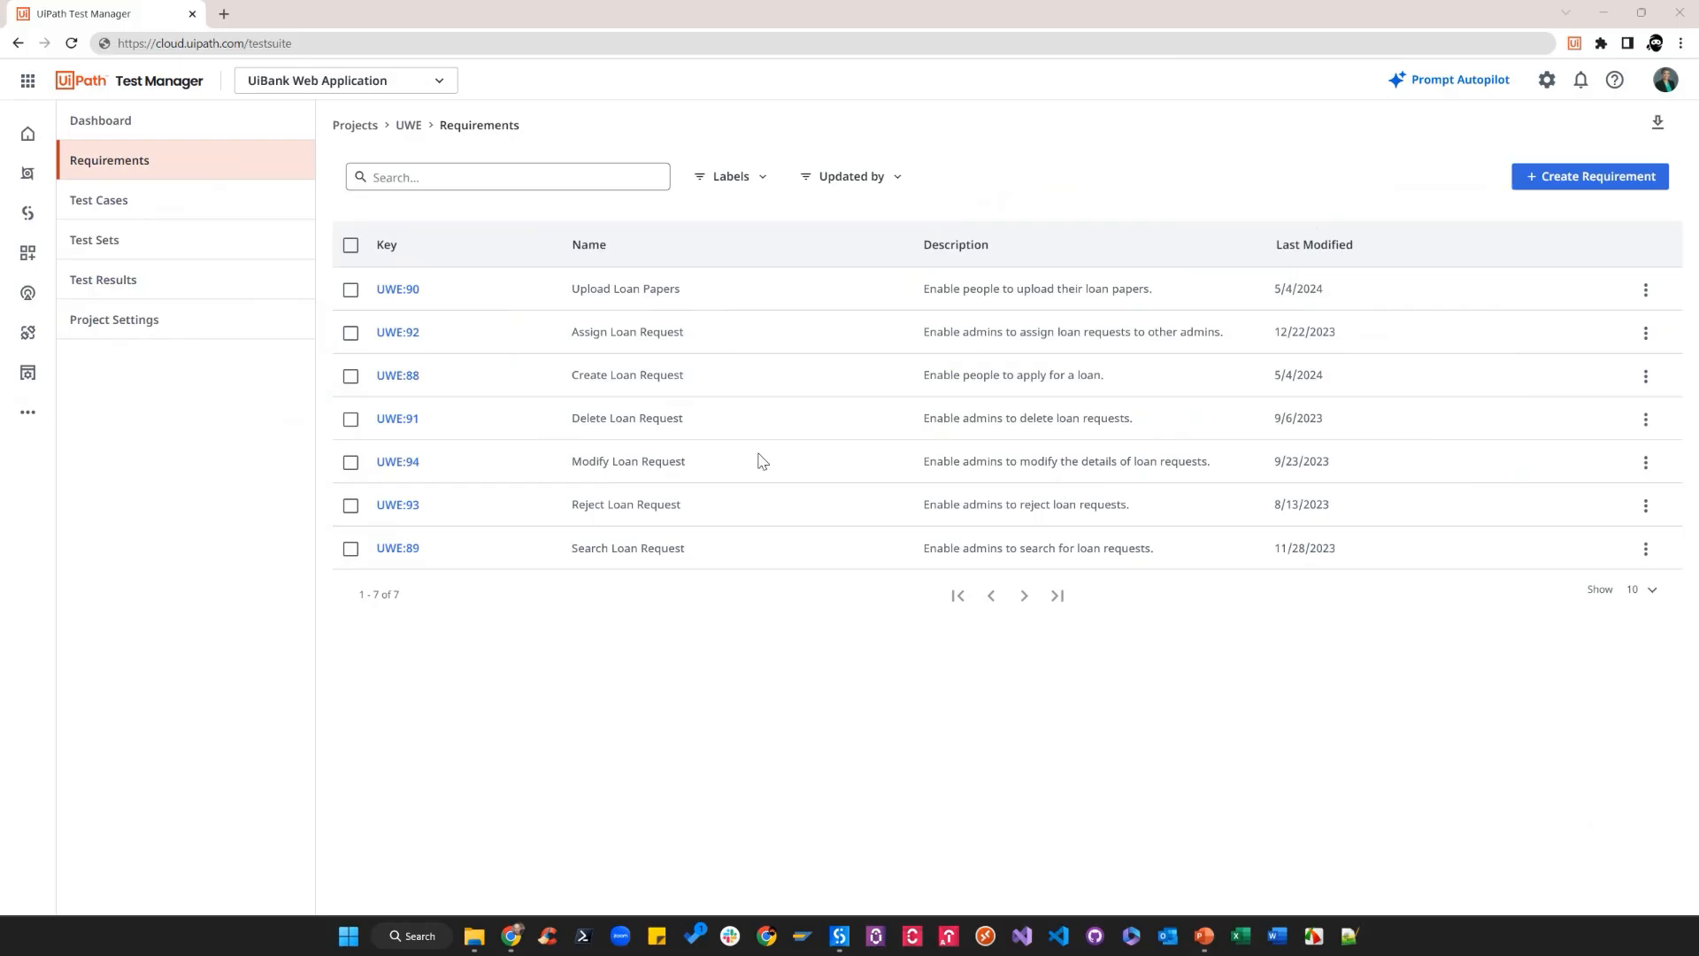
pyautogui.moveTo(192, 127)
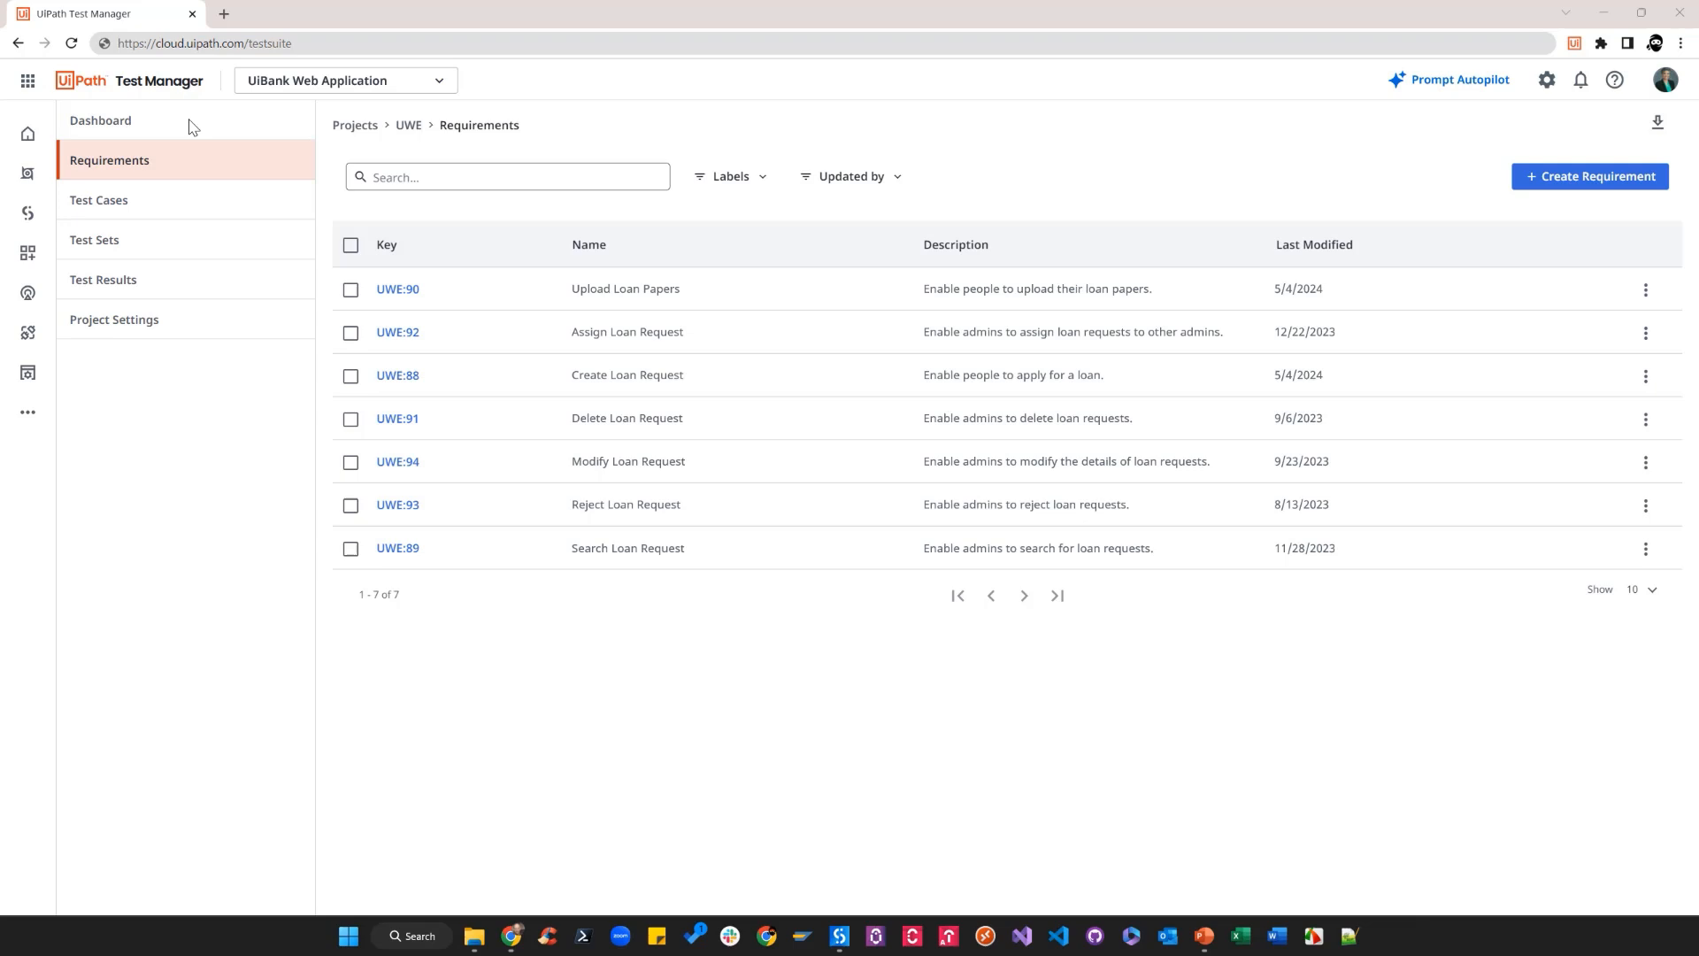
pyautogui.moveTo(216, 366)
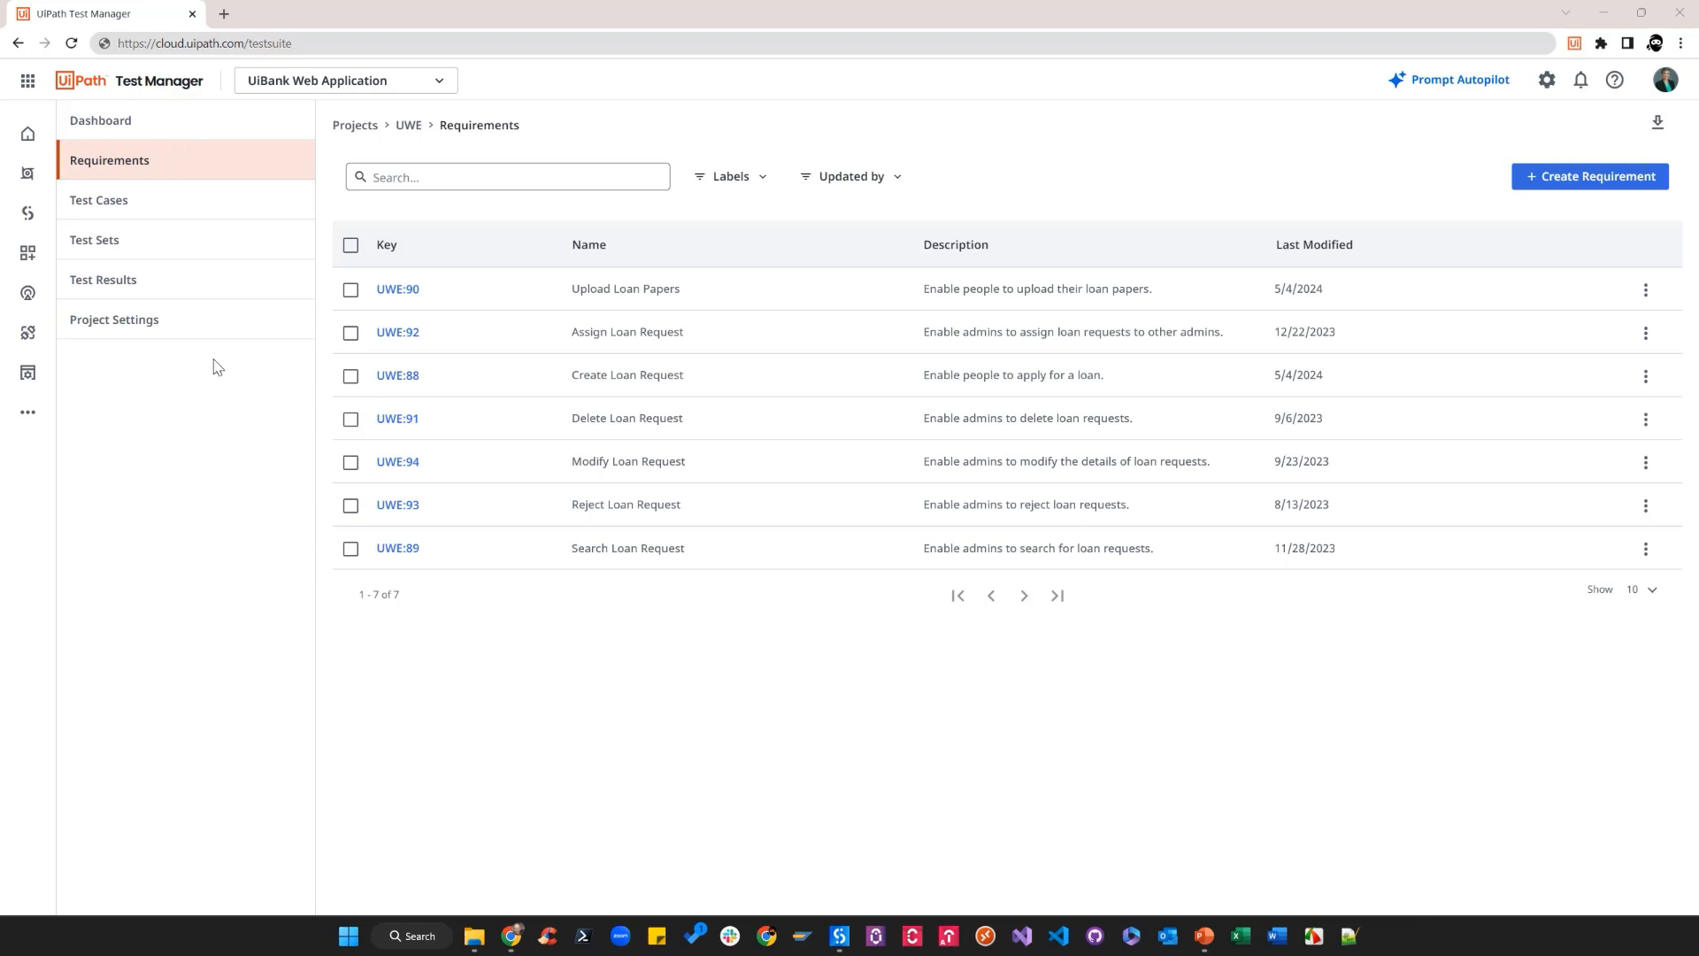
pyautogui.moveTo(411, 288)
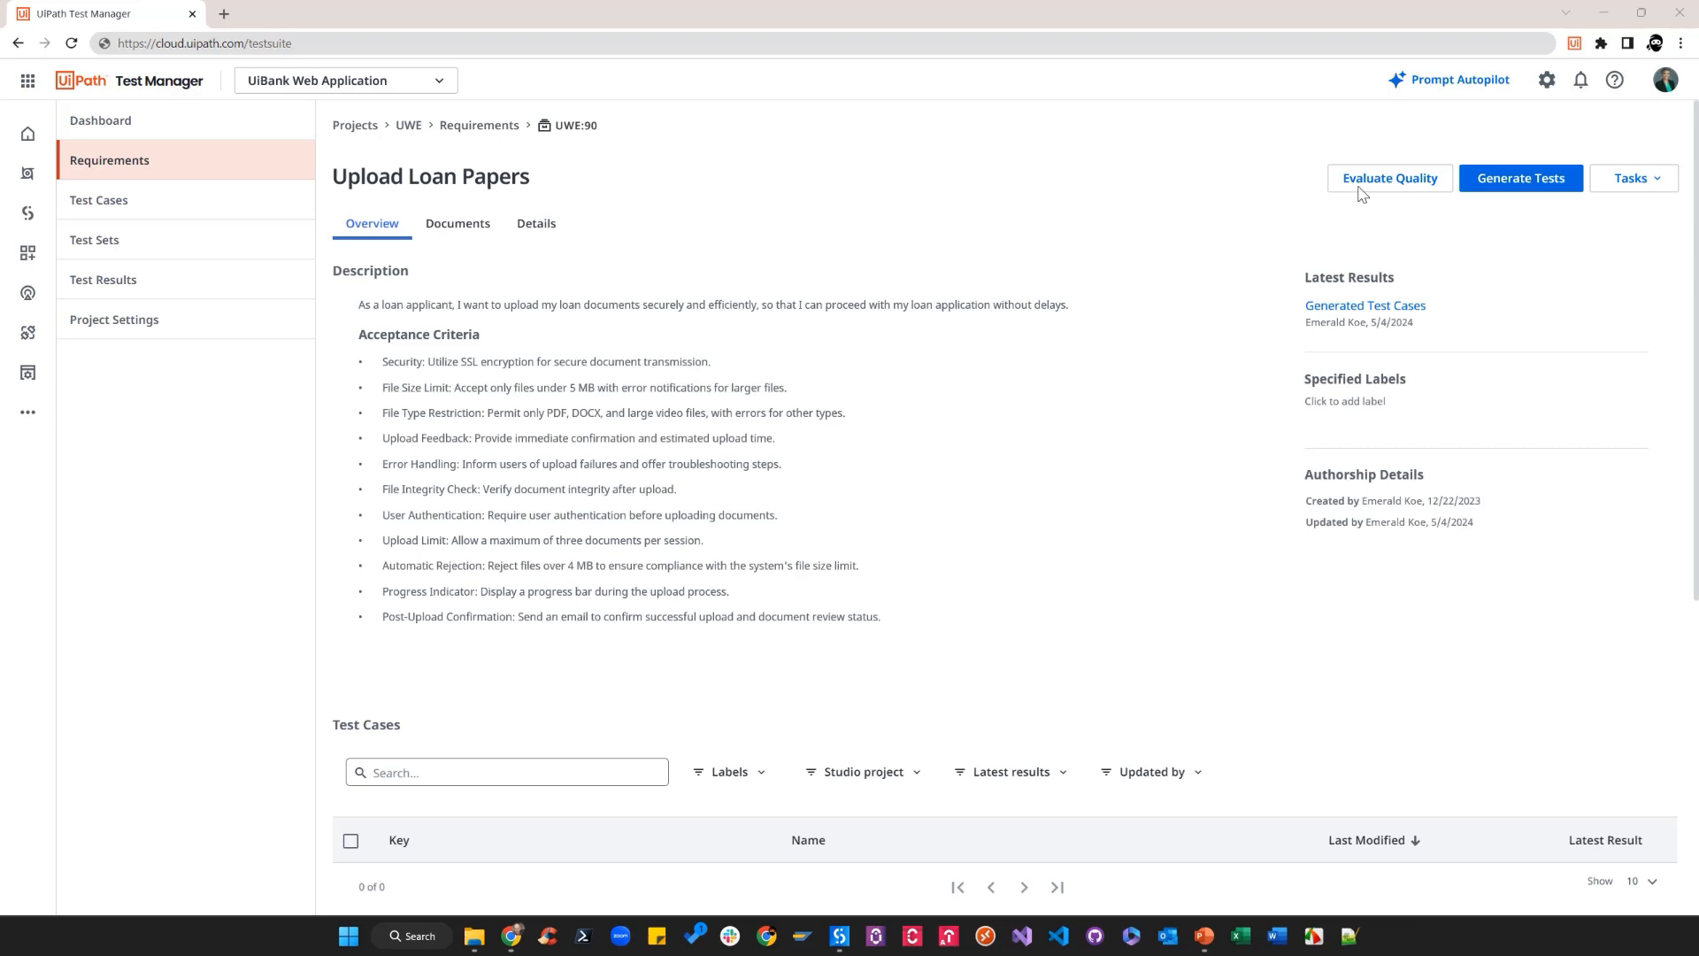
# - Evaluate requirement quality using UiBank Security Guidelines.docx and UiBank Accessibility Guidelines.pdf
pyautogui.click(1389, 177)
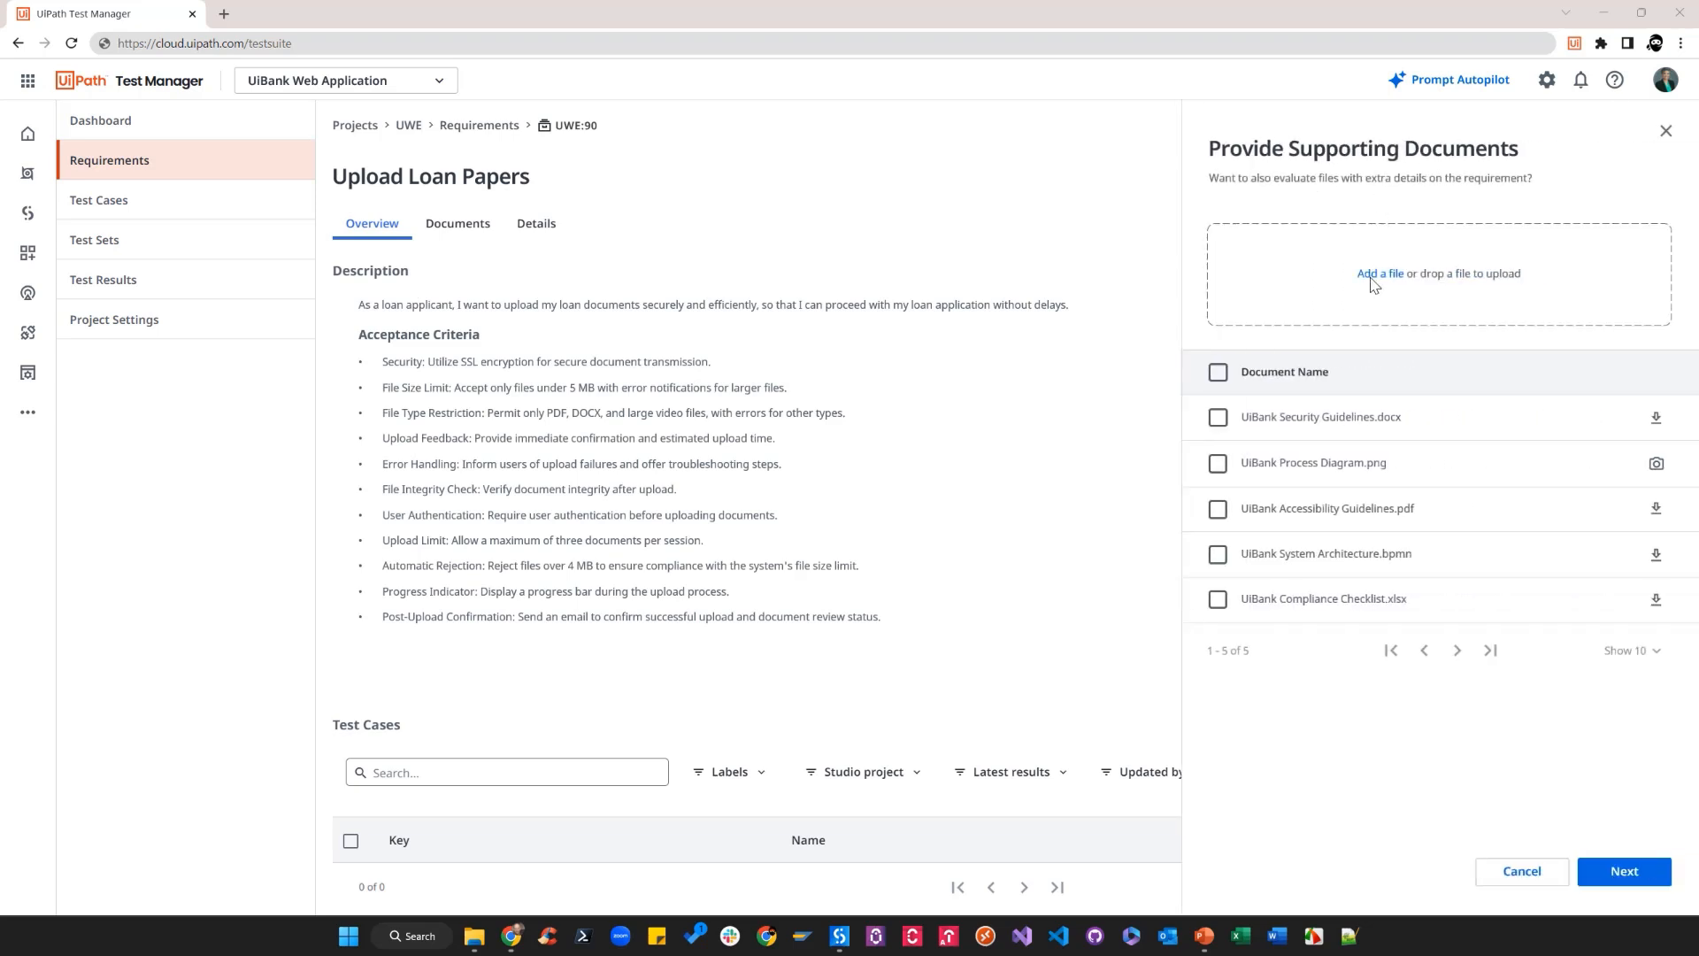
pyautogui.click(1217, 417)
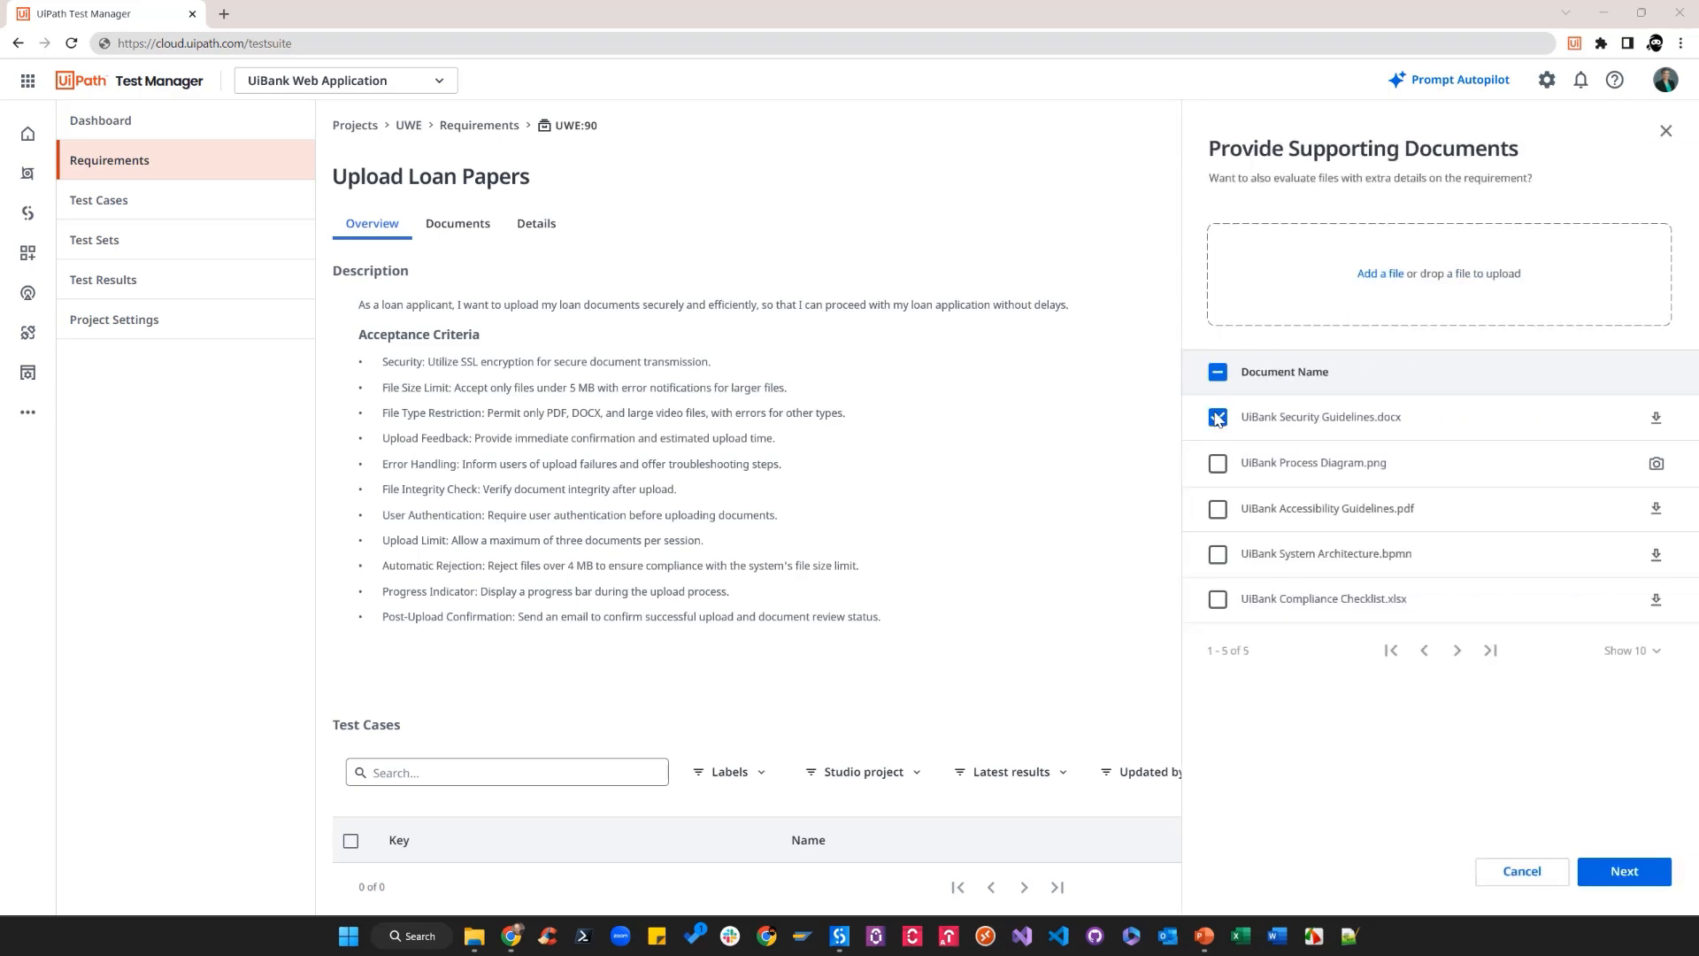
pyautogui.click(1217, 508)
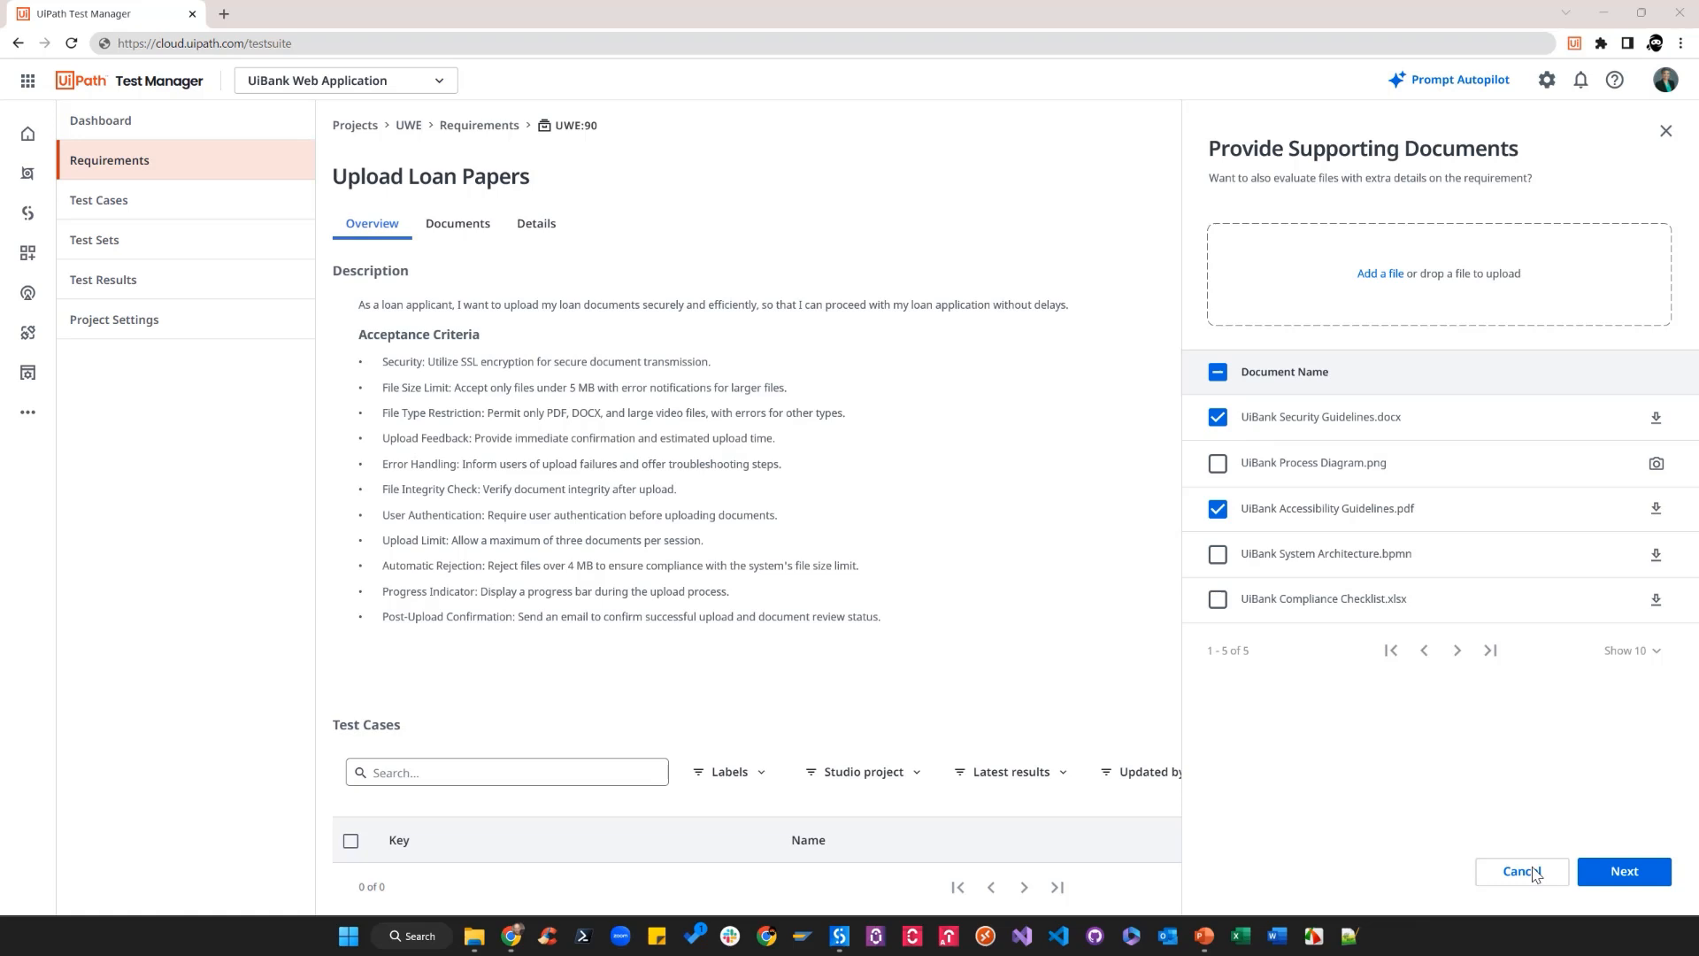
pyautogui.moveTo(1594, 883)
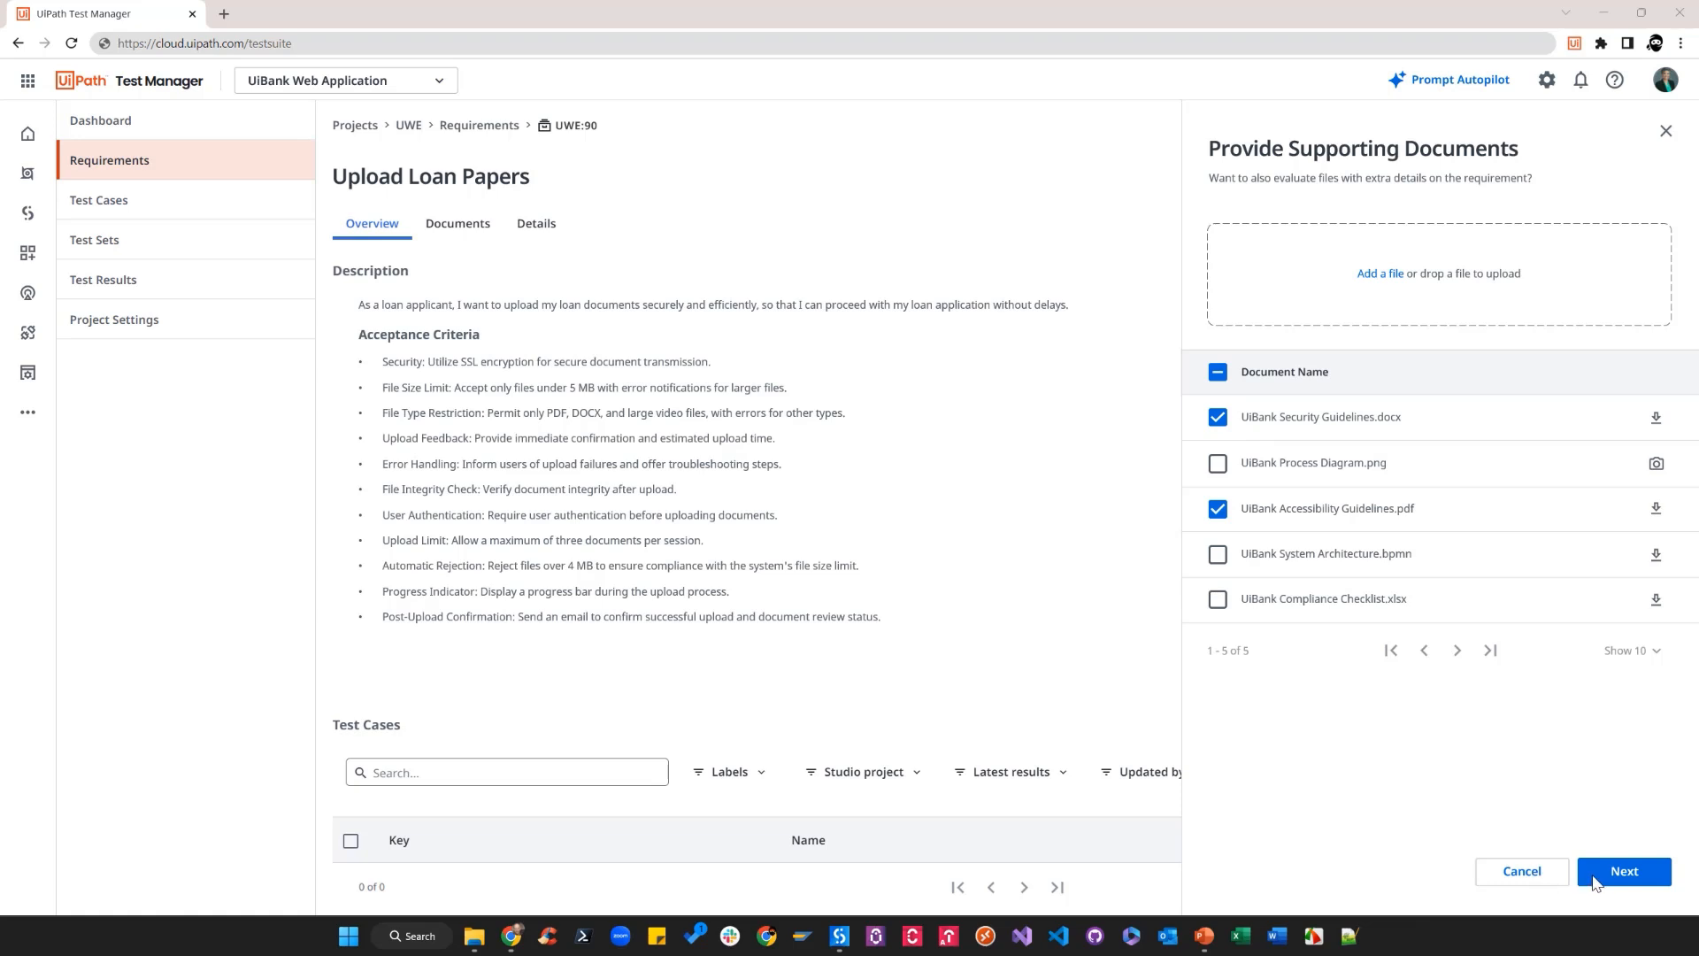
pyautogui.click(1623, 870)
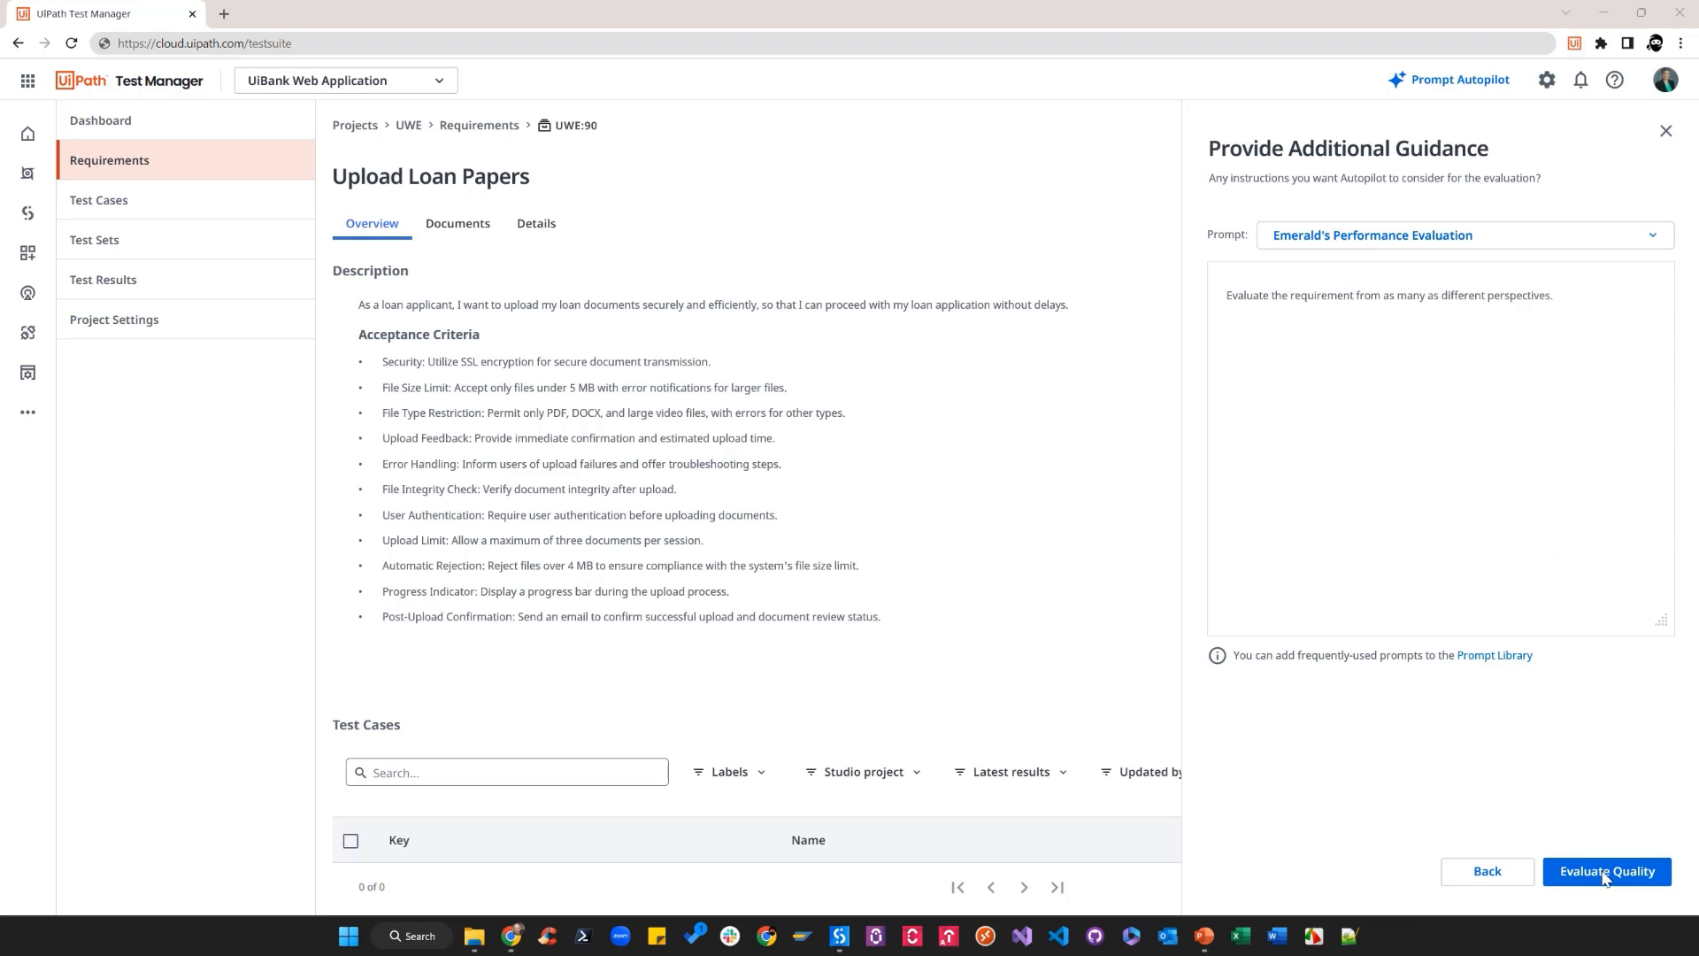
# - Run the evaluation and add the Clarify File Size Discrepancy suggestion to the requirement
pyautogui.click(1606, 870)
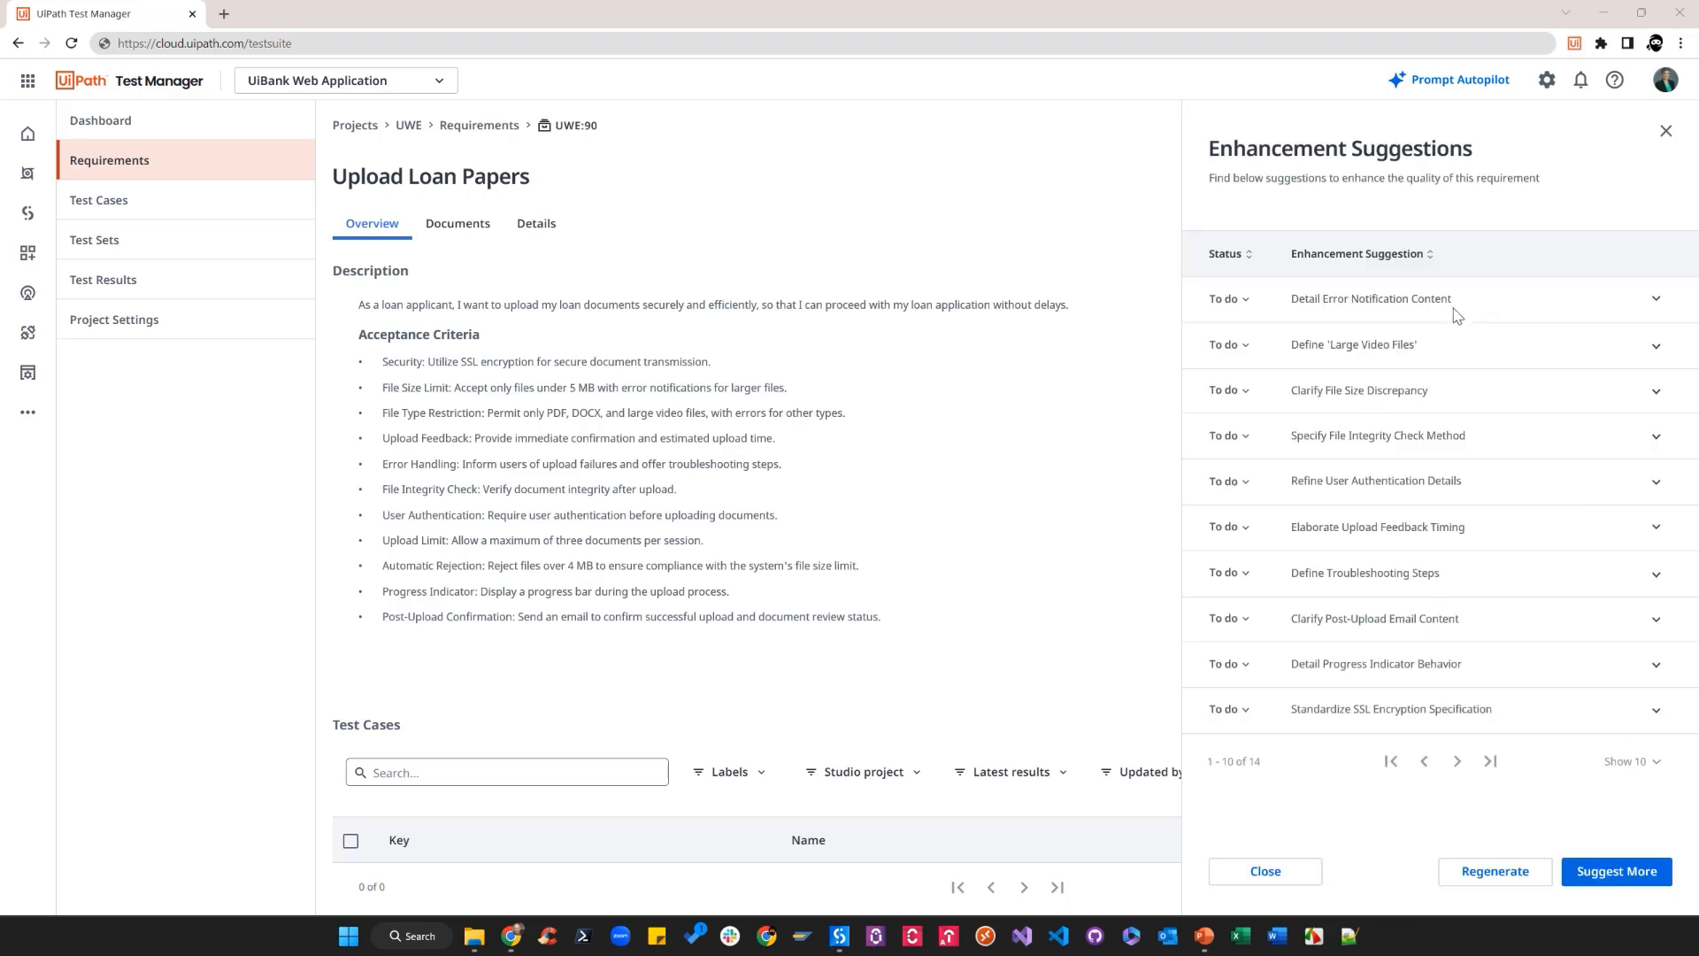
pyautogui.moveTo(1453, 508)
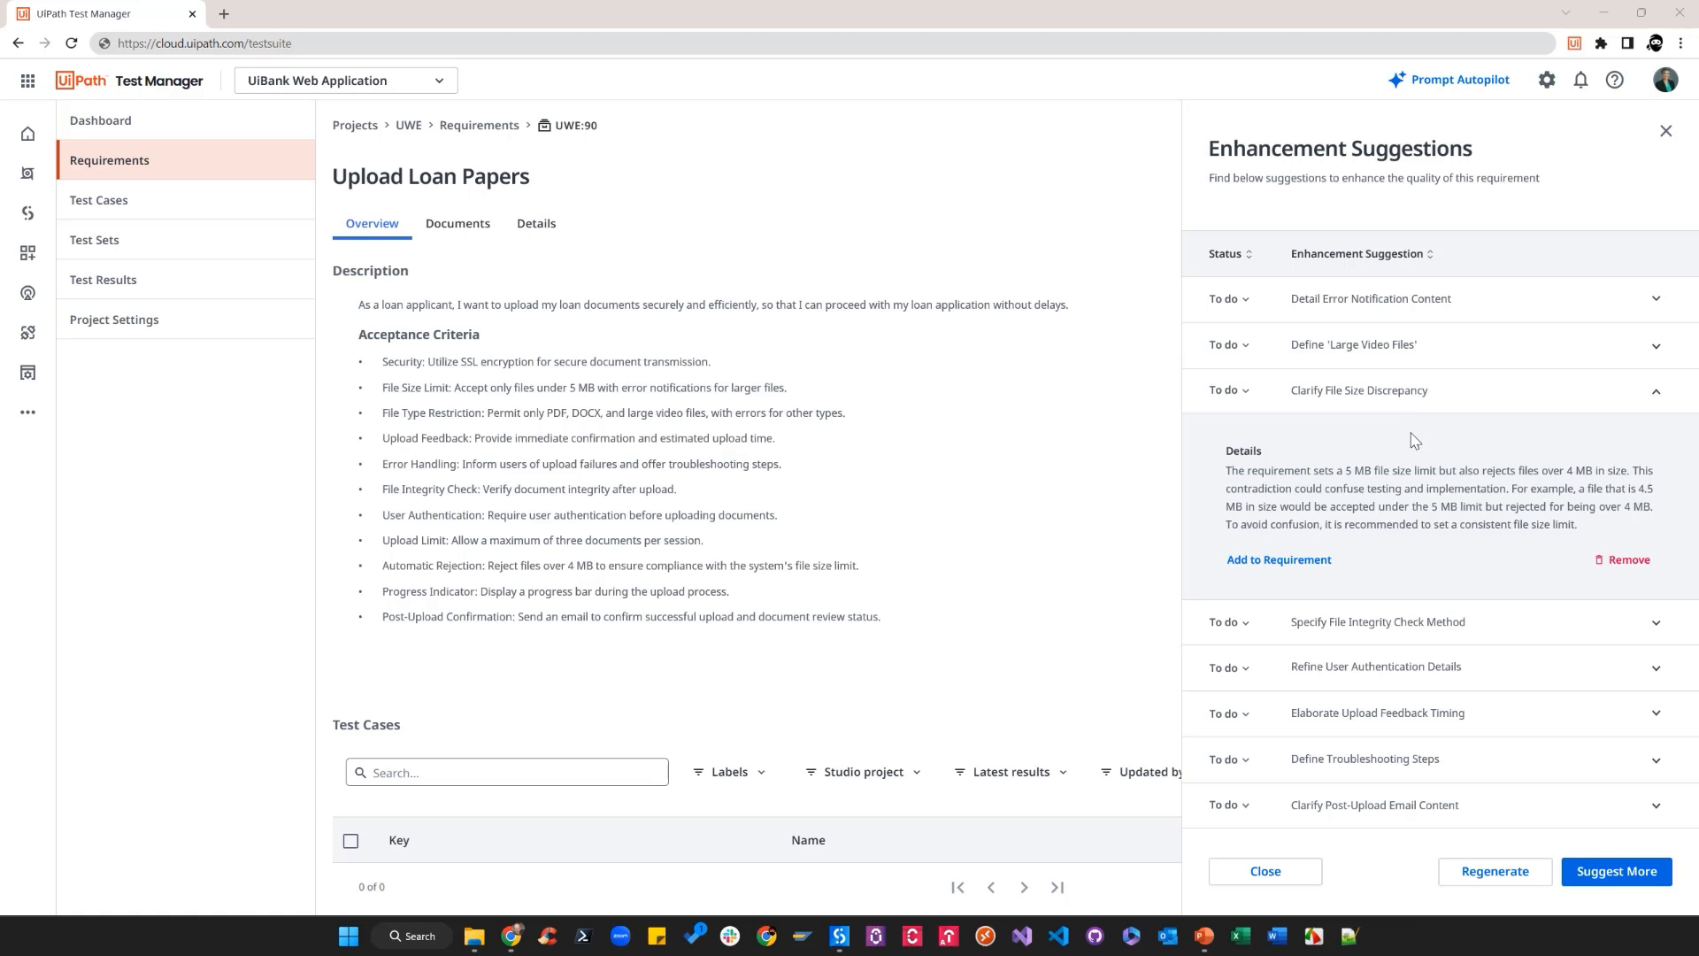
pyautogui.click(1278, 559)
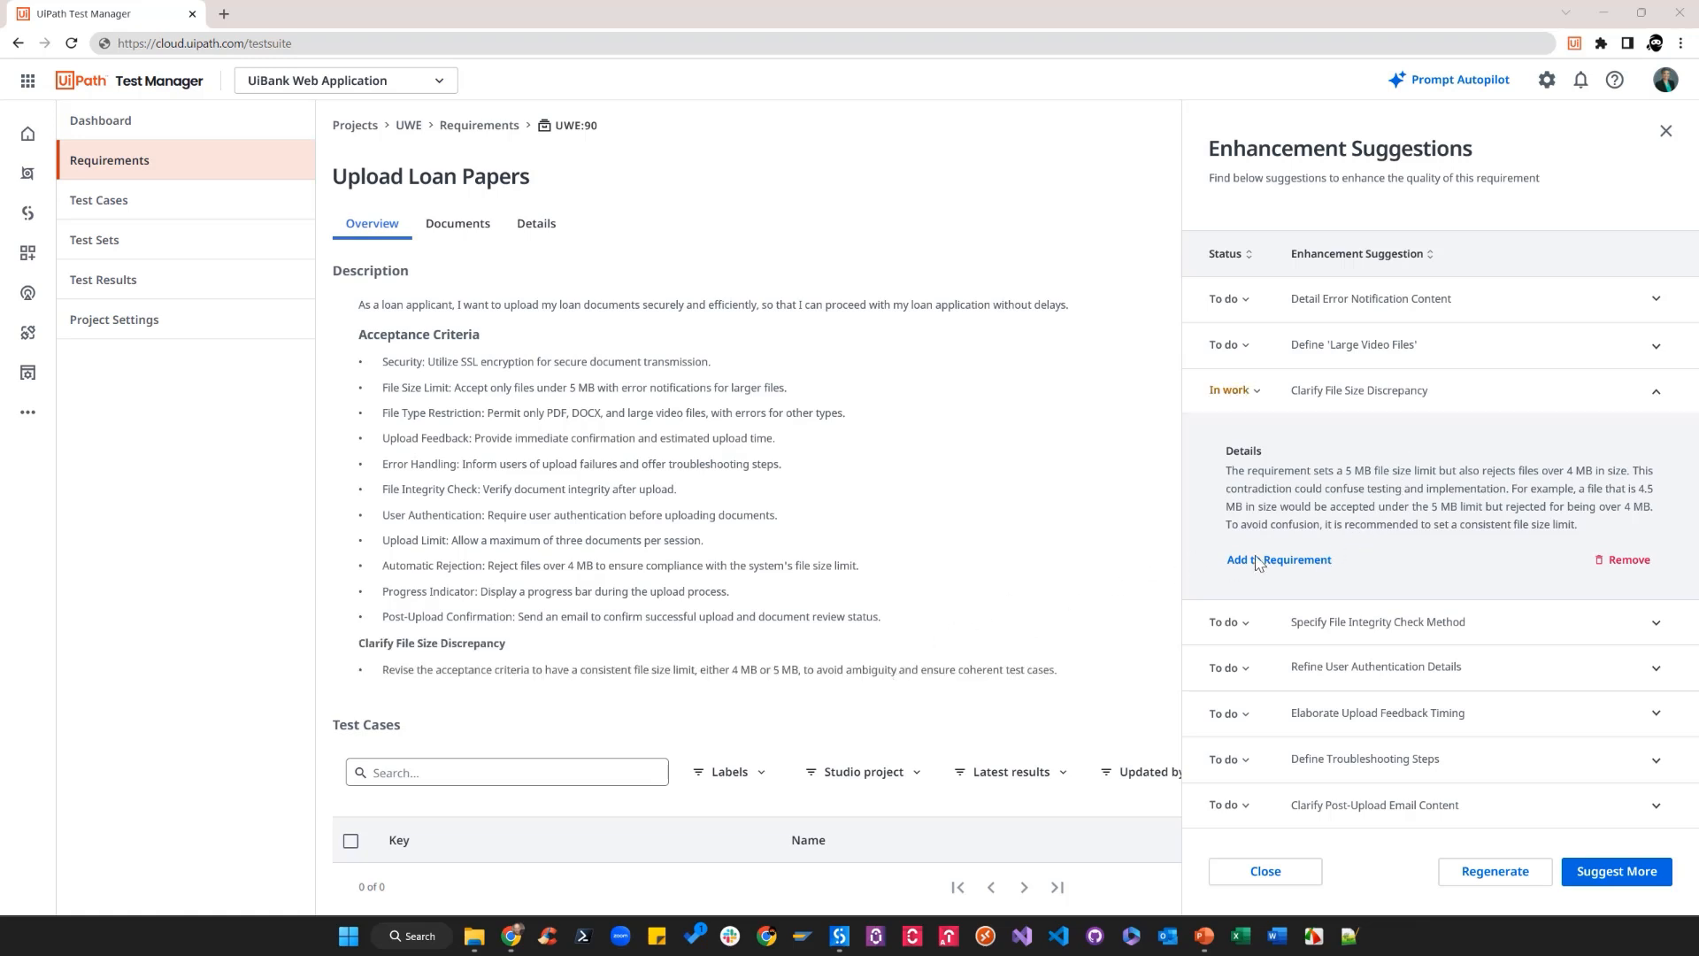
pyautogui.moveTo(1313, 811)
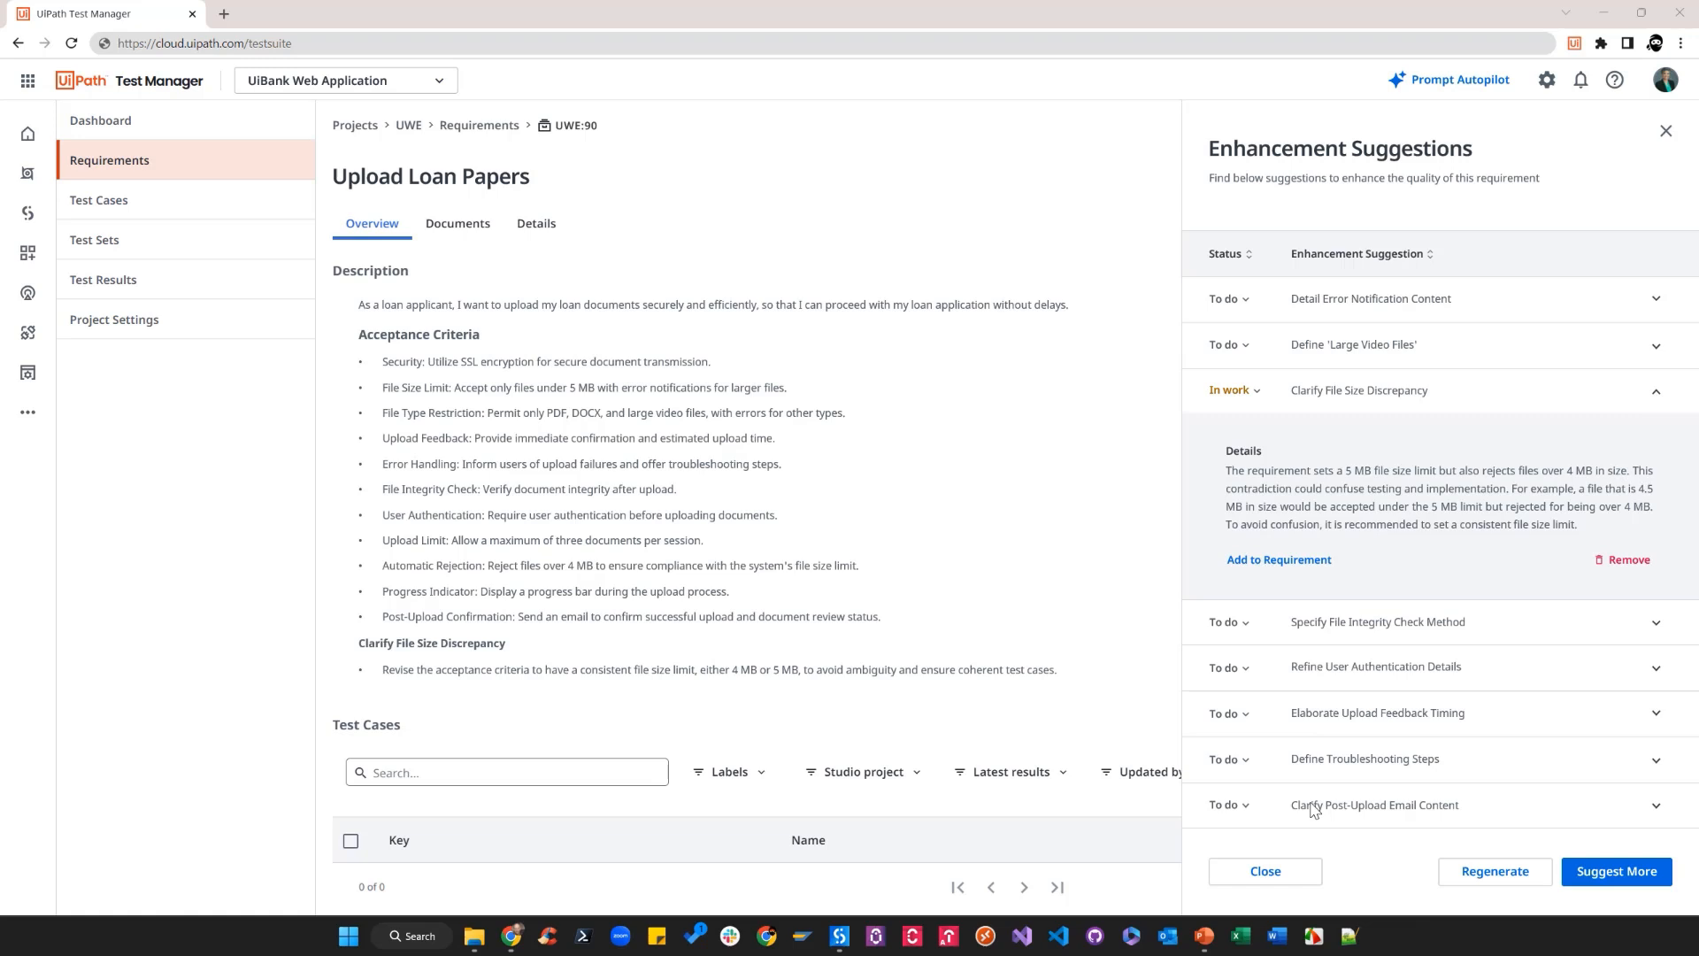
pyautogui.click(1263, 870)
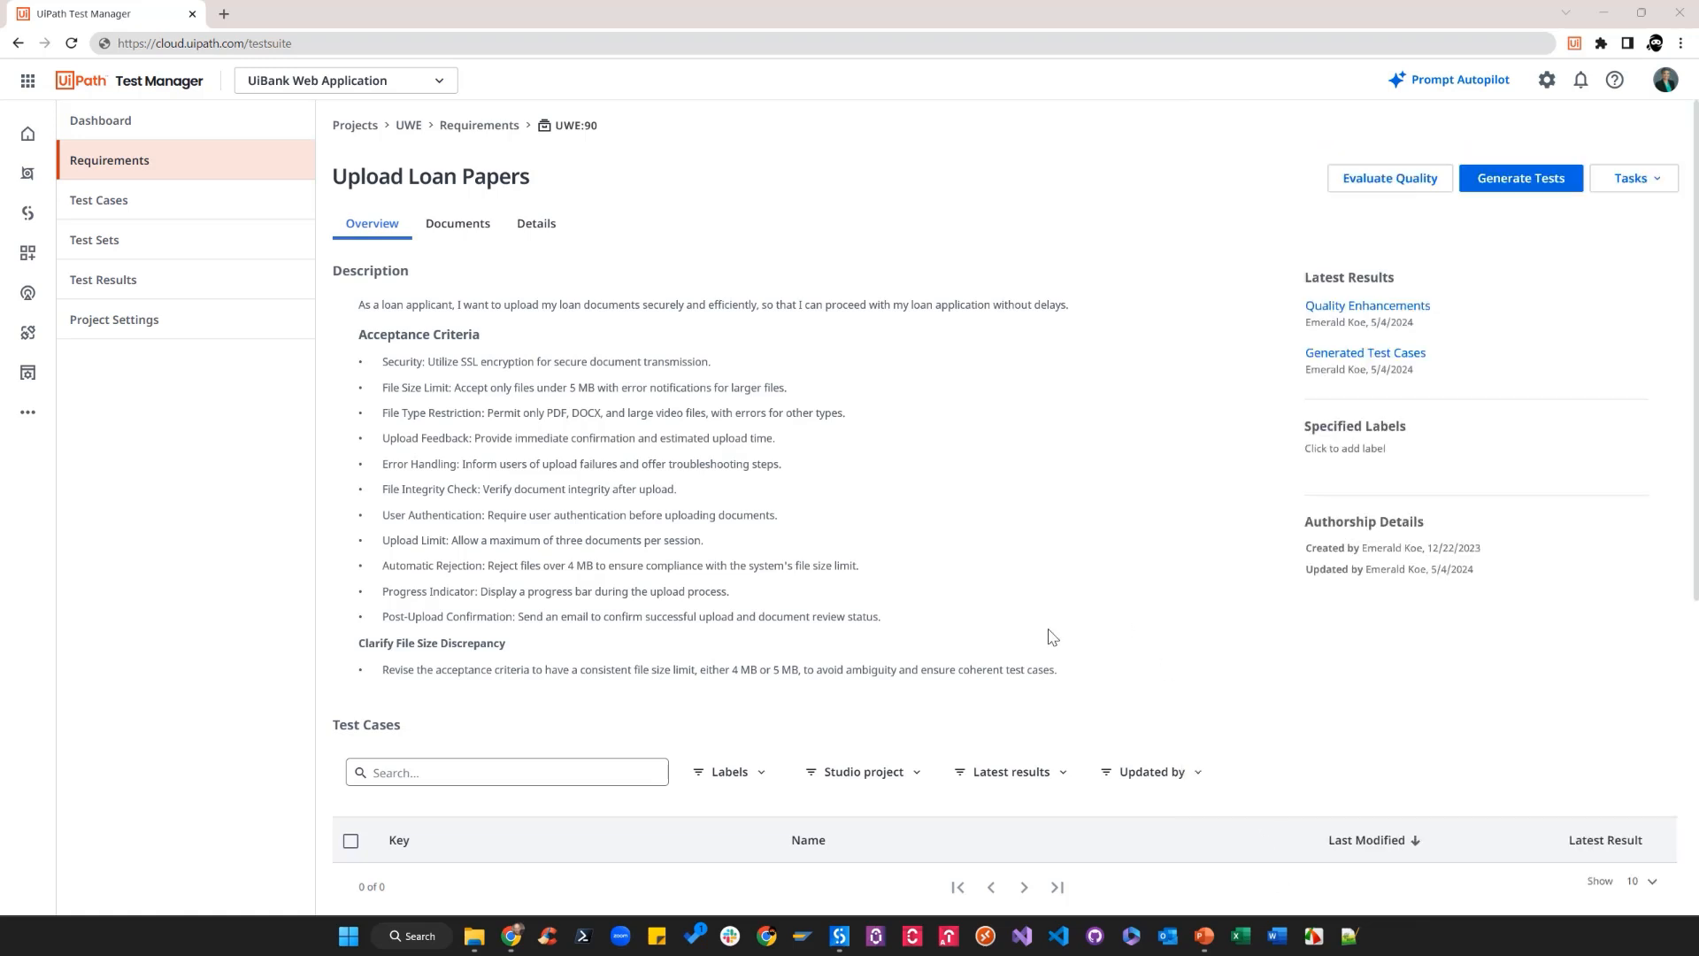
# - Return to Requirements and open UWE:88 Create Loan Request
pyautogui.click(478, 124)
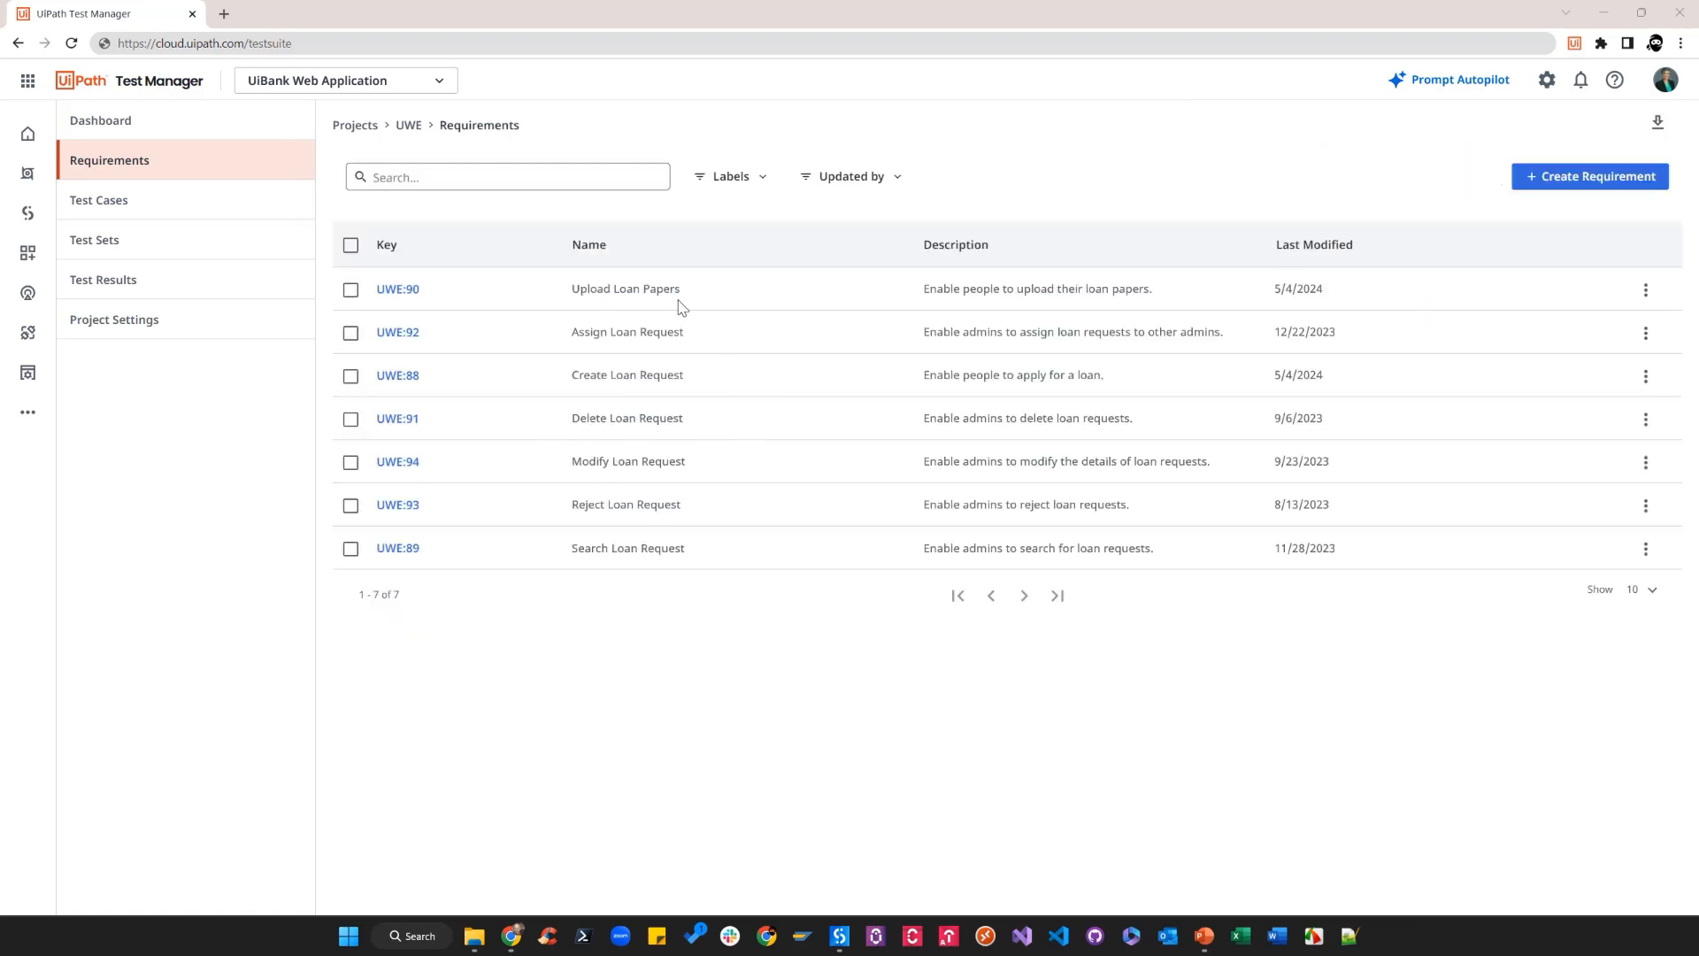
pyautogui.moveTo(680, 521)
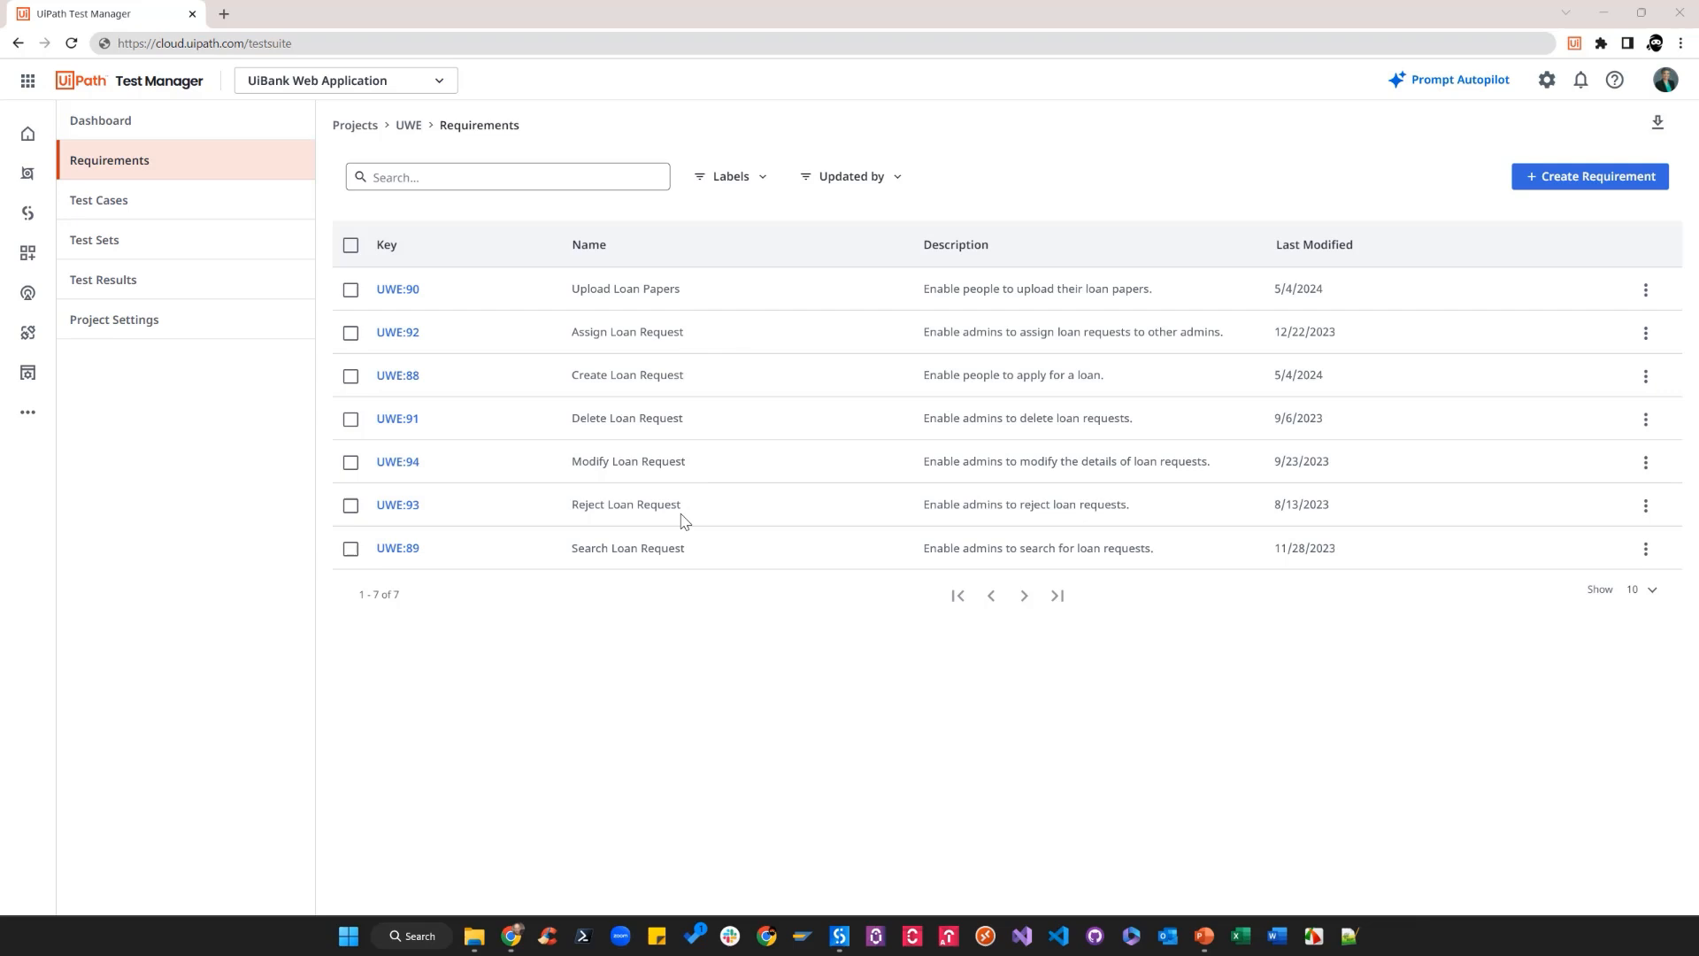
pyautogui.moveTo(441, 381)
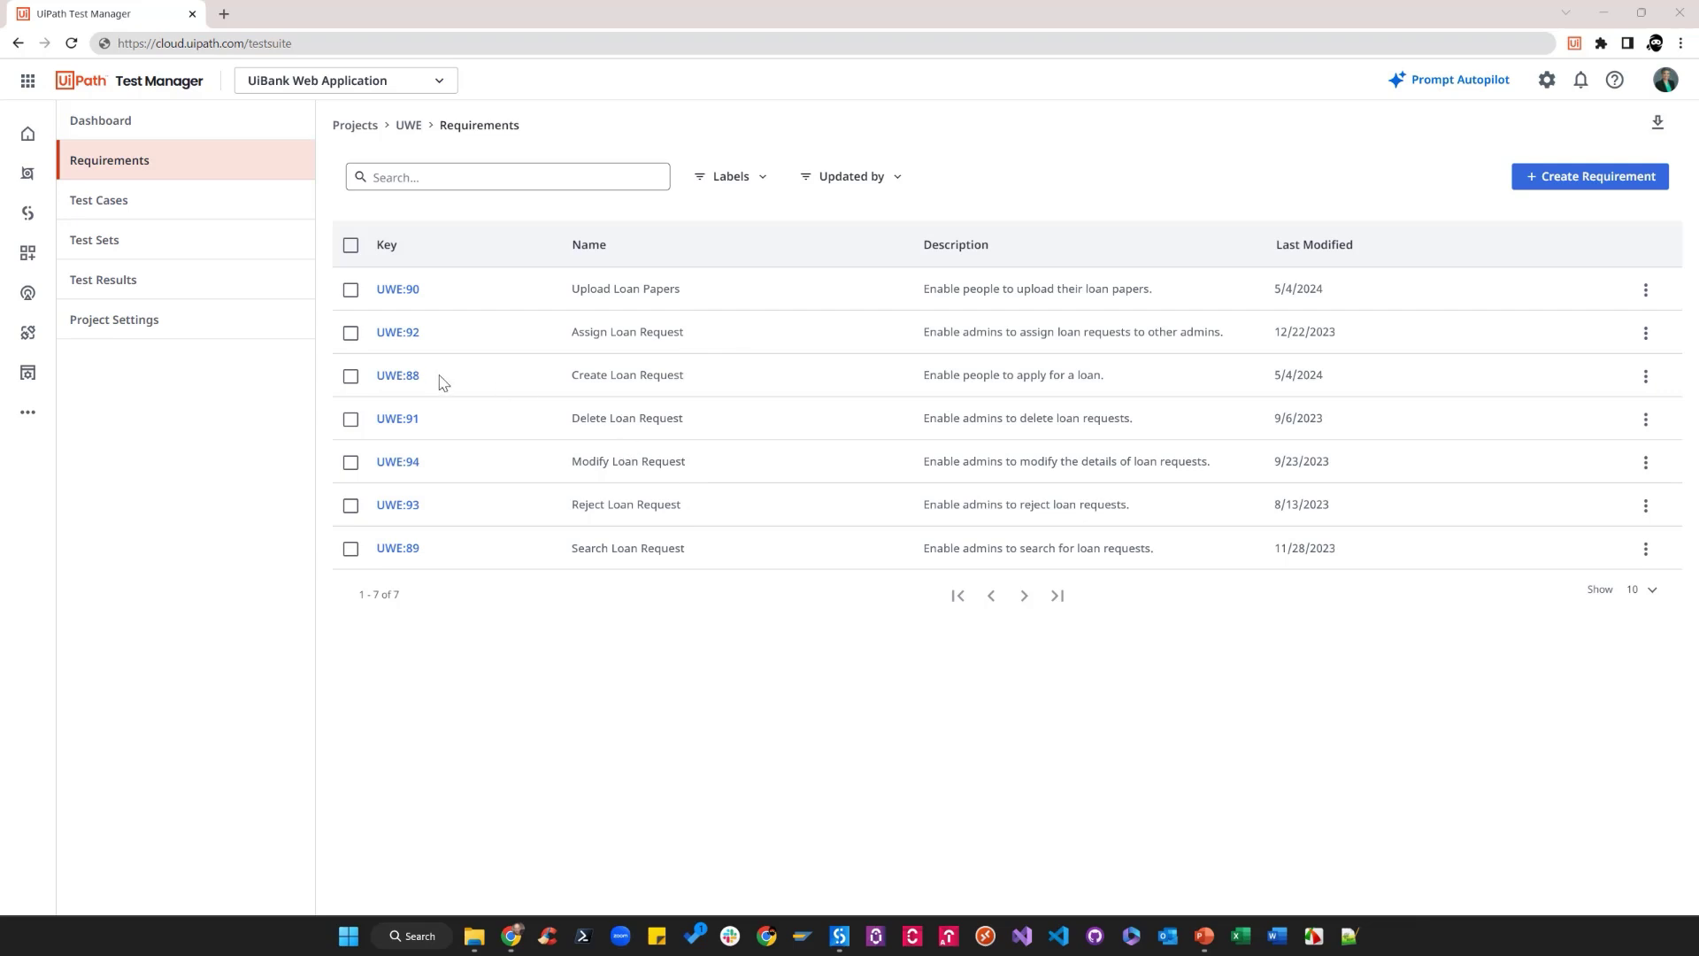
pyautogui.click(397, 375)
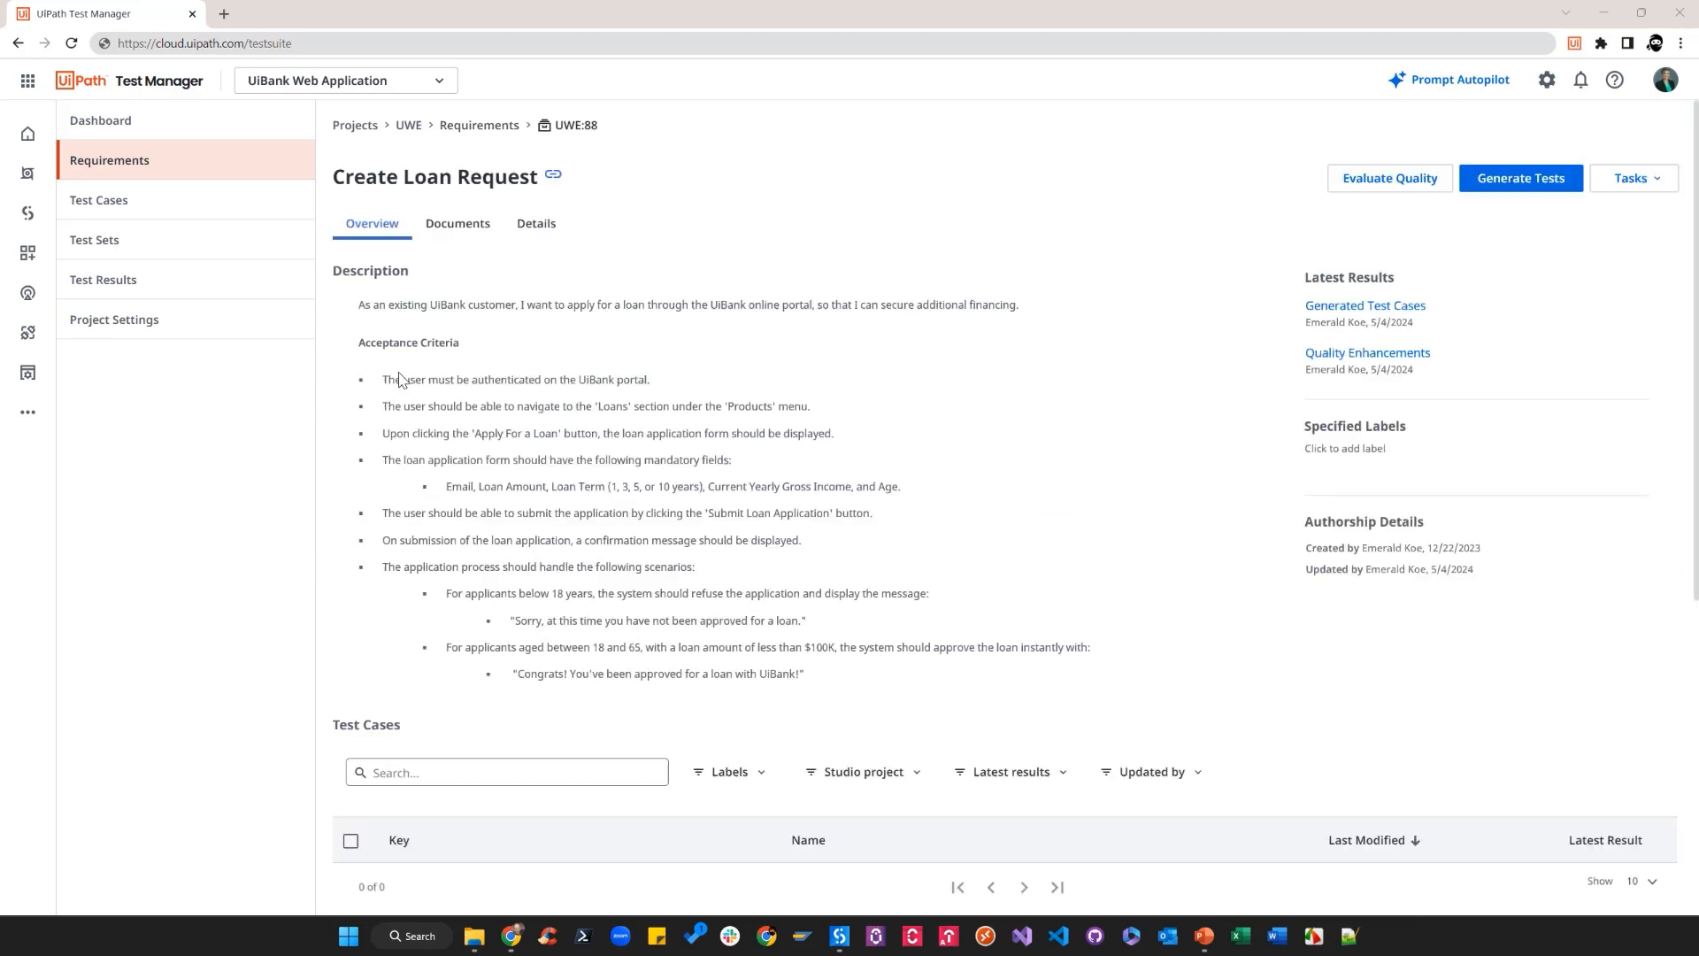
pyautogui.moveTo(1392, 214)
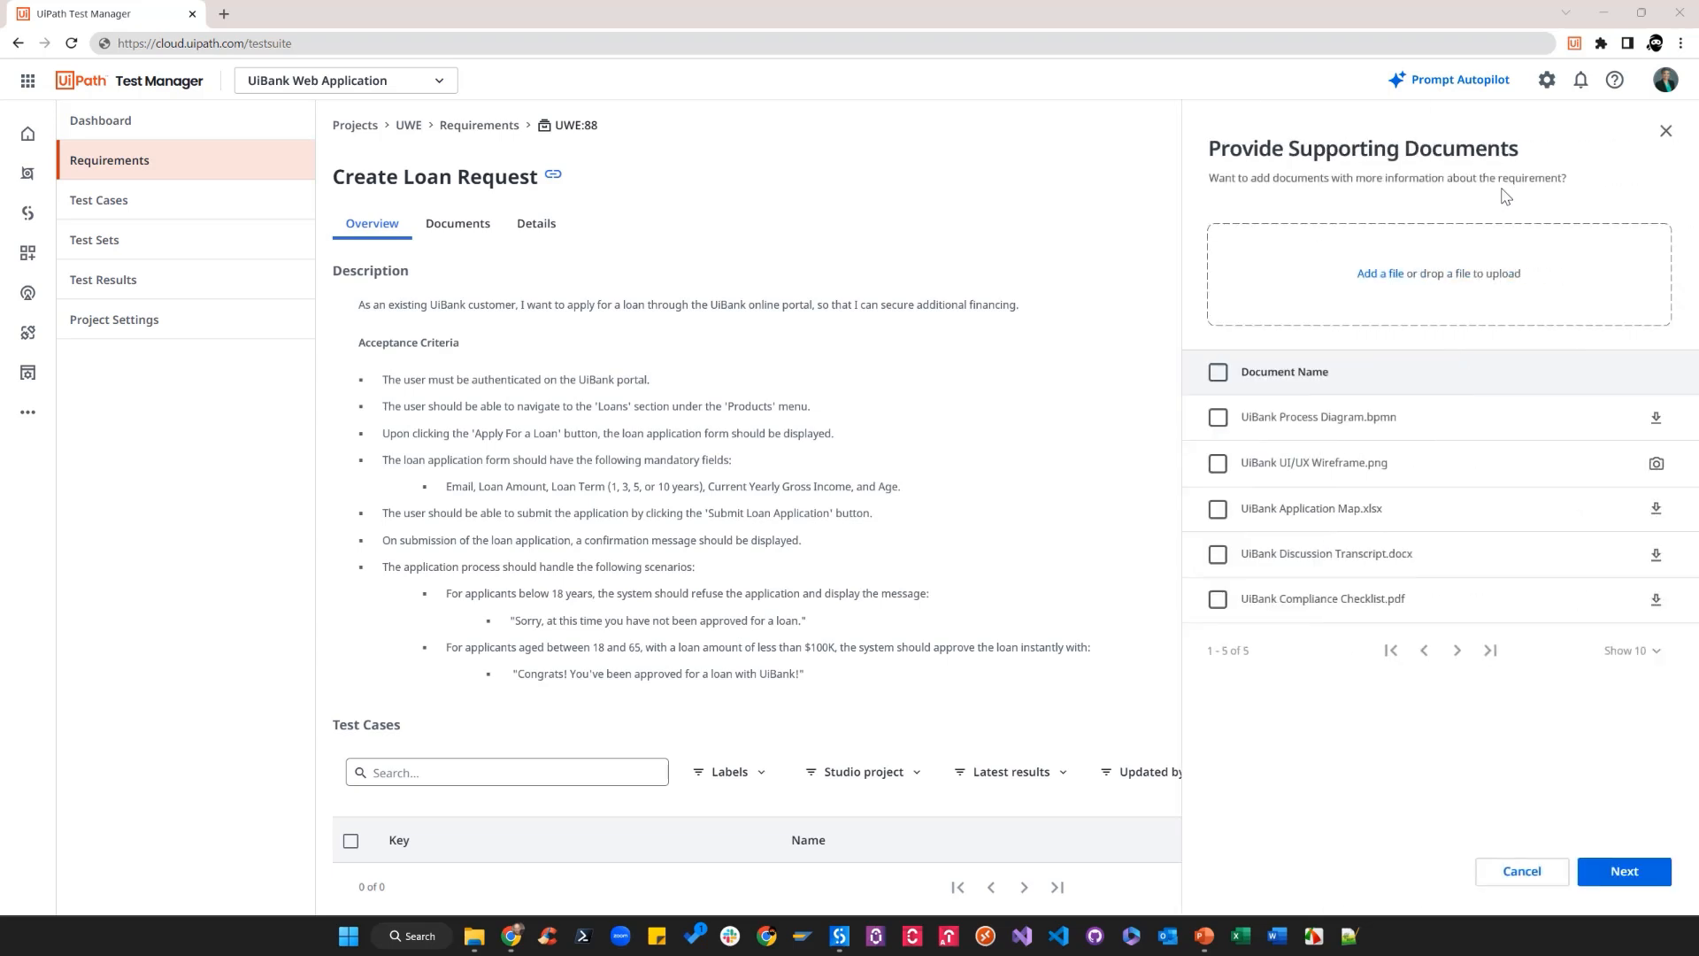
# - Generate tests from the wireframe and application map, requesting valid and invalid scenarios
pyautogui.click(1218, 463)
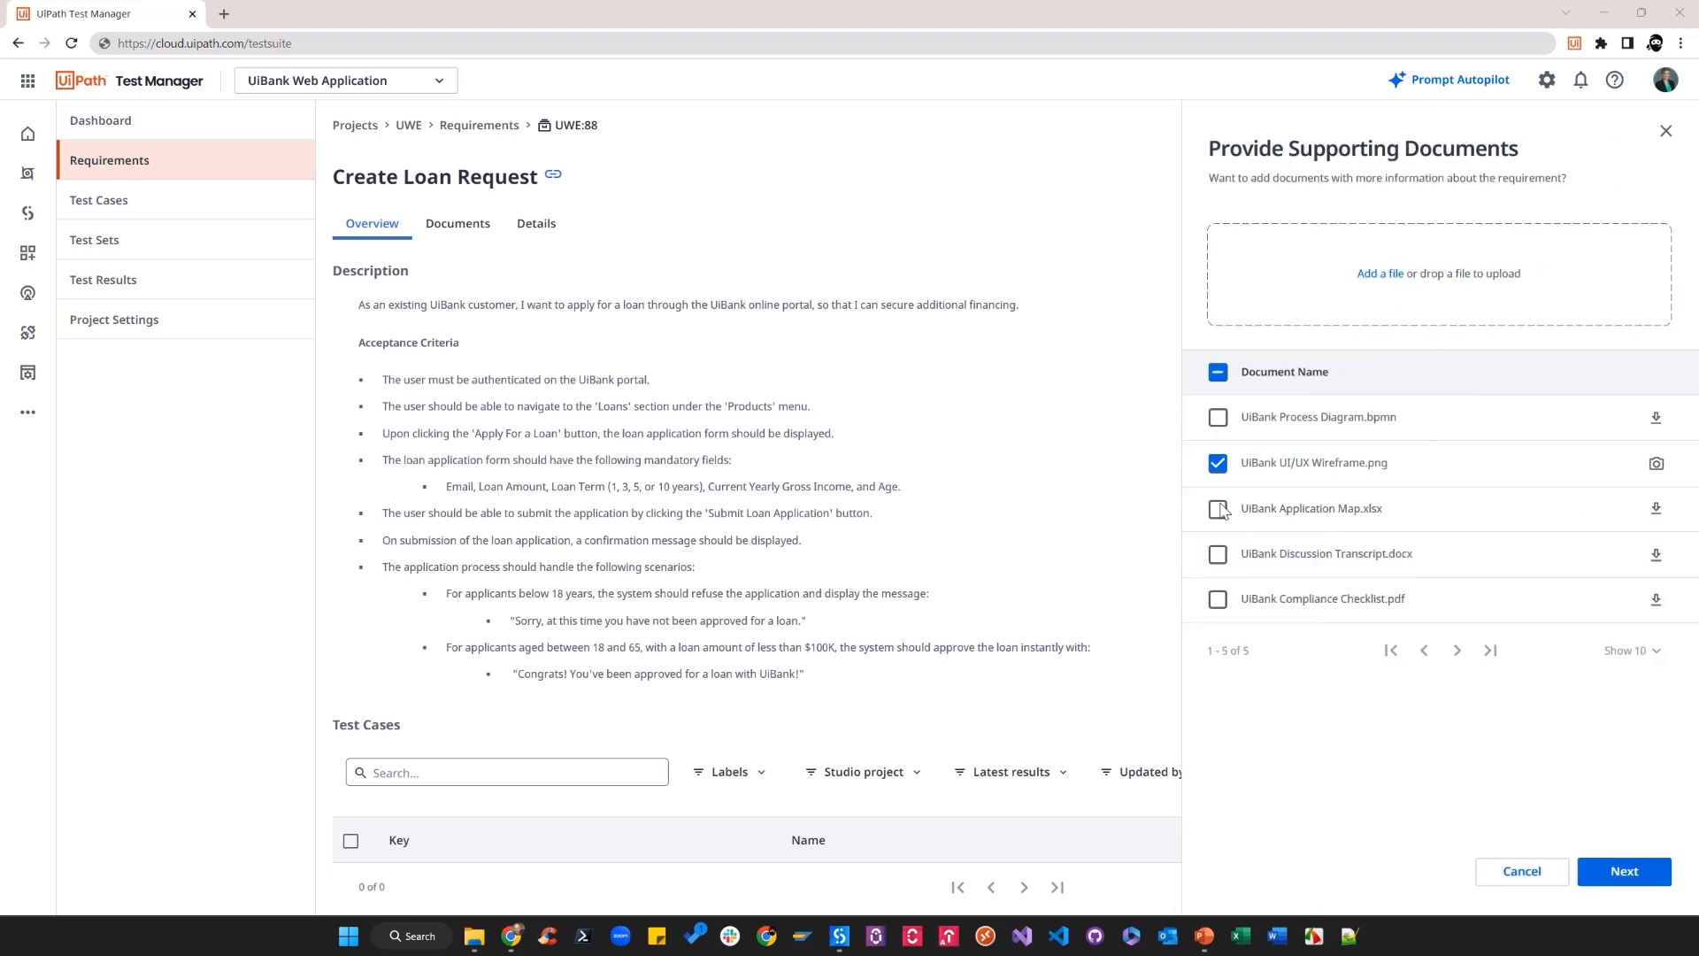
pyautogui.click(1218, 510)
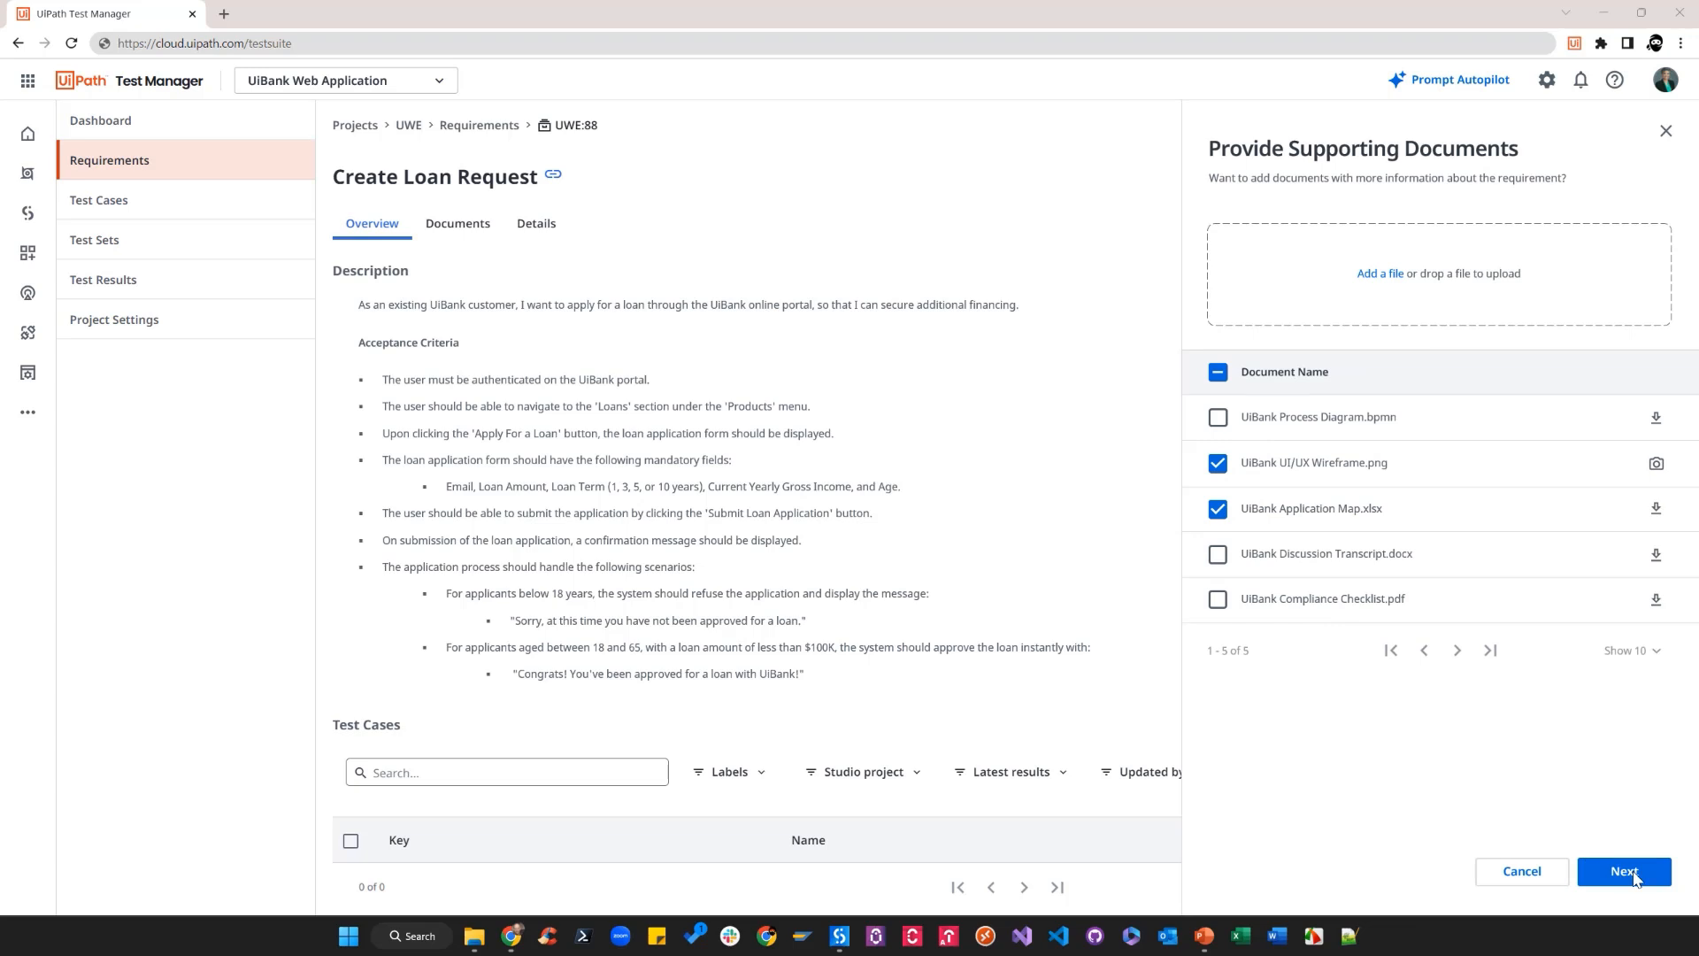
pyautogui.click(1622, 871)
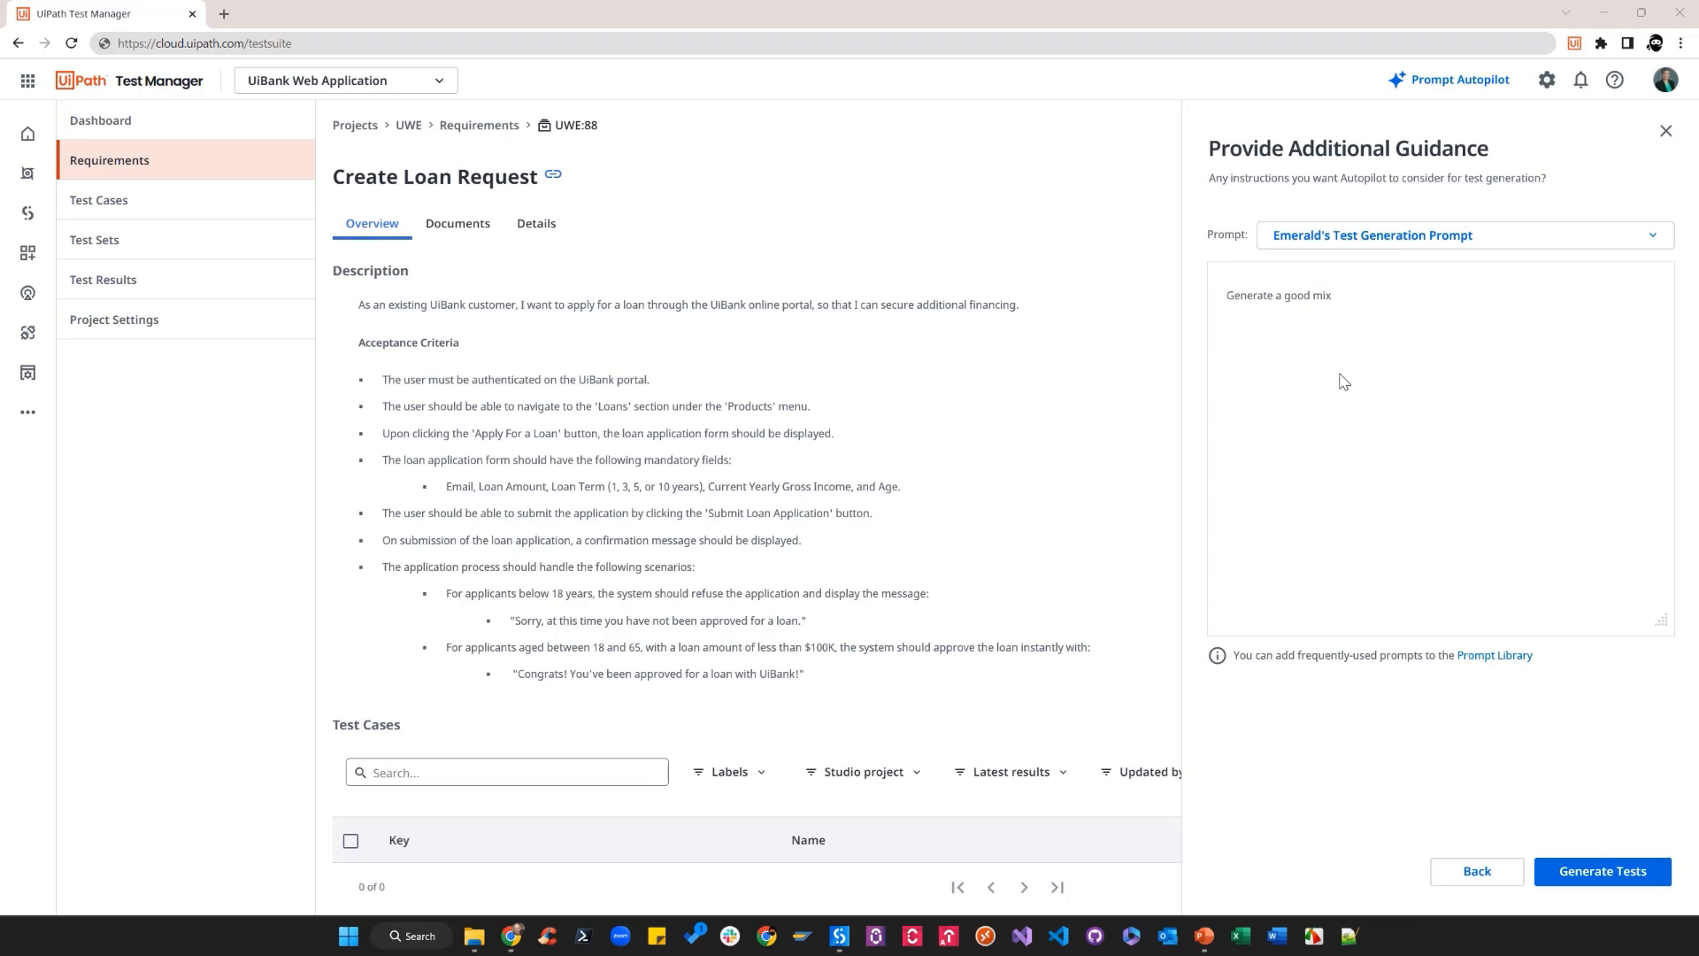
pyautogui.write('of valid and invalid test scenarios.')
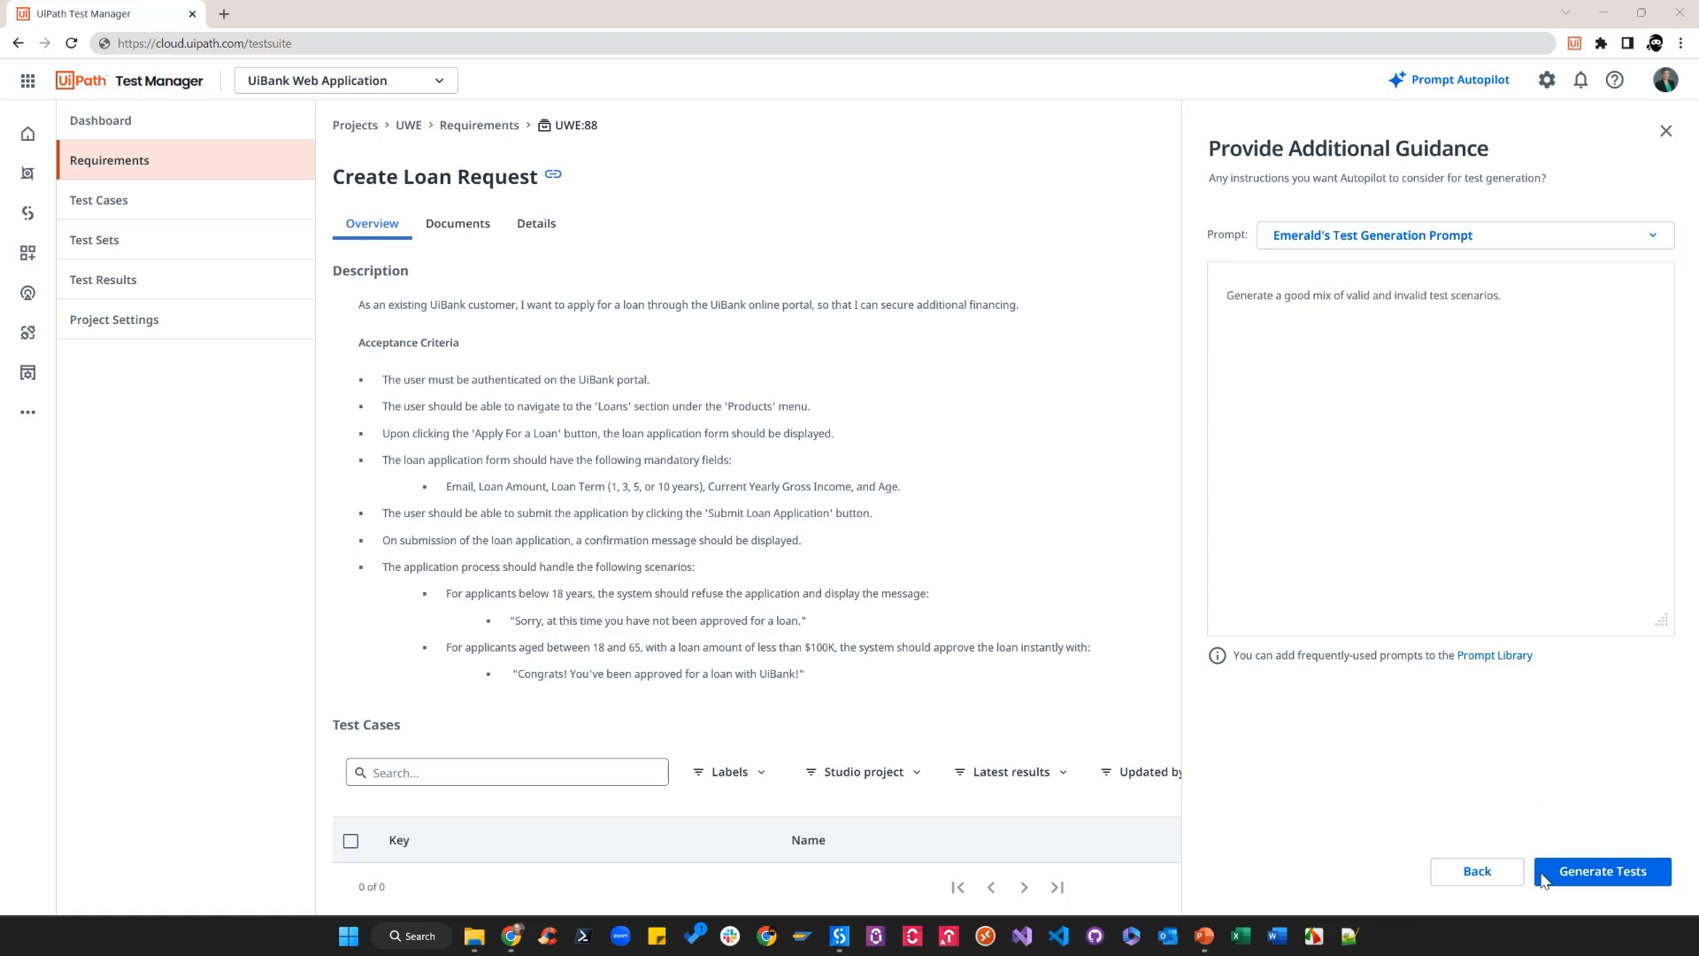
pyautogui.click(1602, 870)
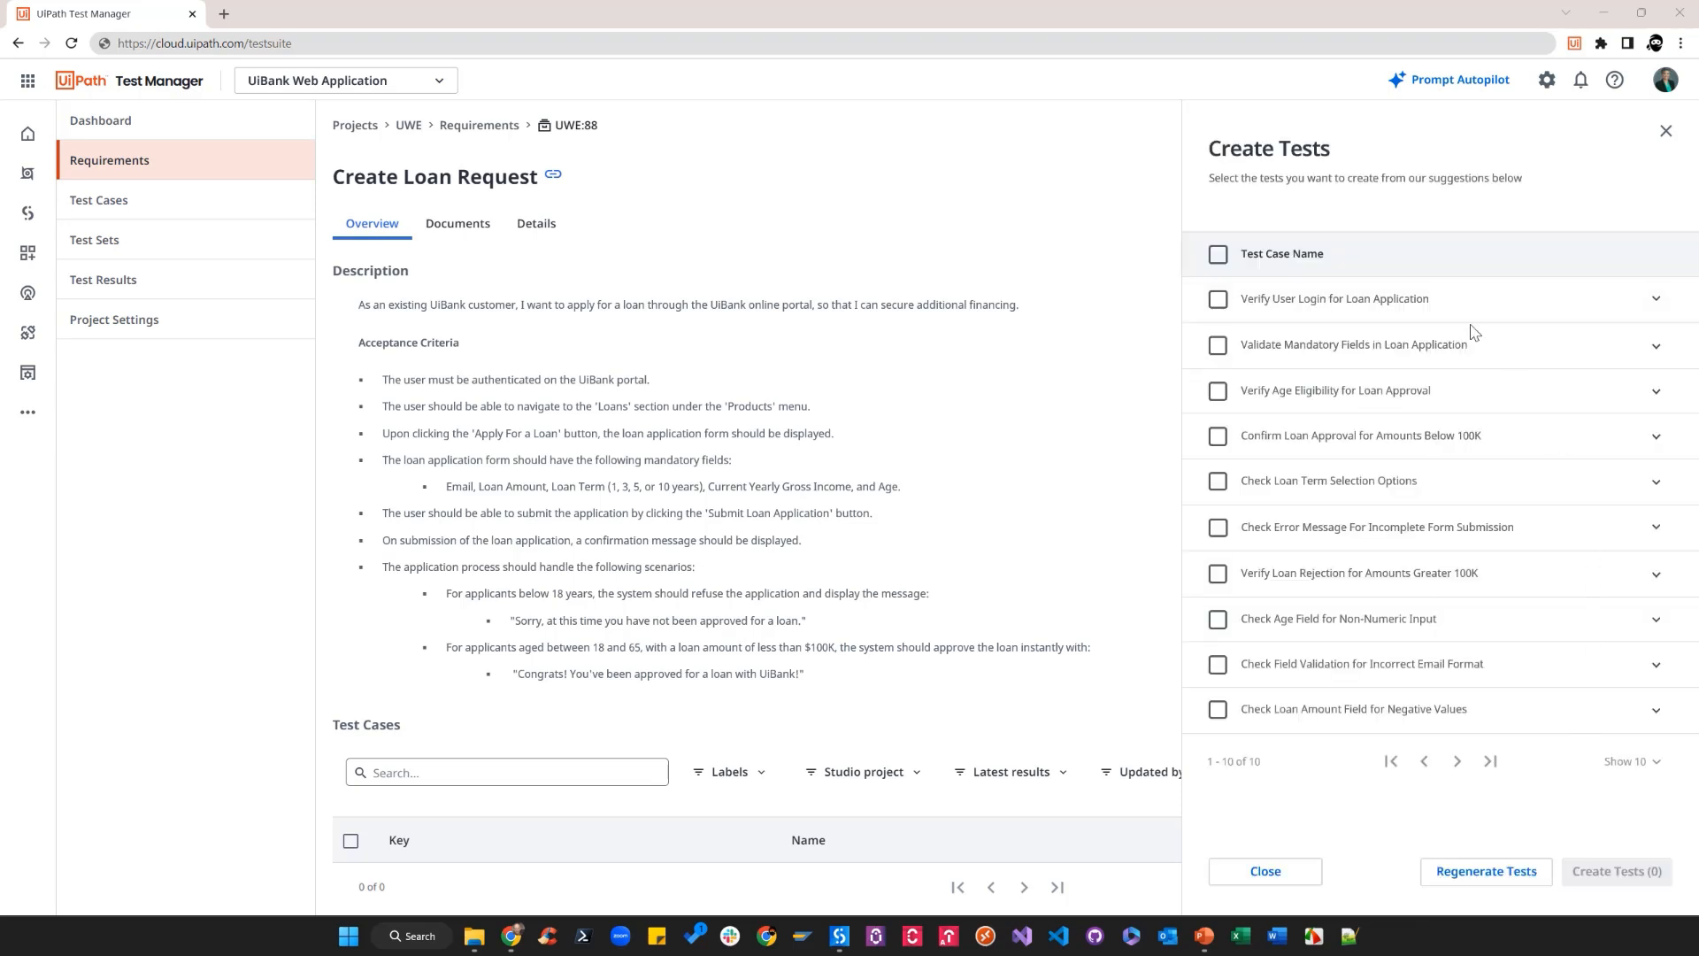
pyautogui.moveTo(1449, 497)
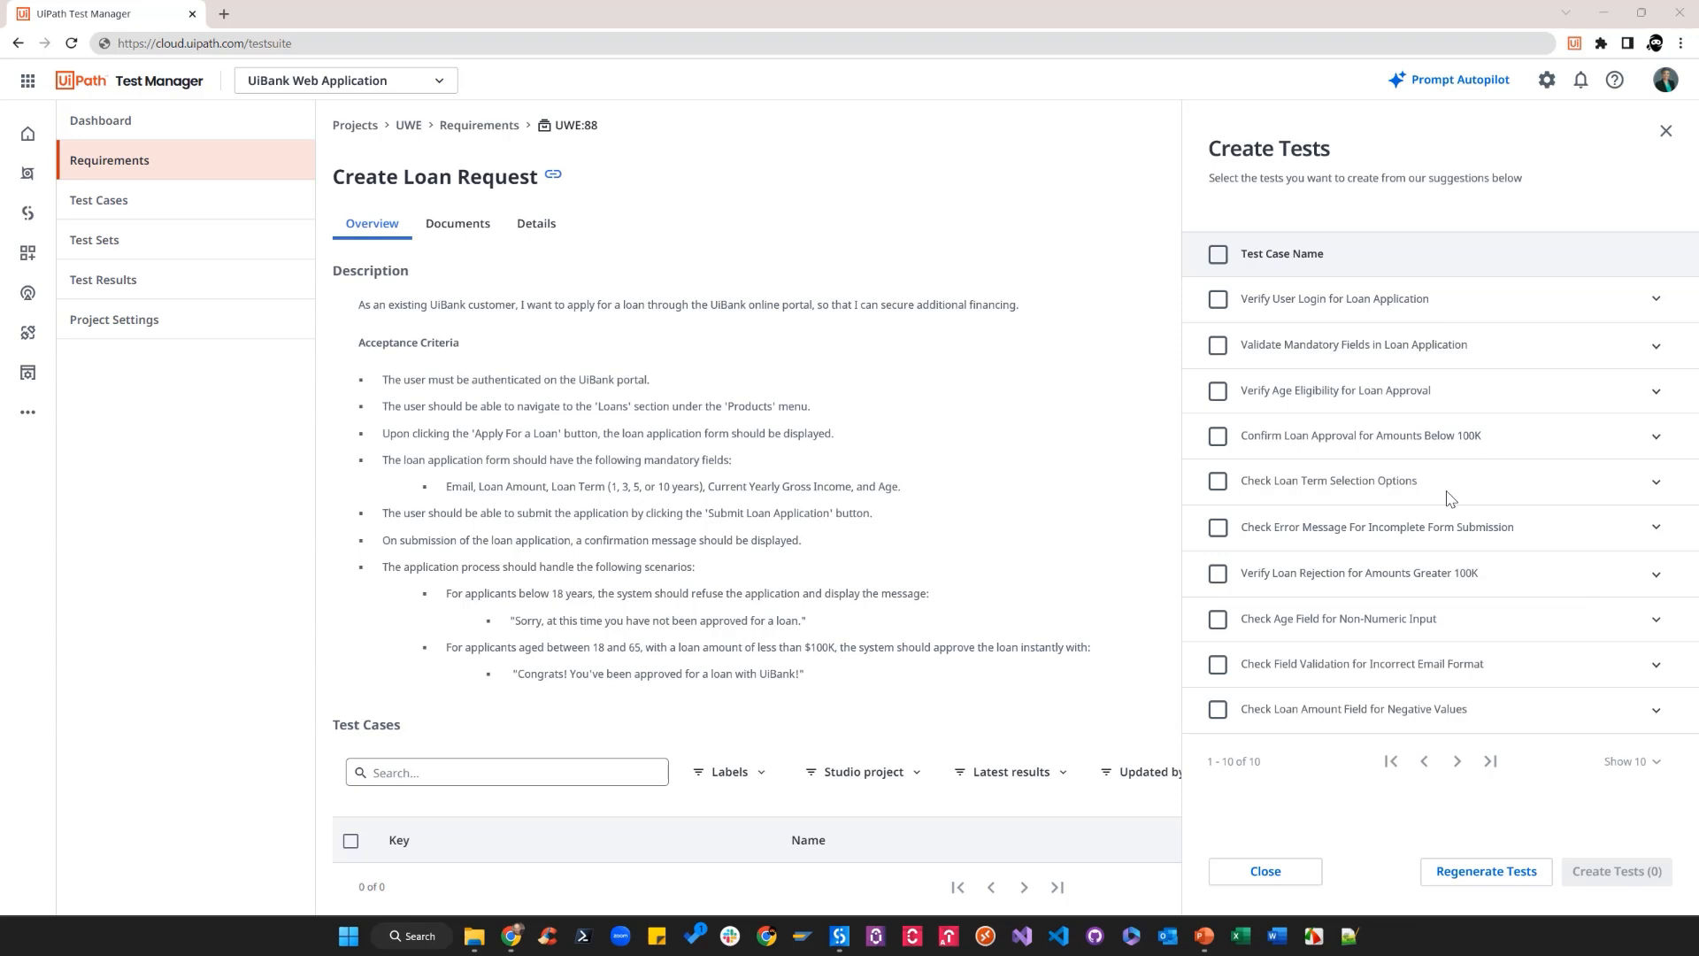
# - Create four suggested tests and open Verify Age Eligibility for Loan Approval
pyautogui.click(1217, 344)
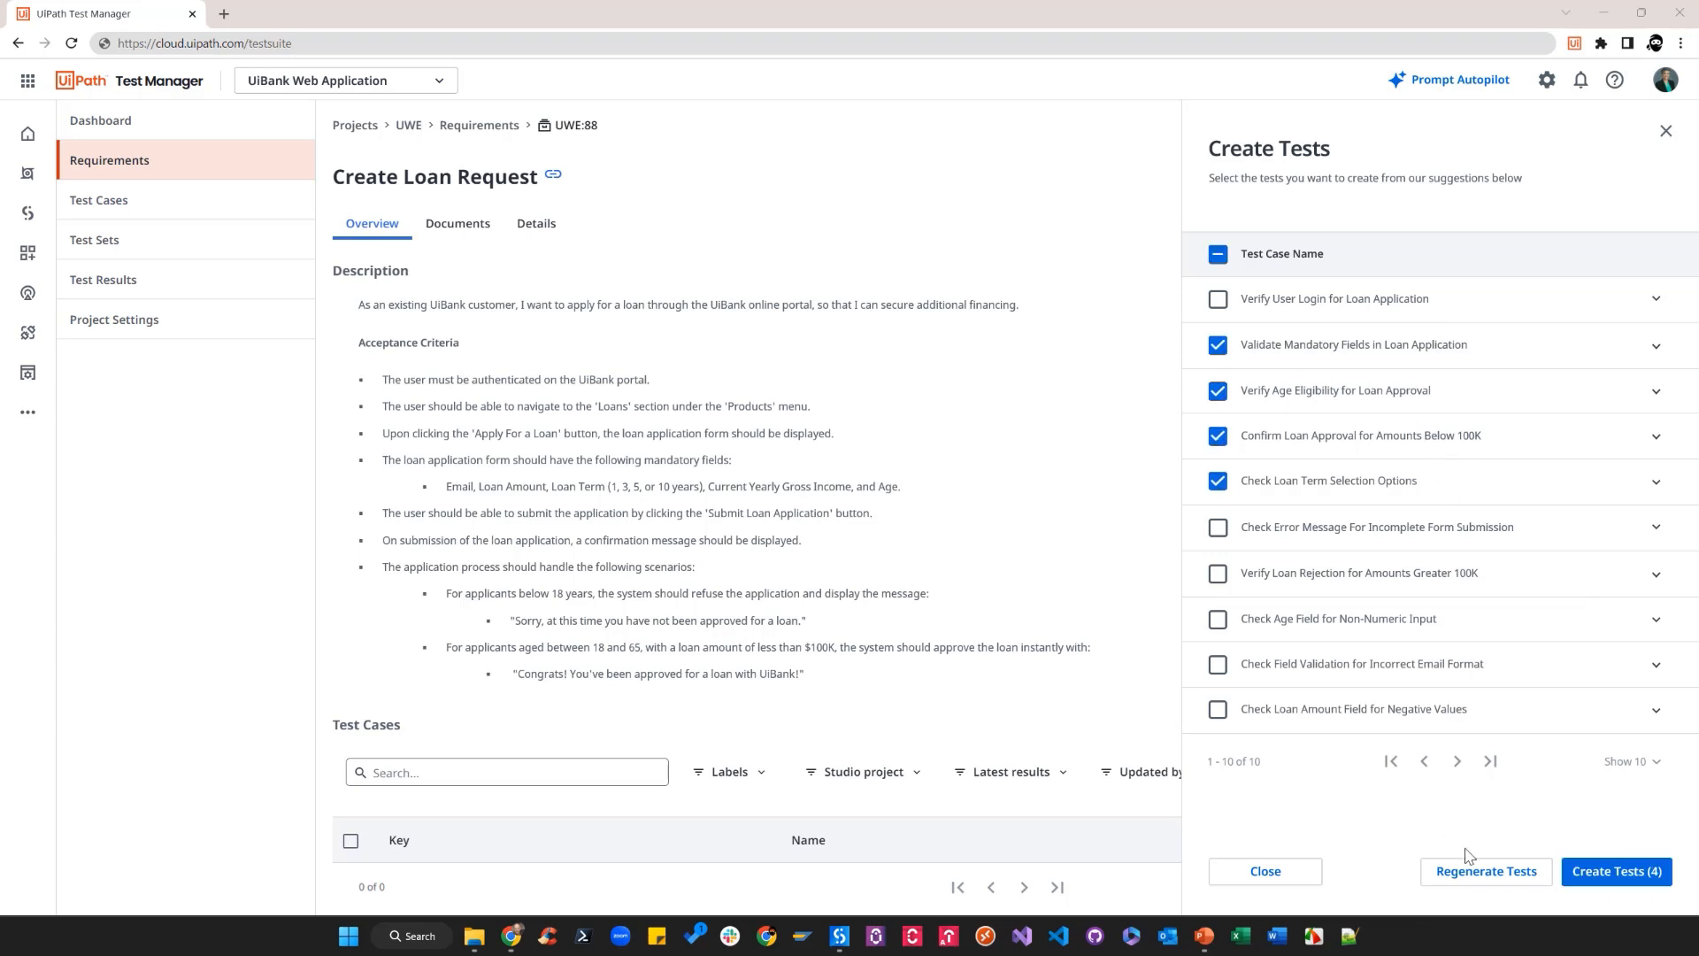
pyautogui.click(1616, 870)
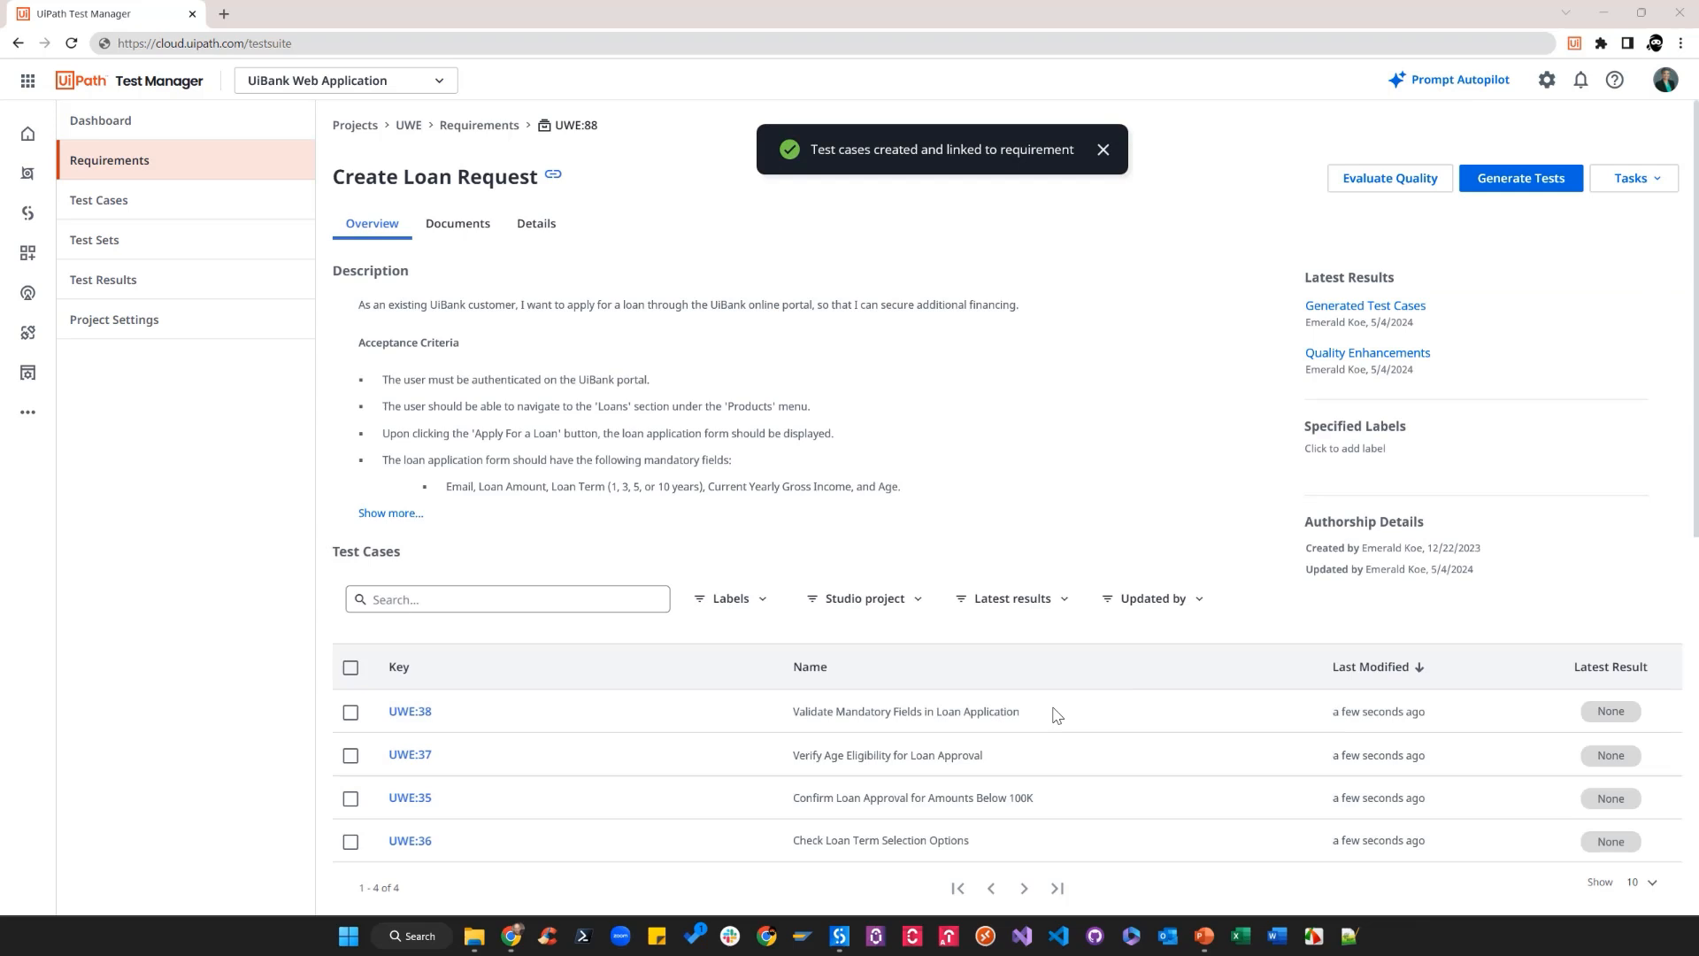
pyautogui.moveTo(1043, 846)
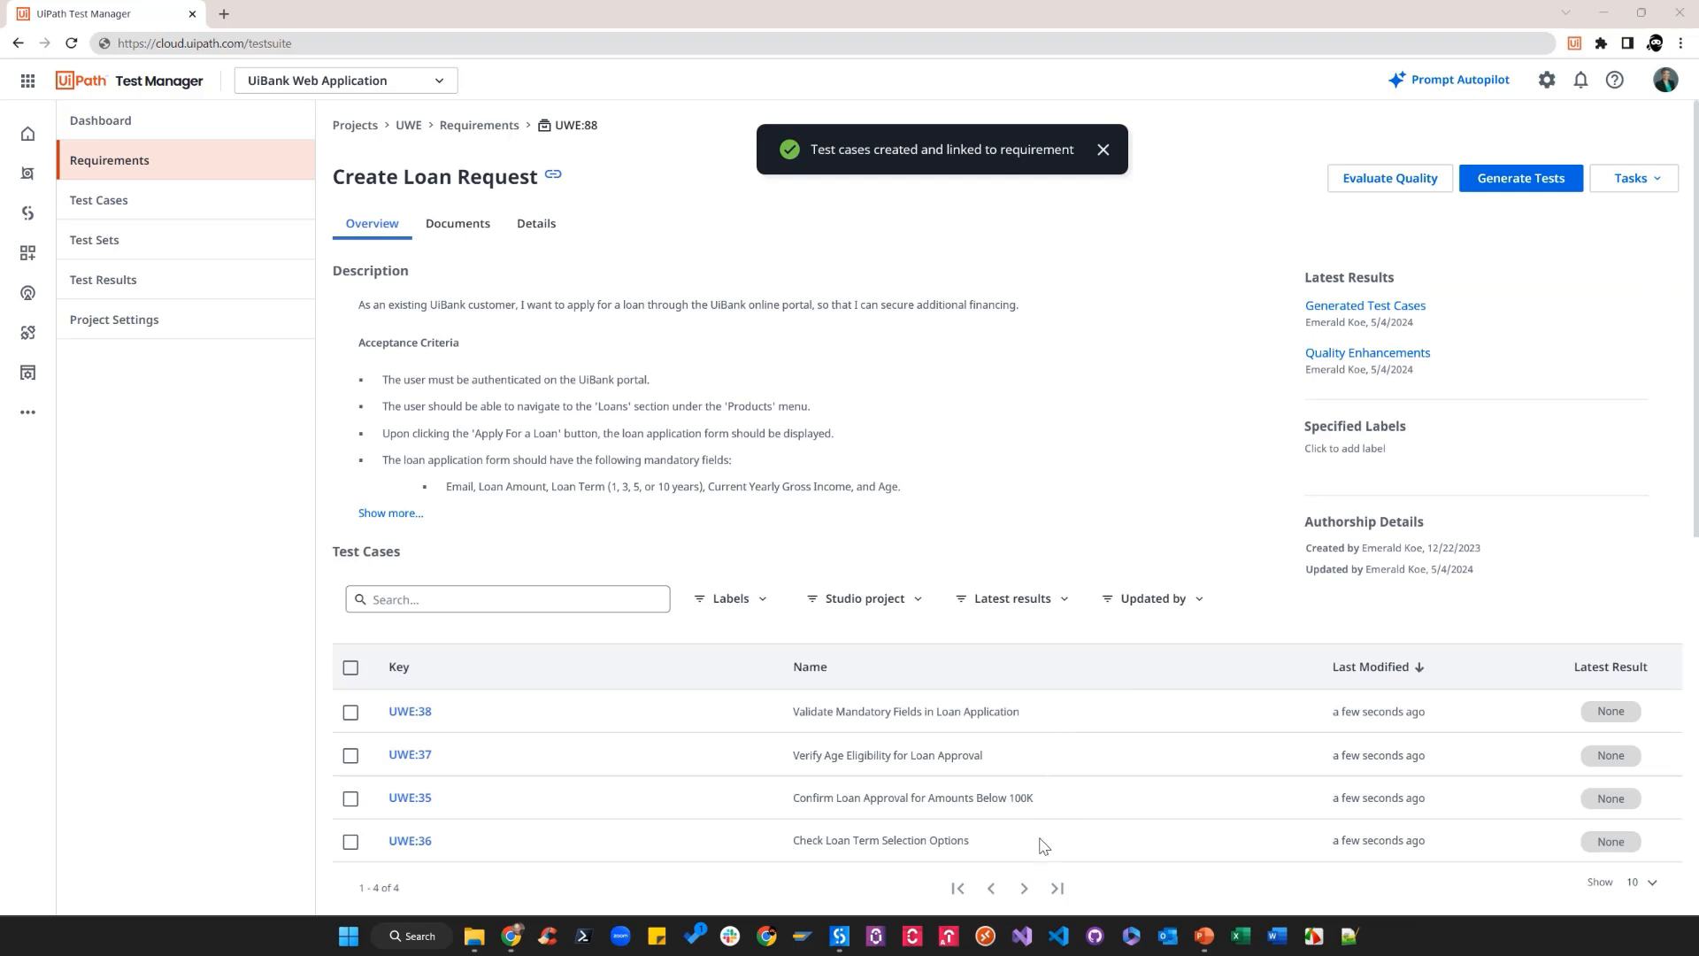
pyautogui.click(410, 754)
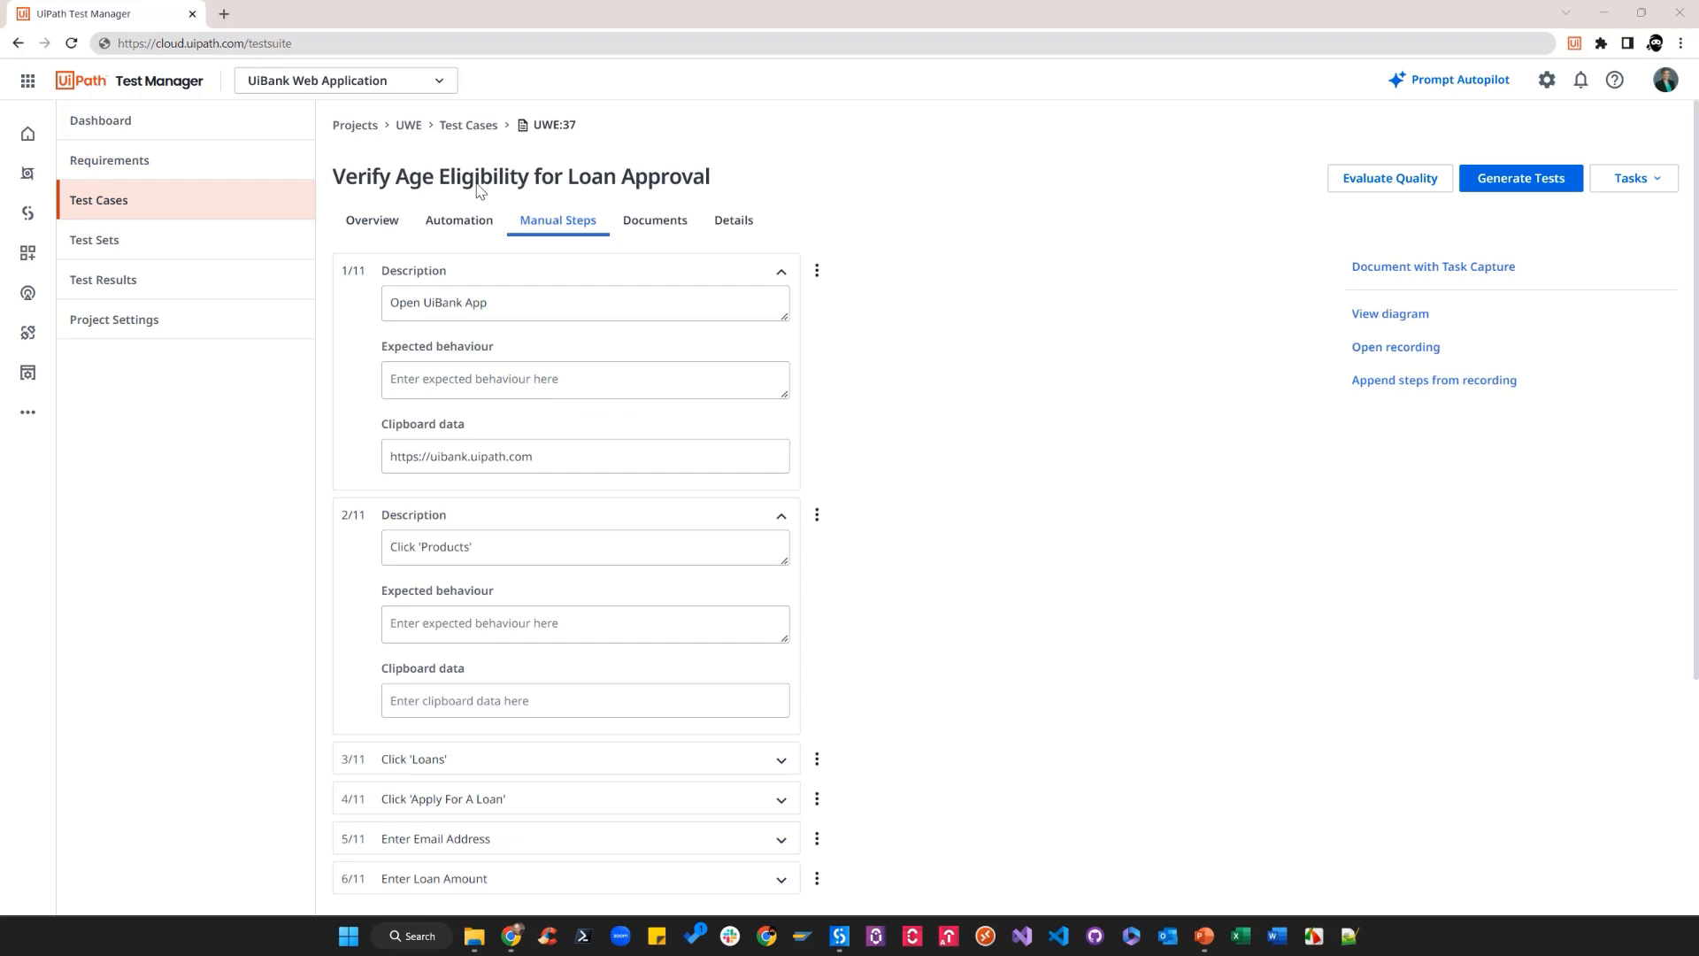
pyautogui.moveTo(607, 295)
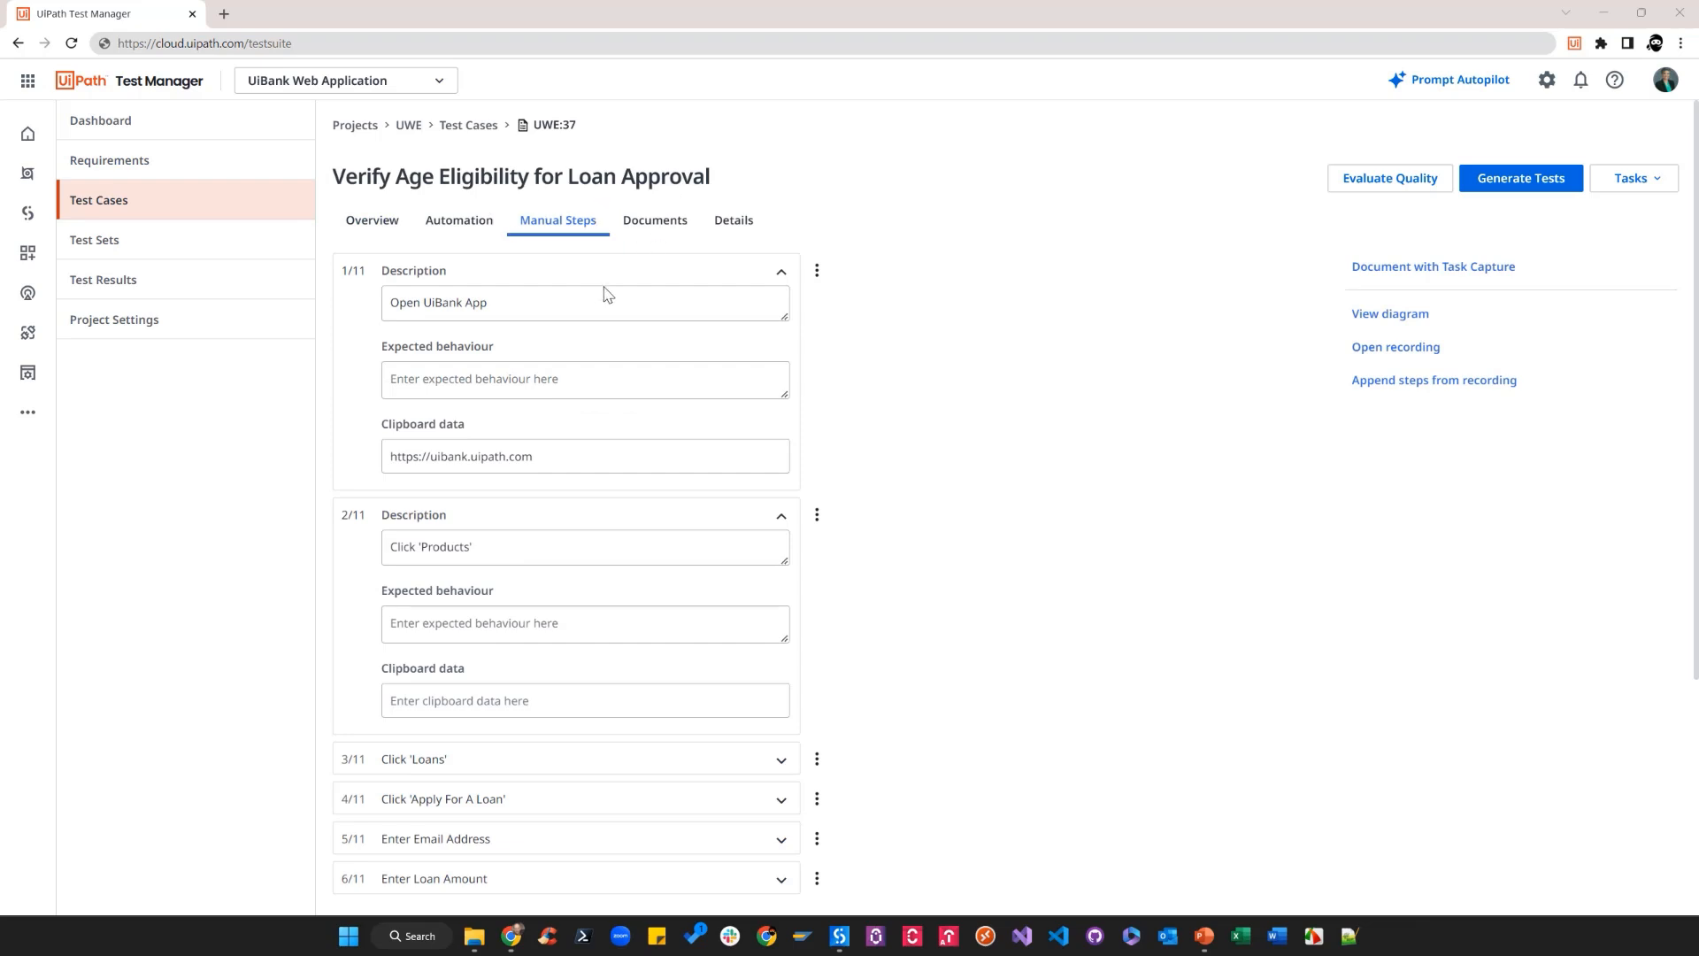
pyautogui.moveTo(556, 801)
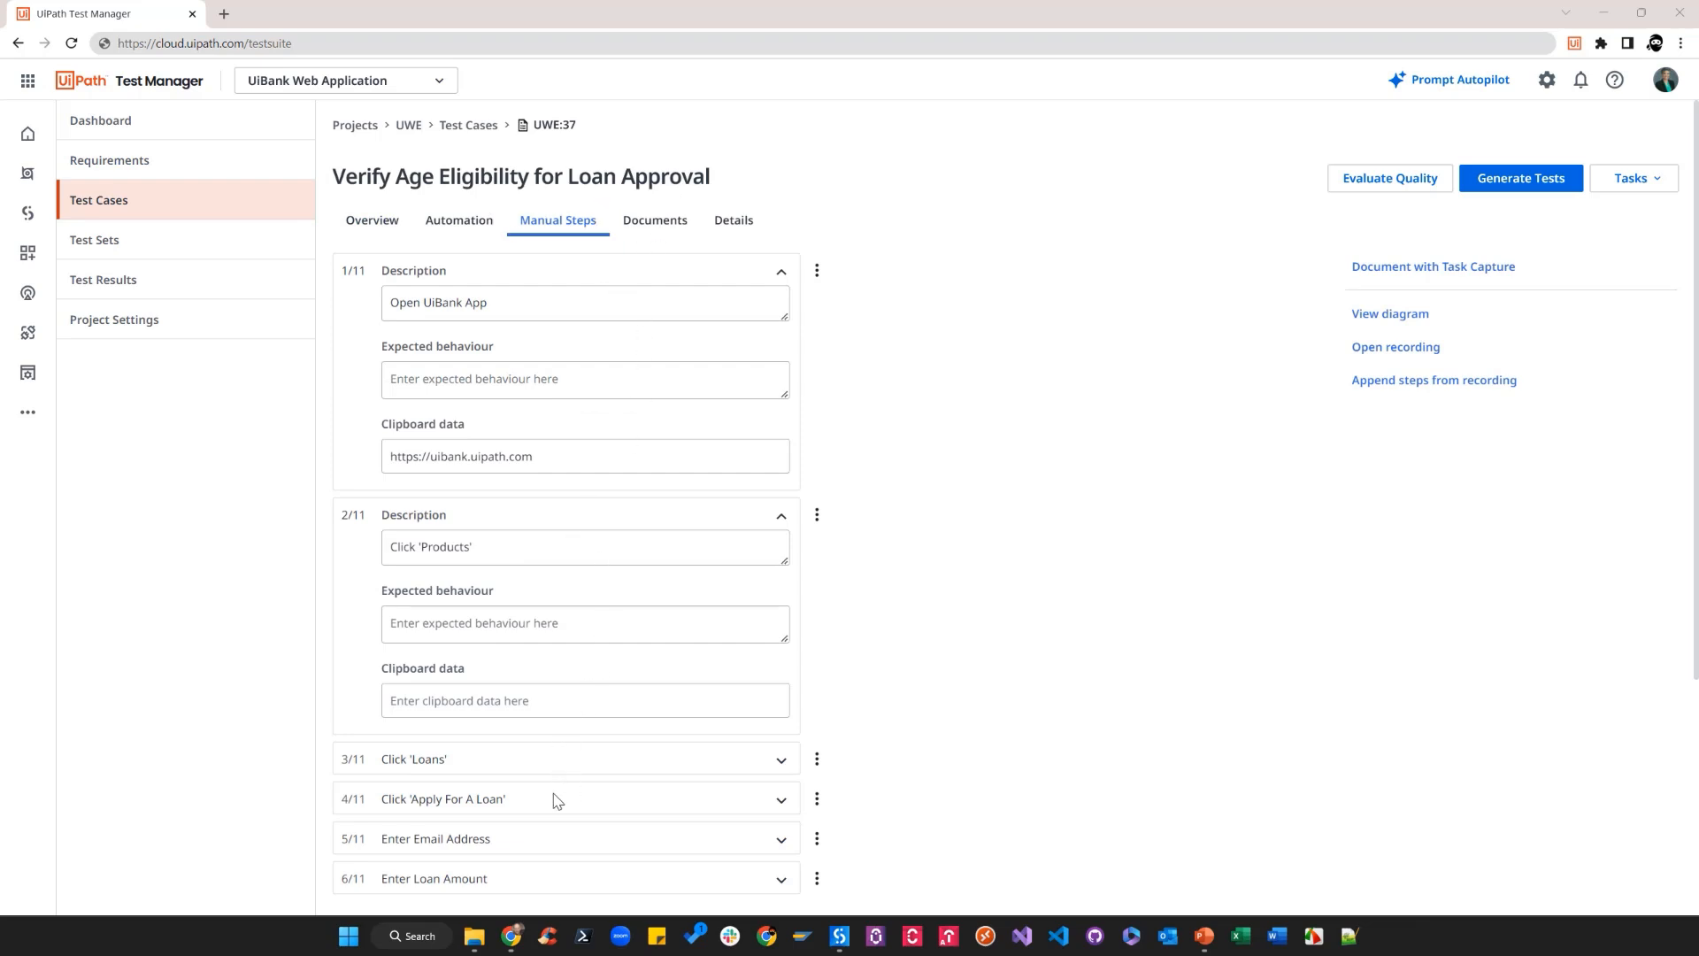
pyautogui.moveTo(576, 797)
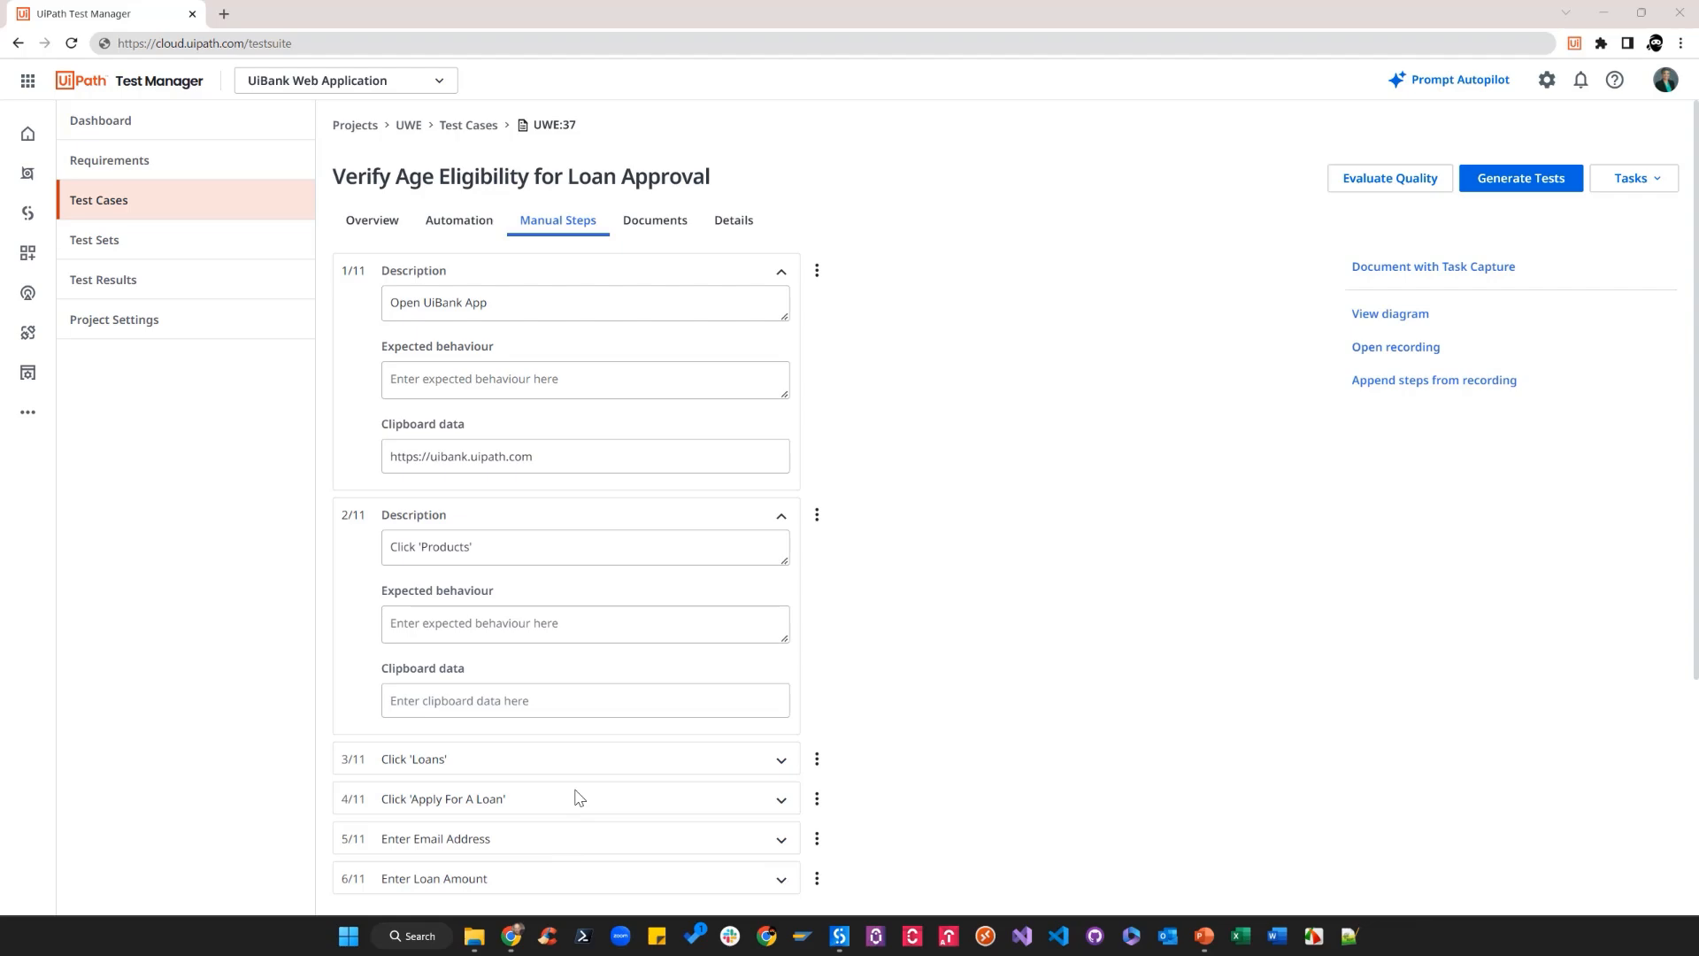
pyautogui.moveTo(840, 945)
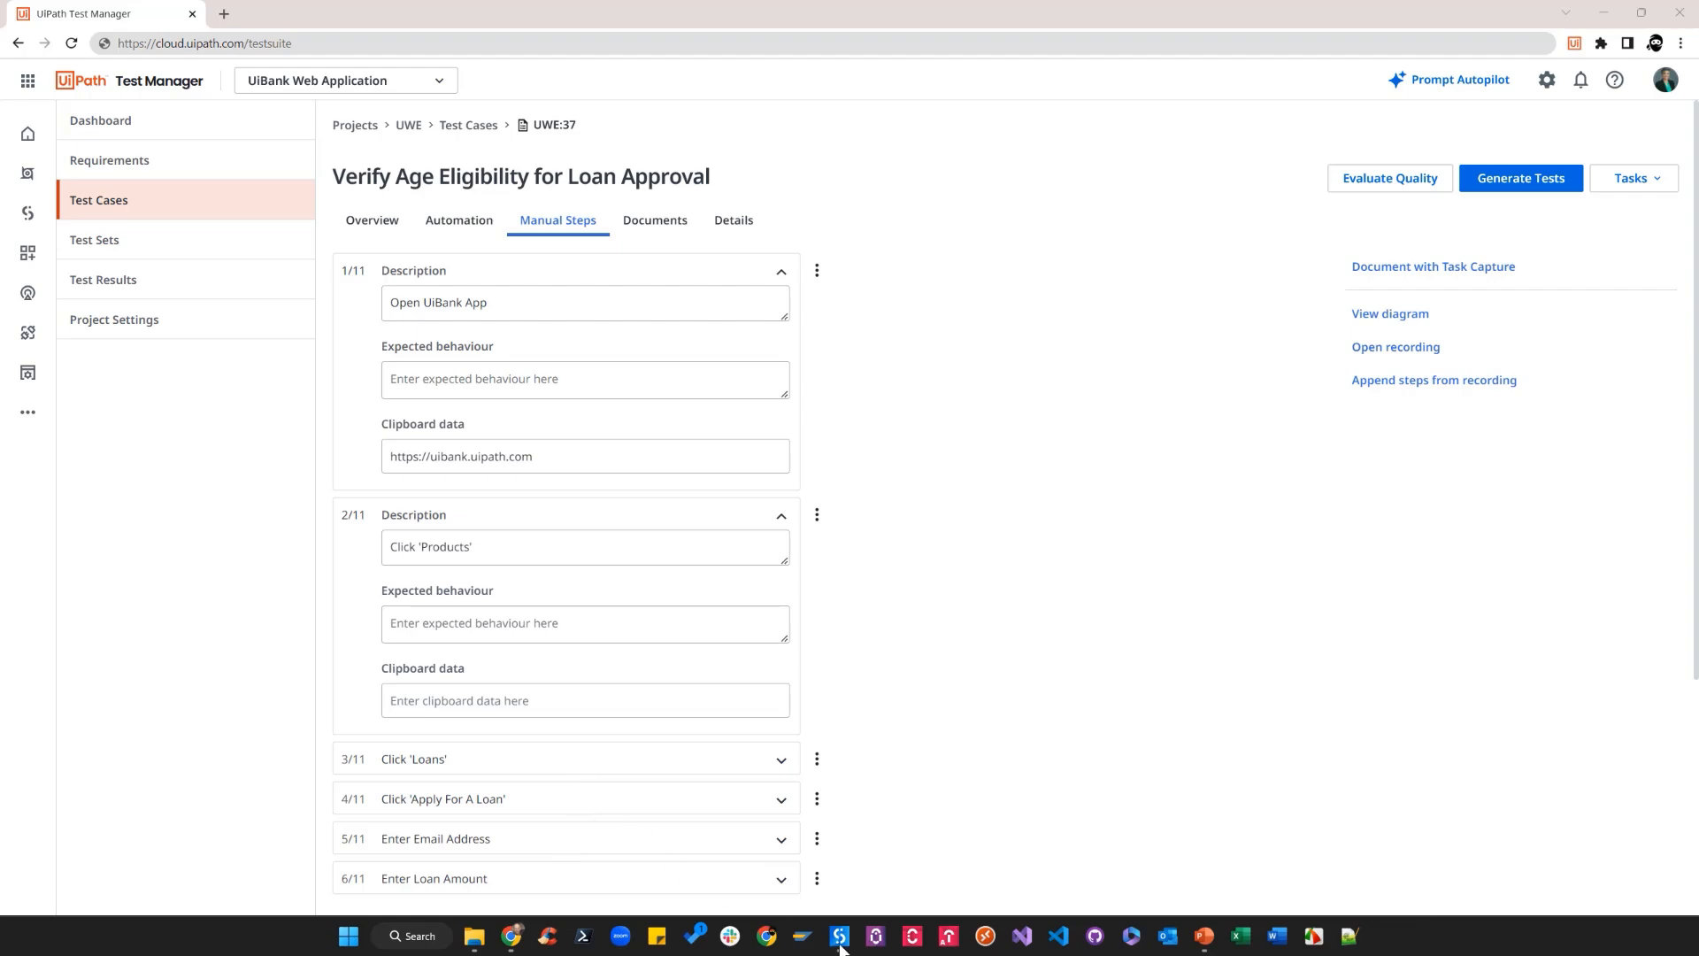
# - Switch to UiPath Studio with the UiBank Web Application project
pyautogui.click(840, 936)
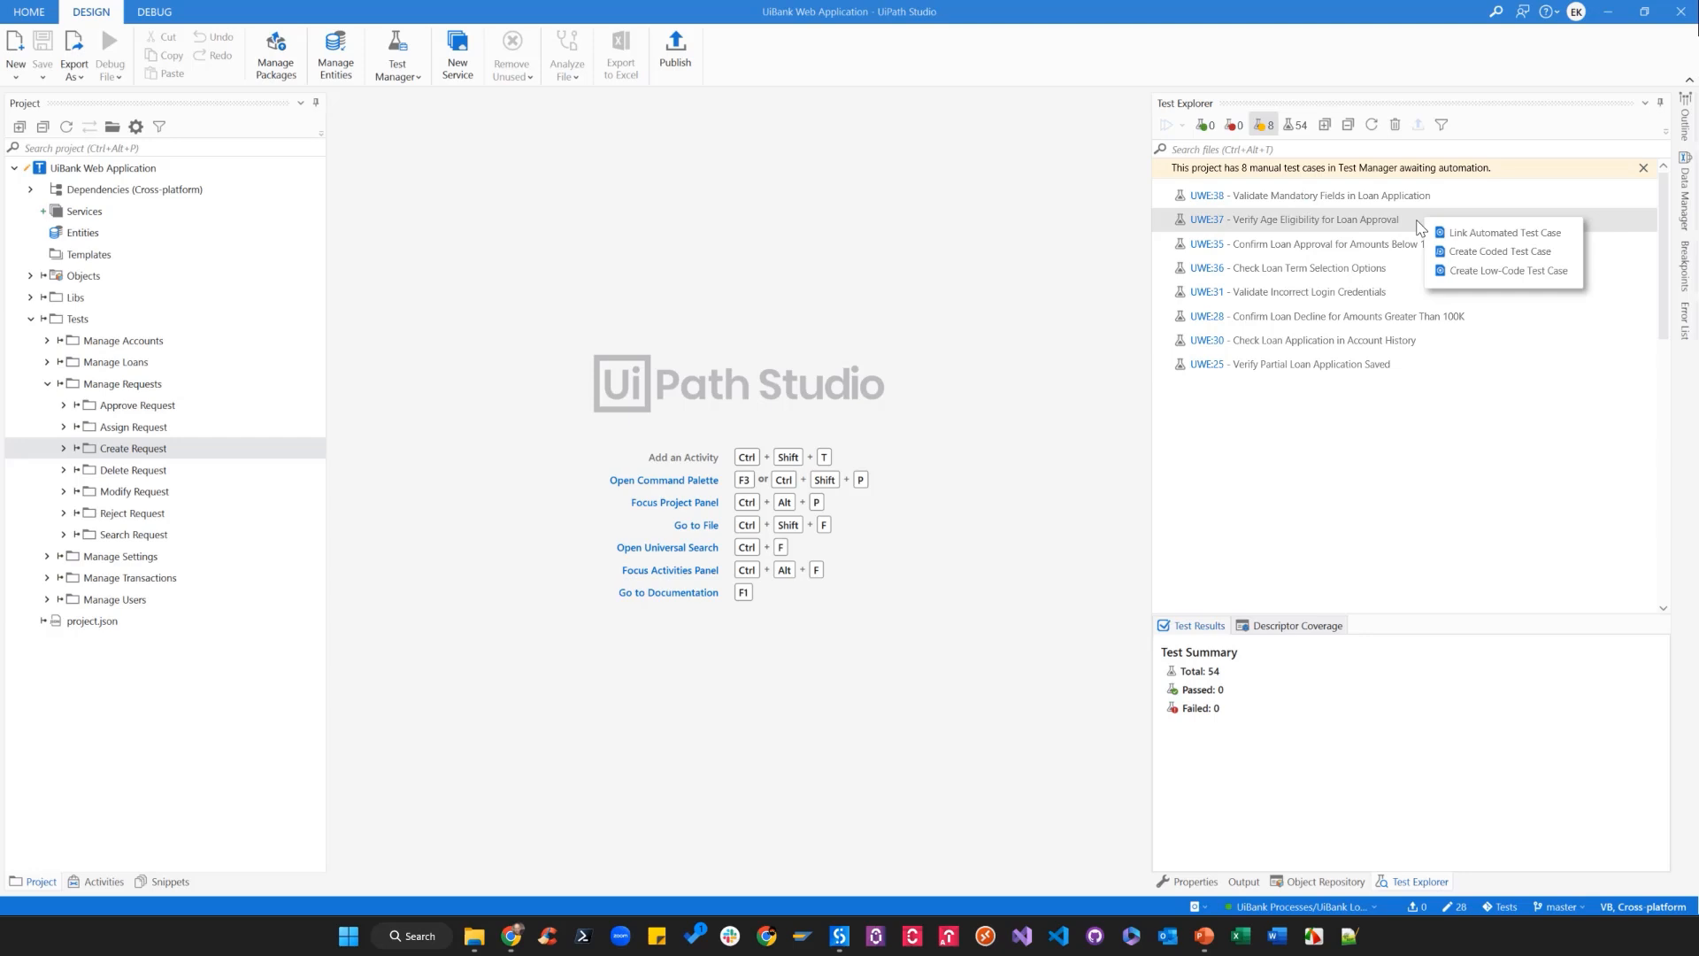
# - Create a coded test case from UWE:37 and show the Object Repository
pyautogui.click(1500, 251)
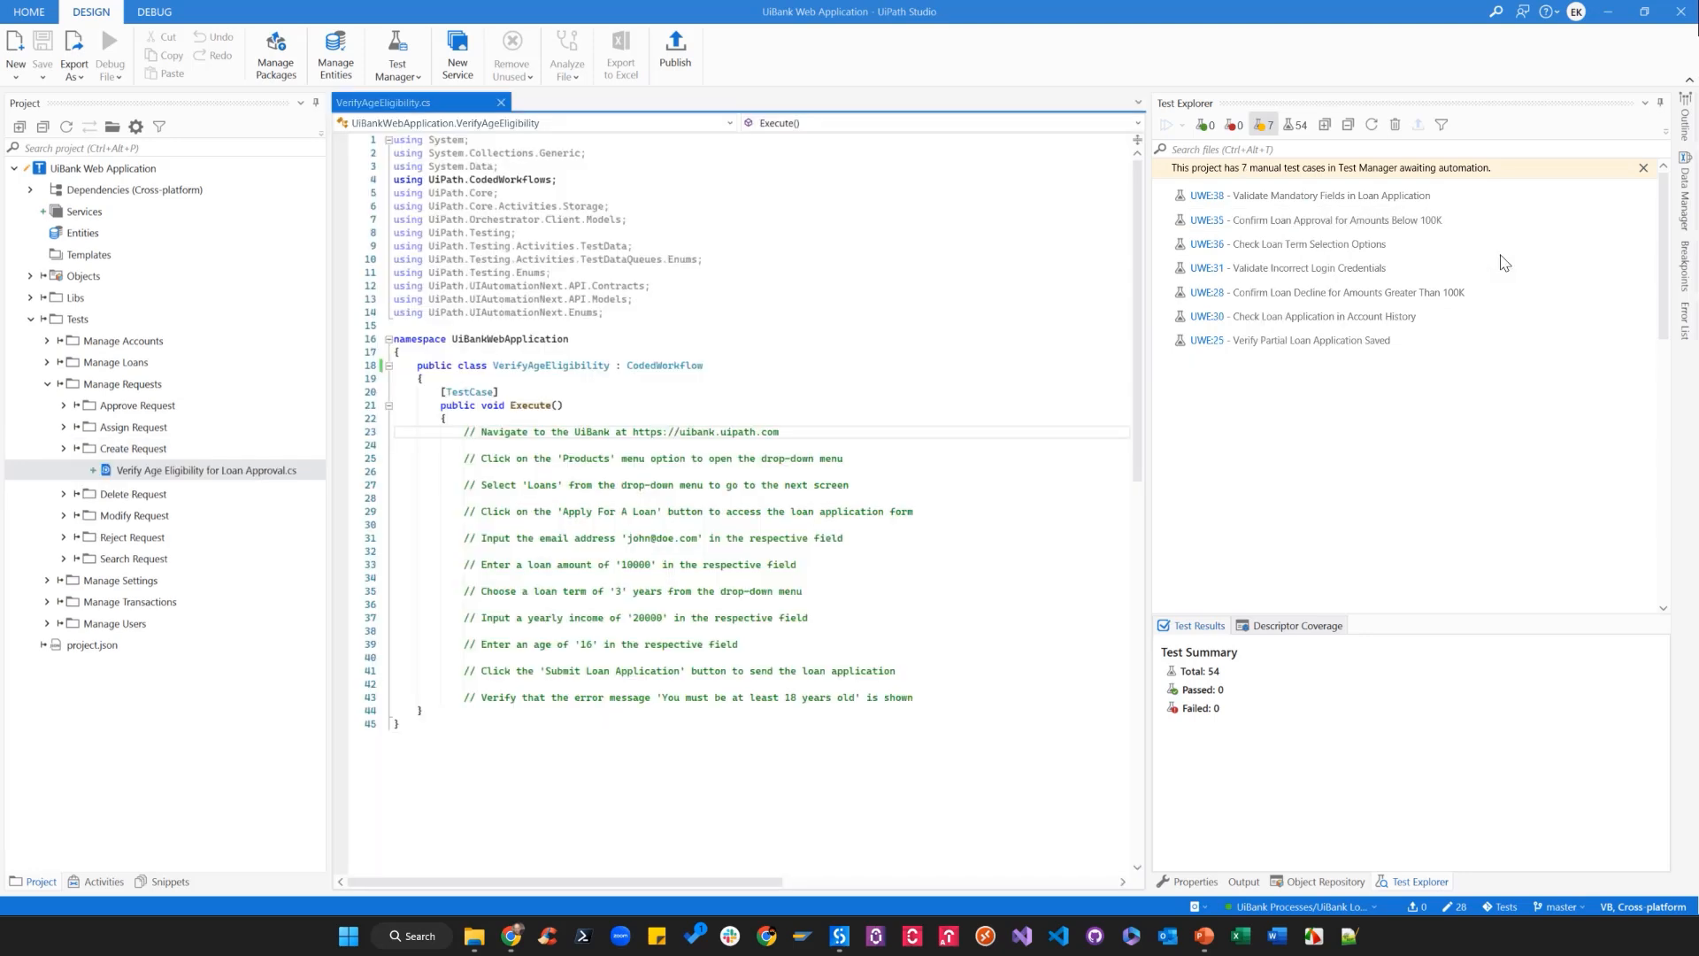
pyautogui.moveTo(798, 439)
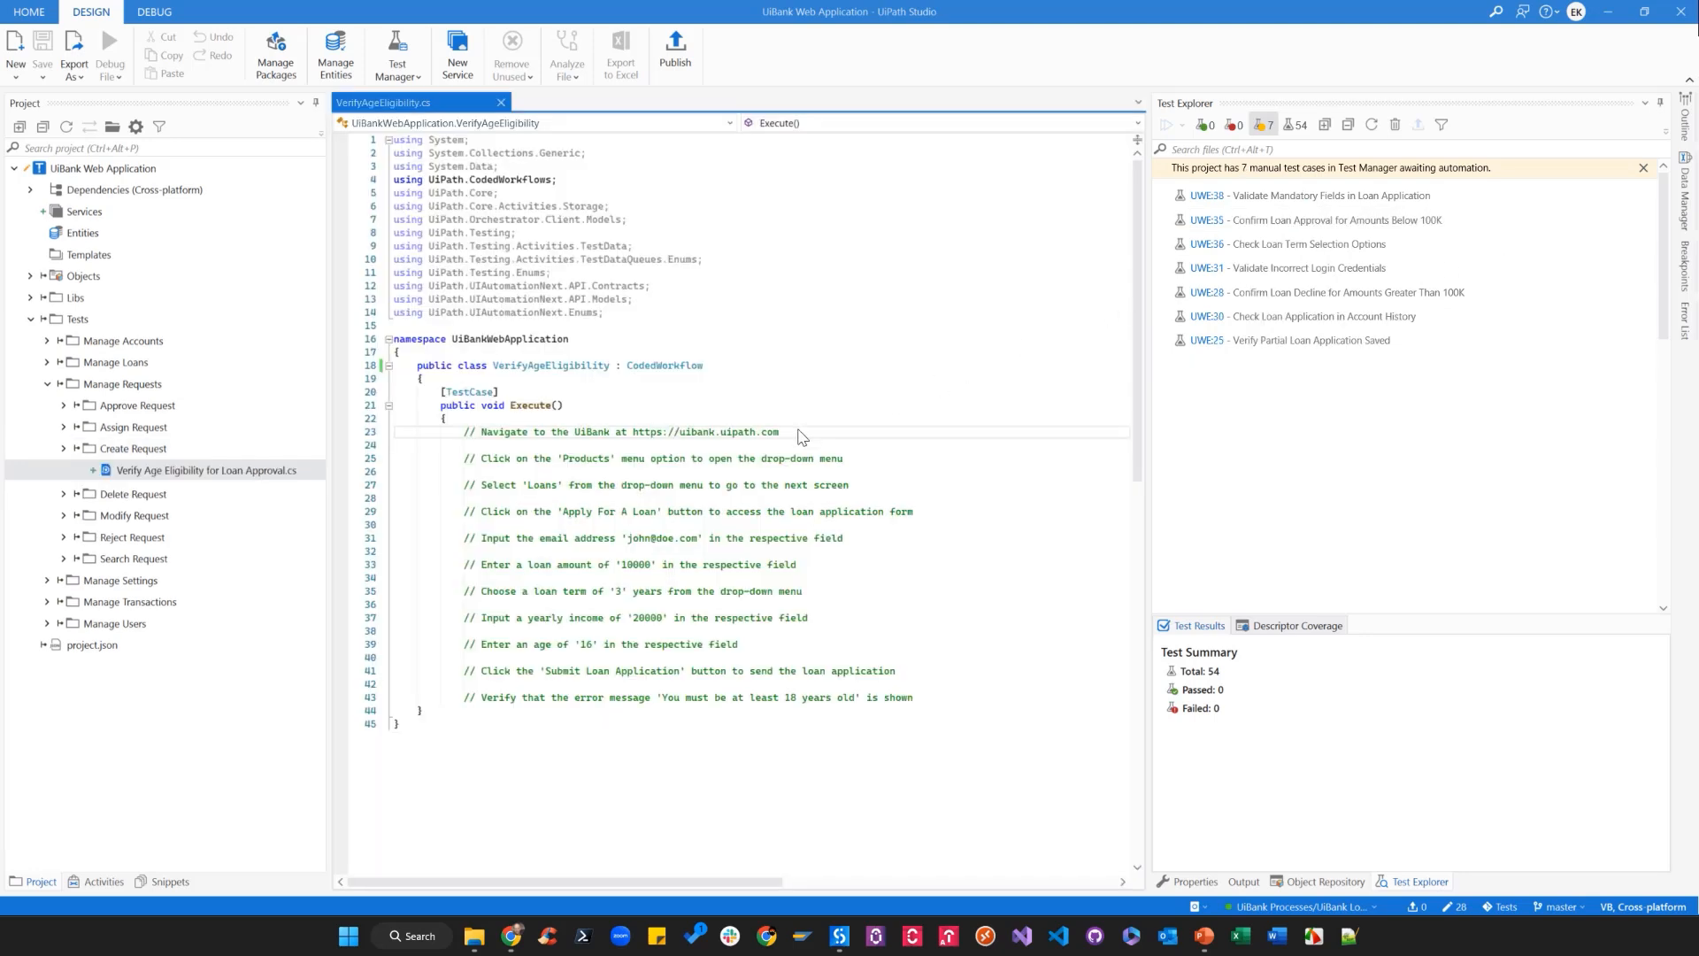
pyautogui.moveTo(824, 527)
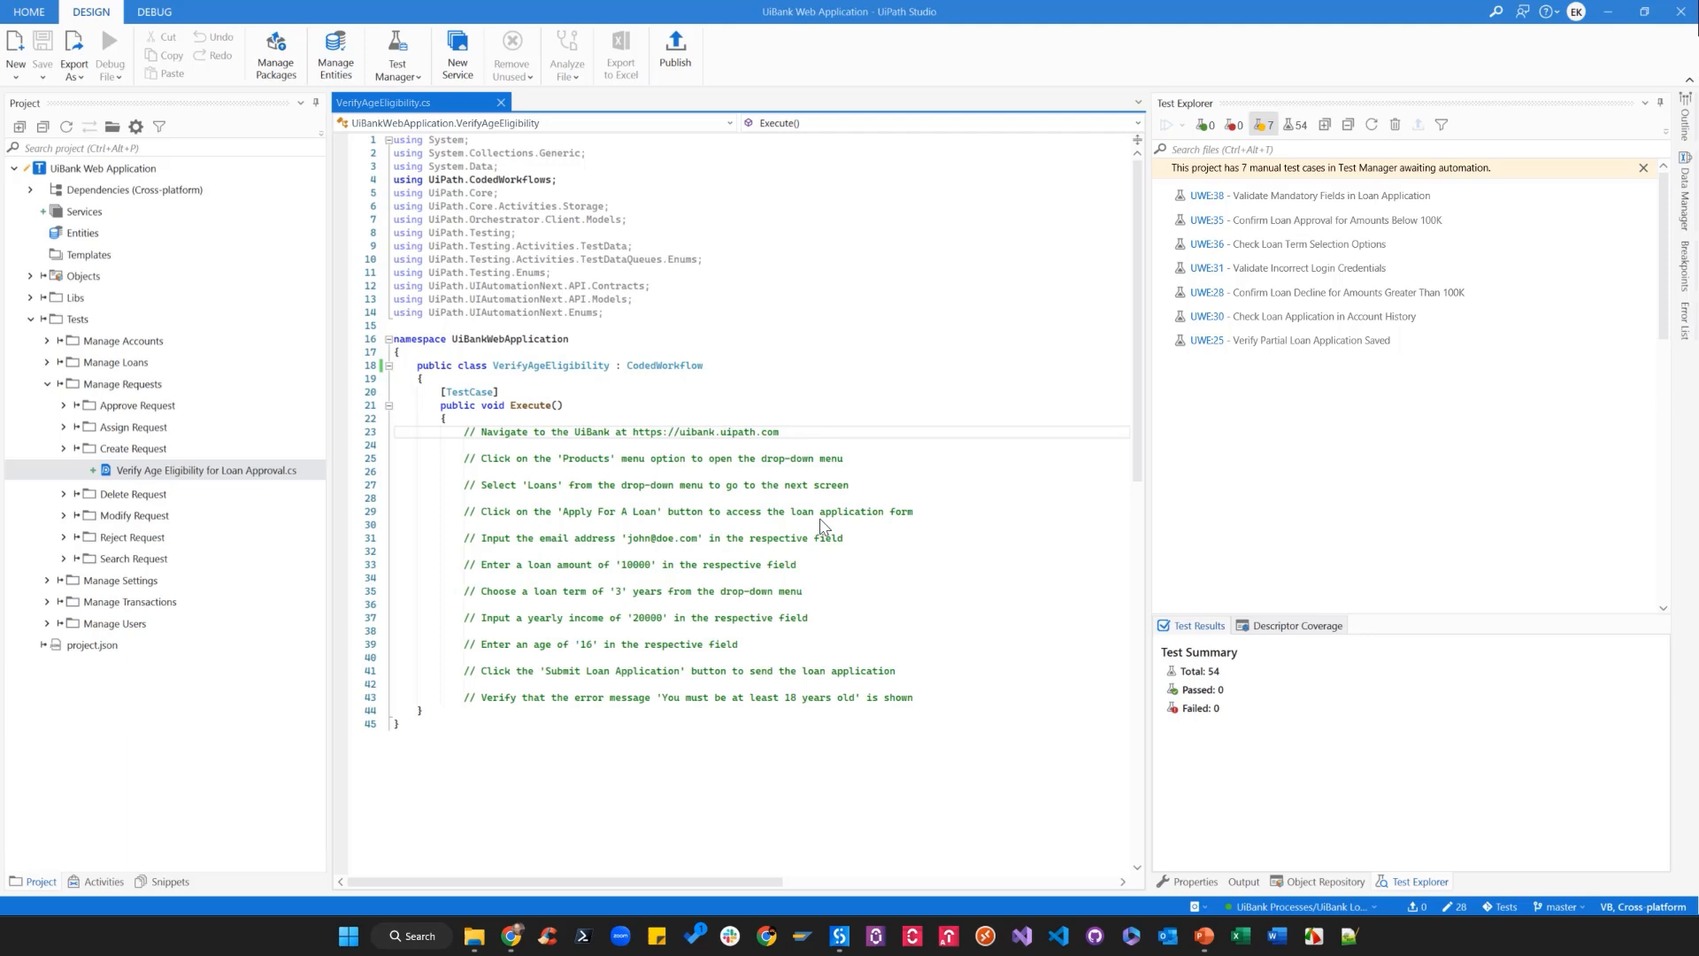
pyautogui.moveTo(797, 680)
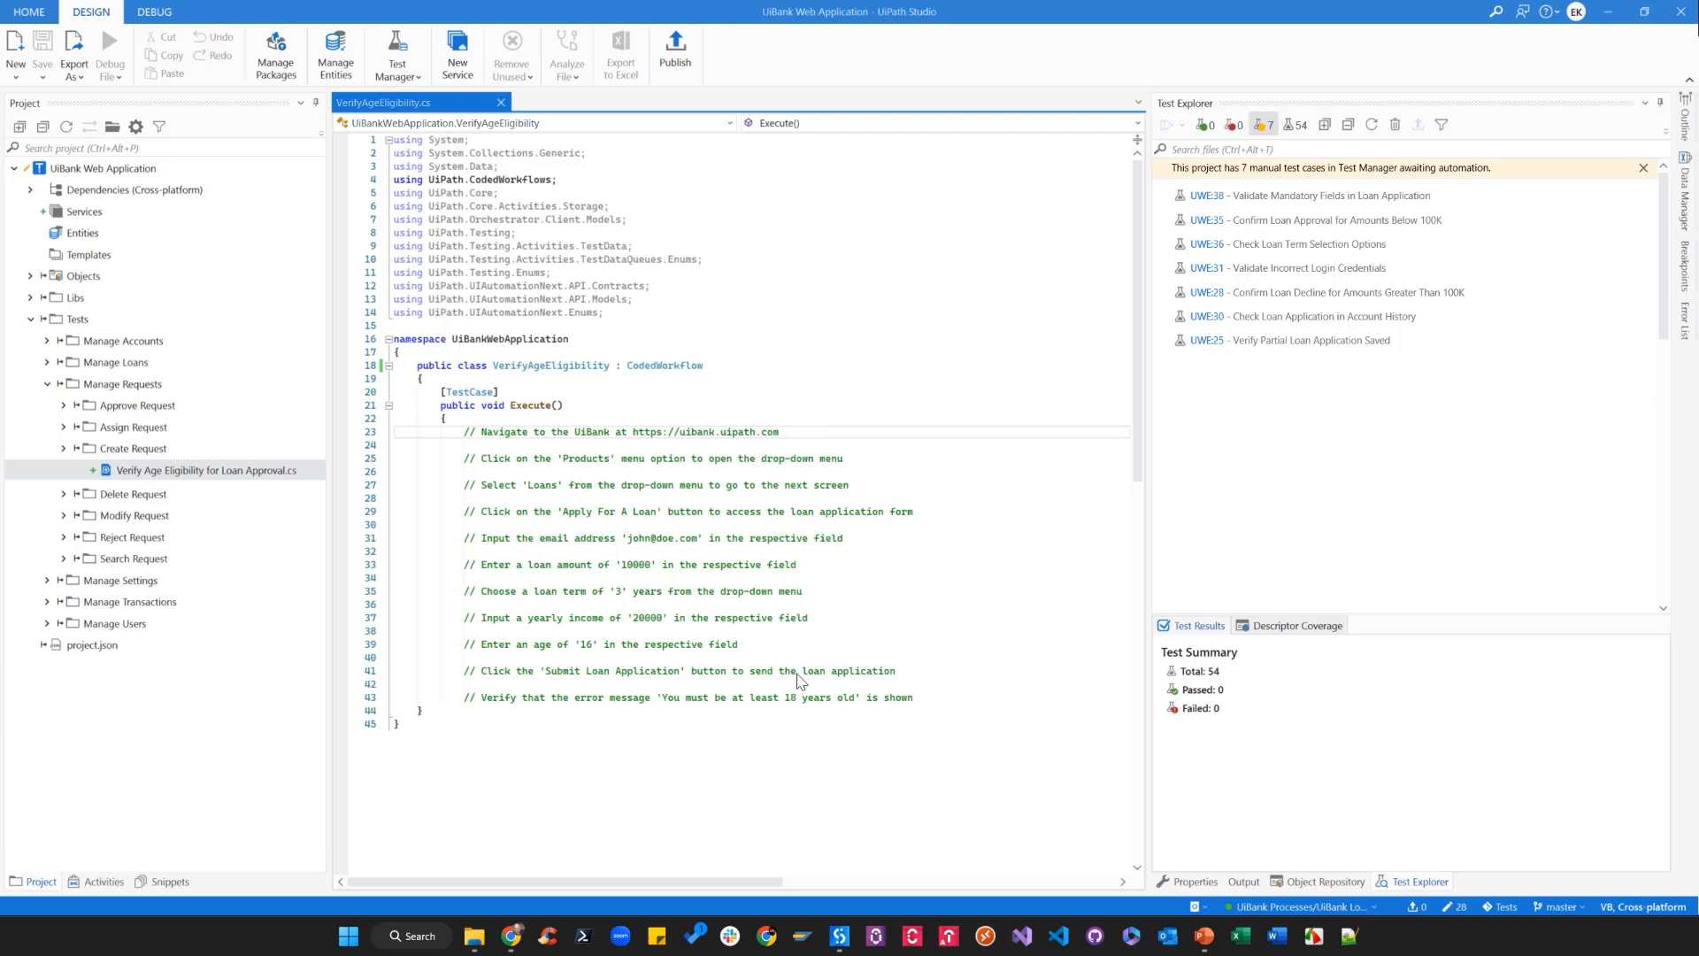
pyautogui.moveTo(1284, 873)
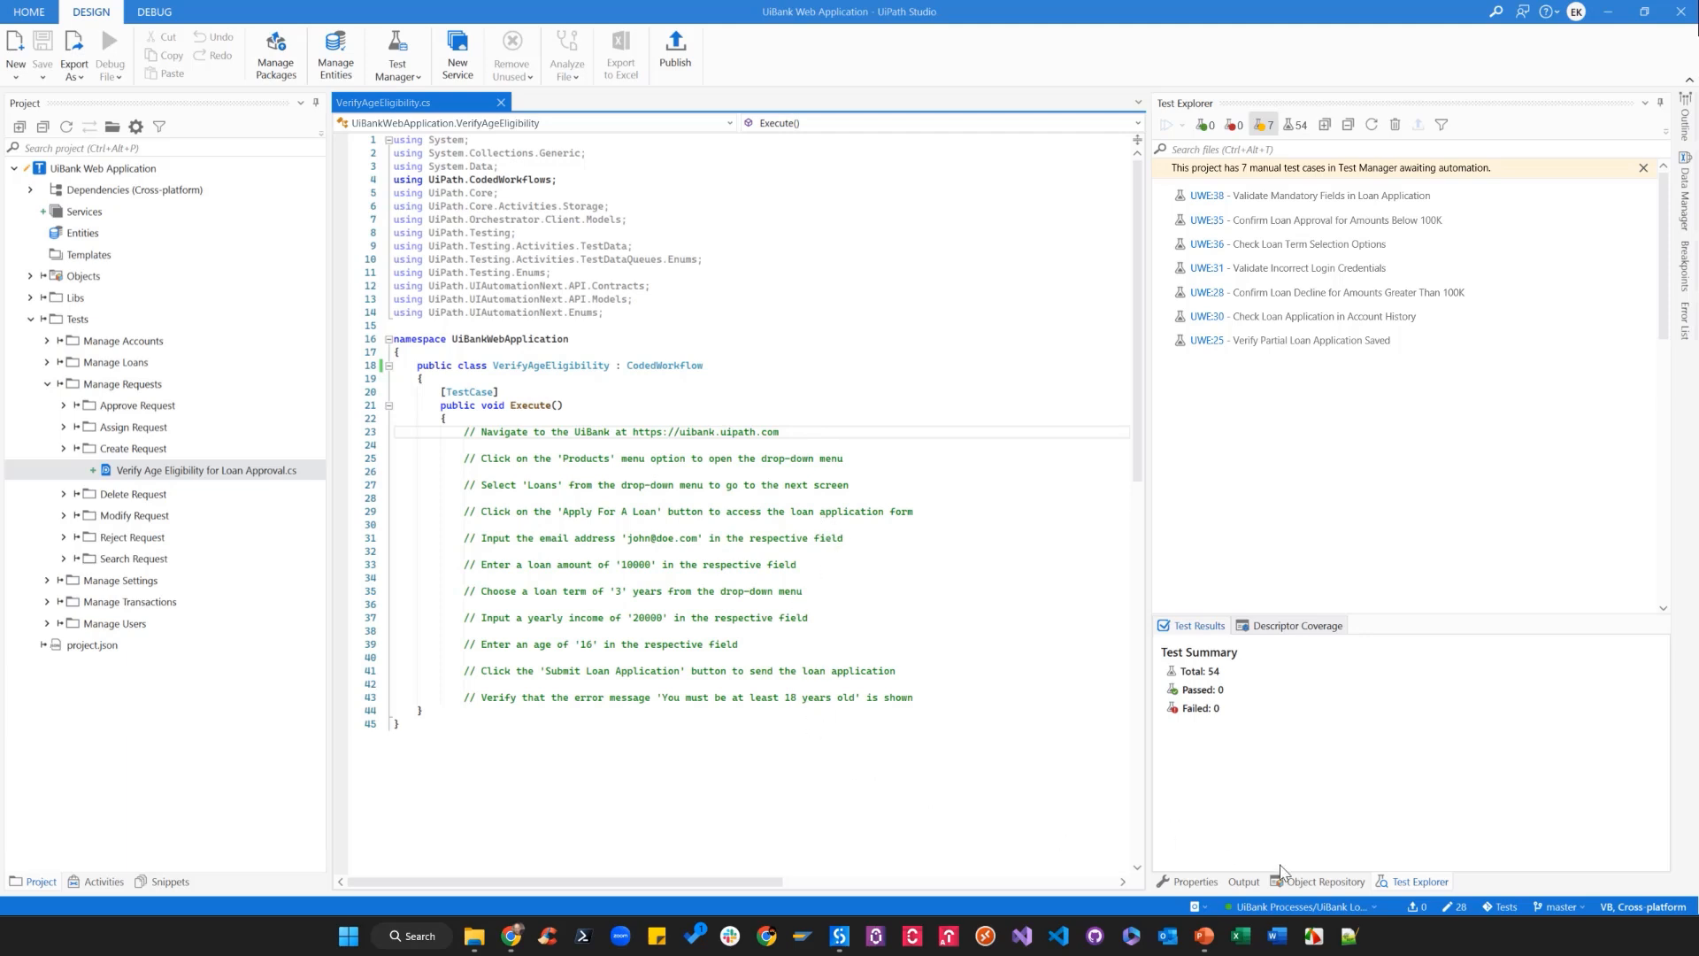
pyautogui.click(1324, 882)
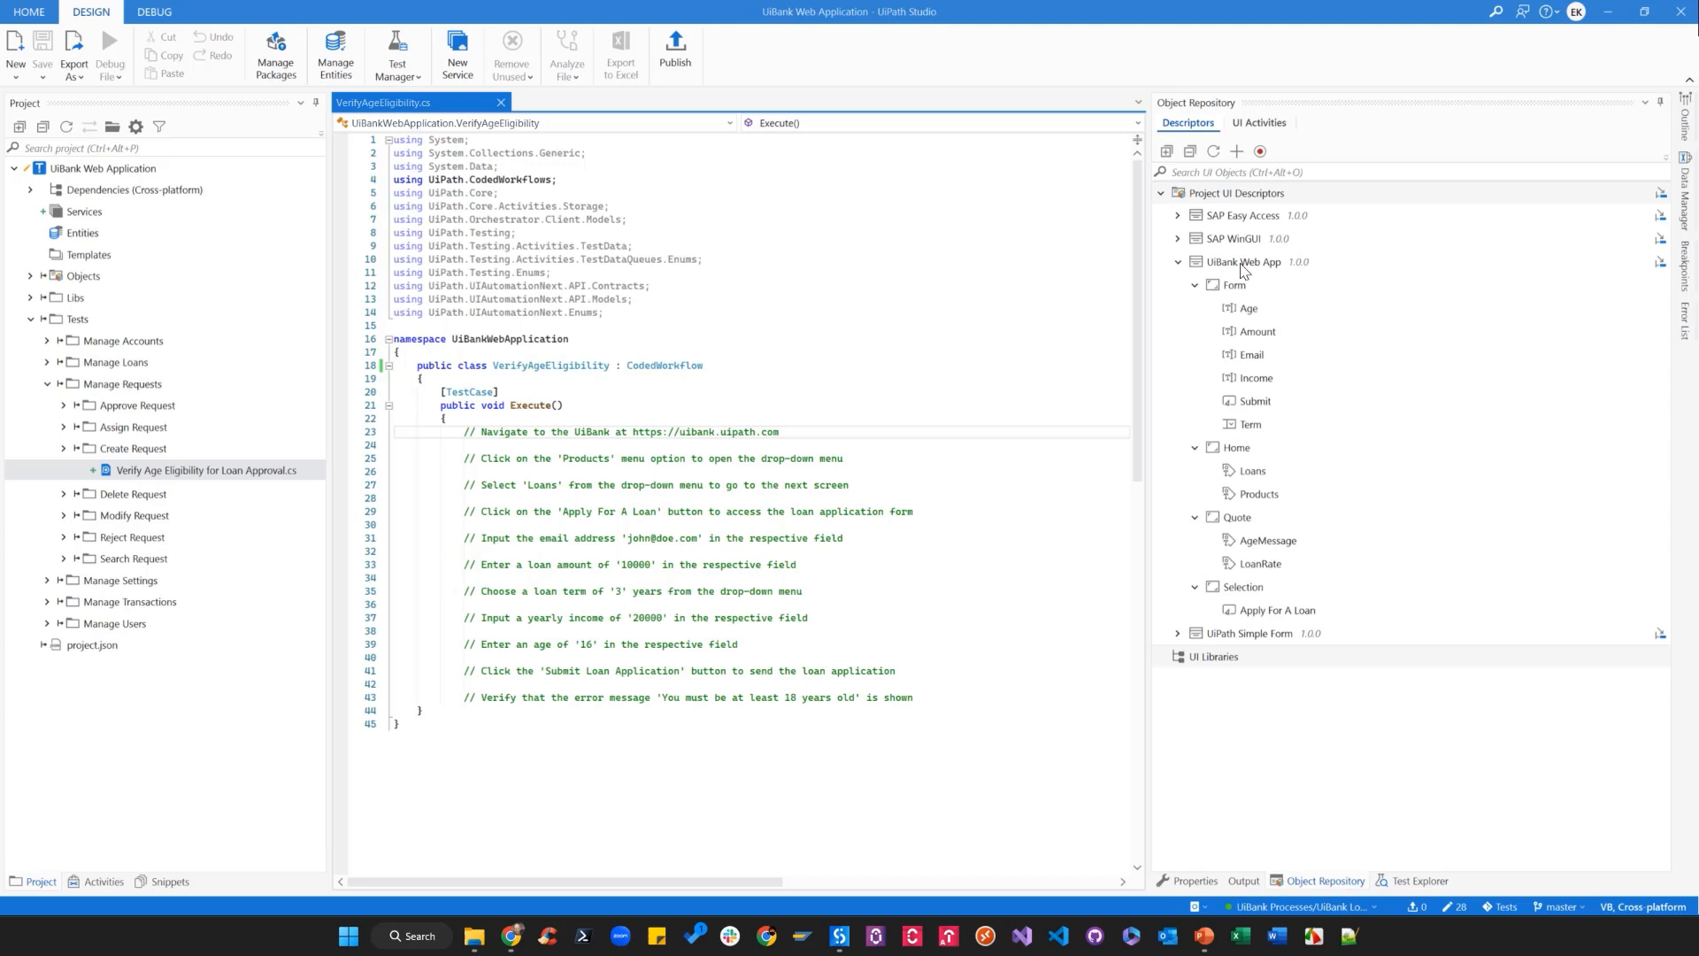
pyautogui.moveTo(1260, 378)
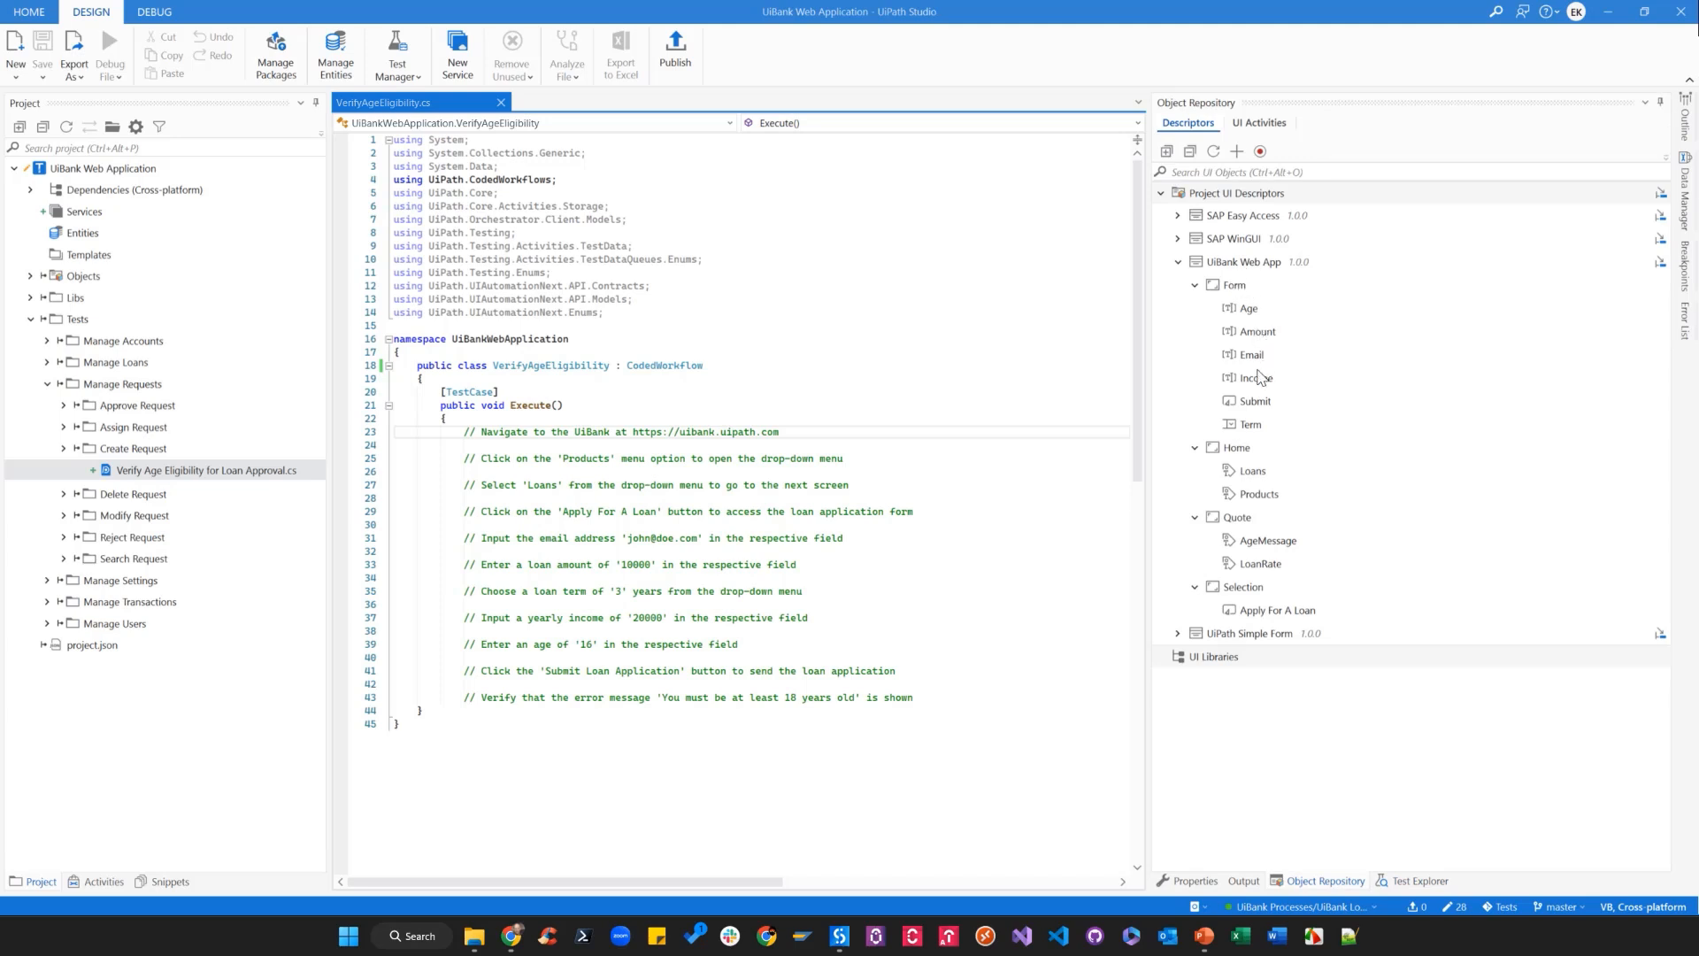
pyautogui.moveTo(1254, 553)
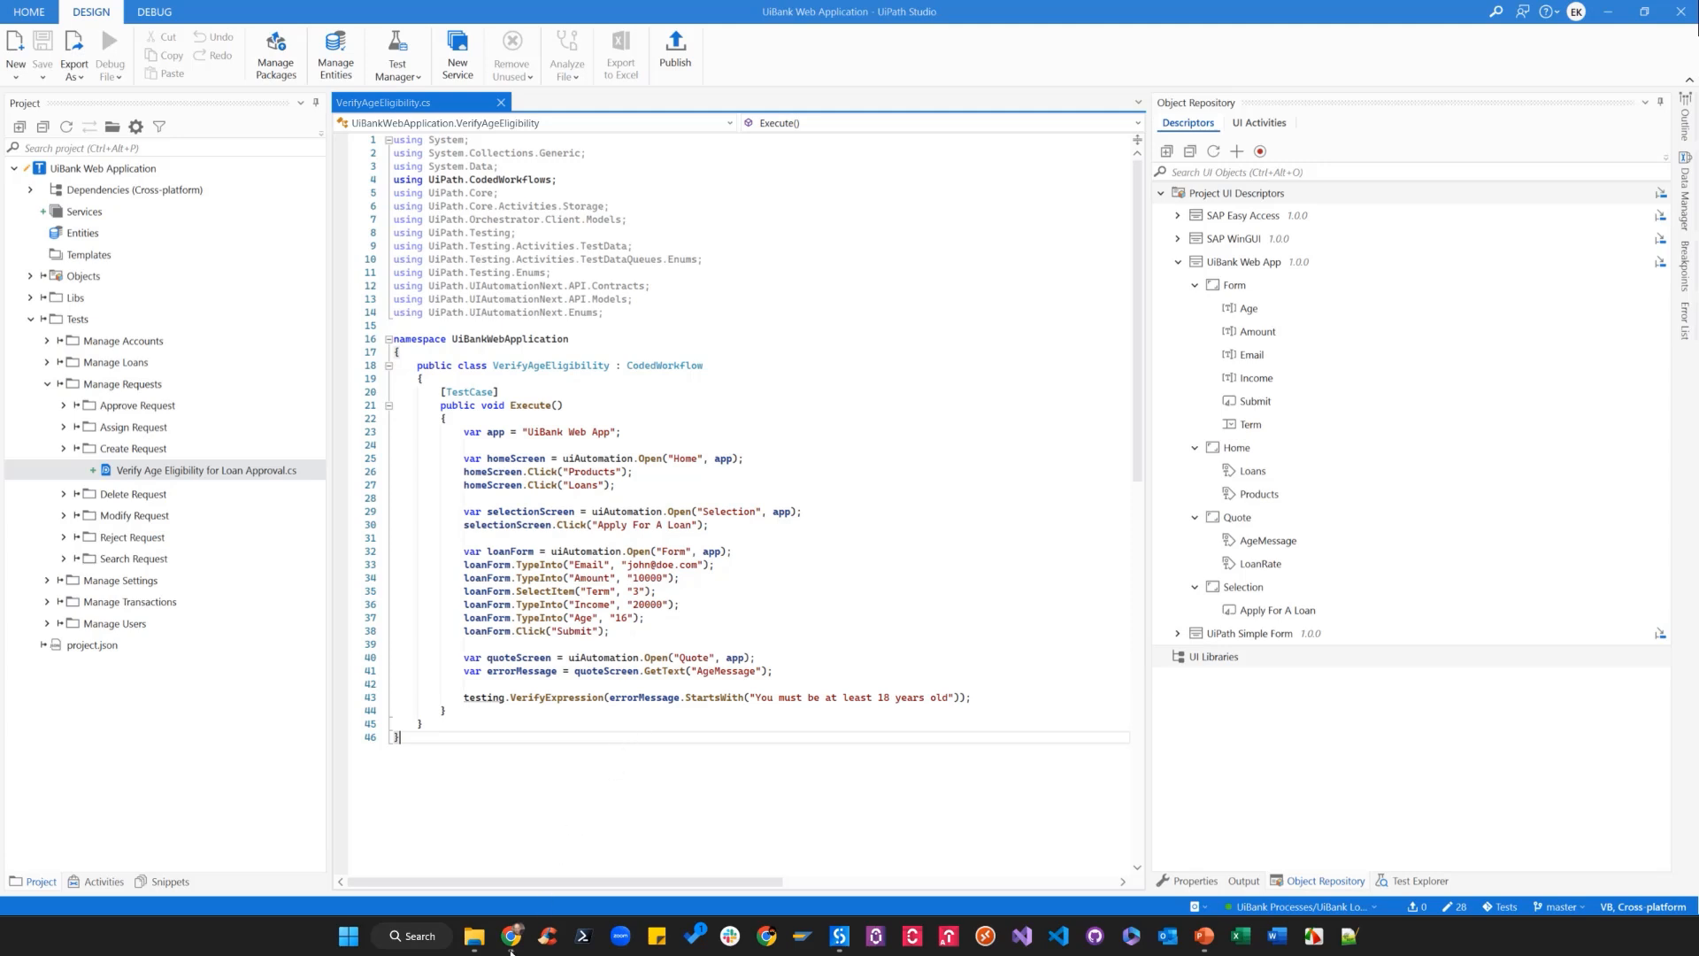
# - In Test Manager's Test Results, generate insights from the last 30 days
pyautogui.click(513, 935)
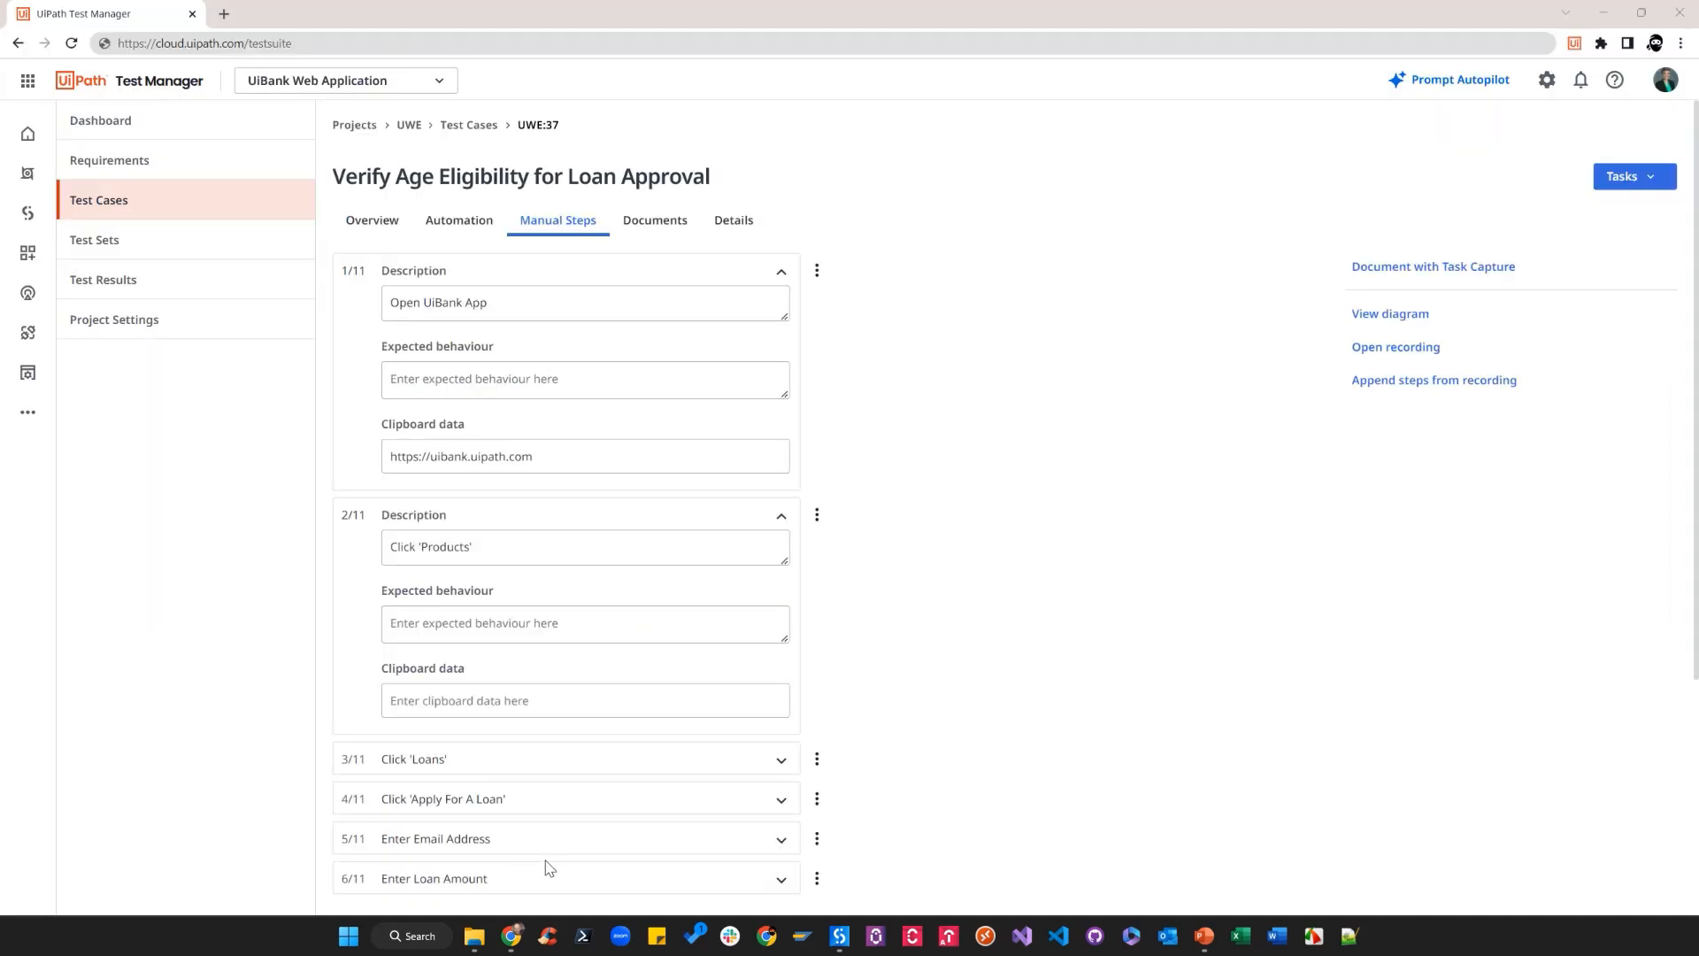
pyautogui.moveTo(199, 224)
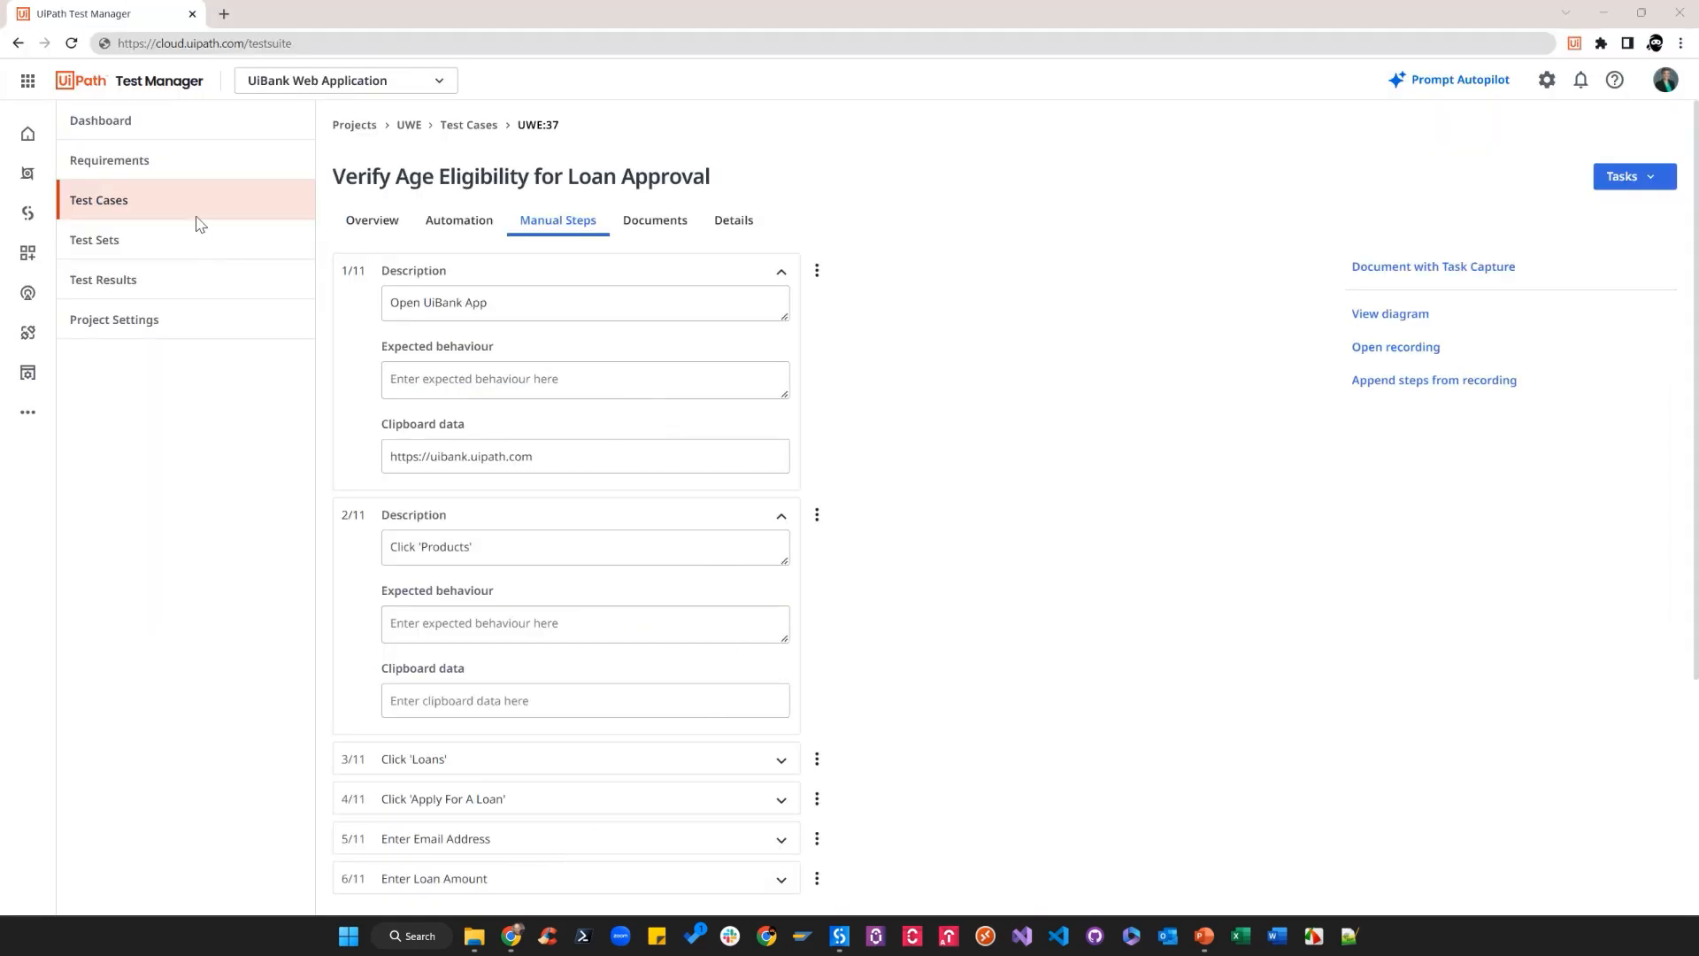
pyautogui.moveTo(149, 296)
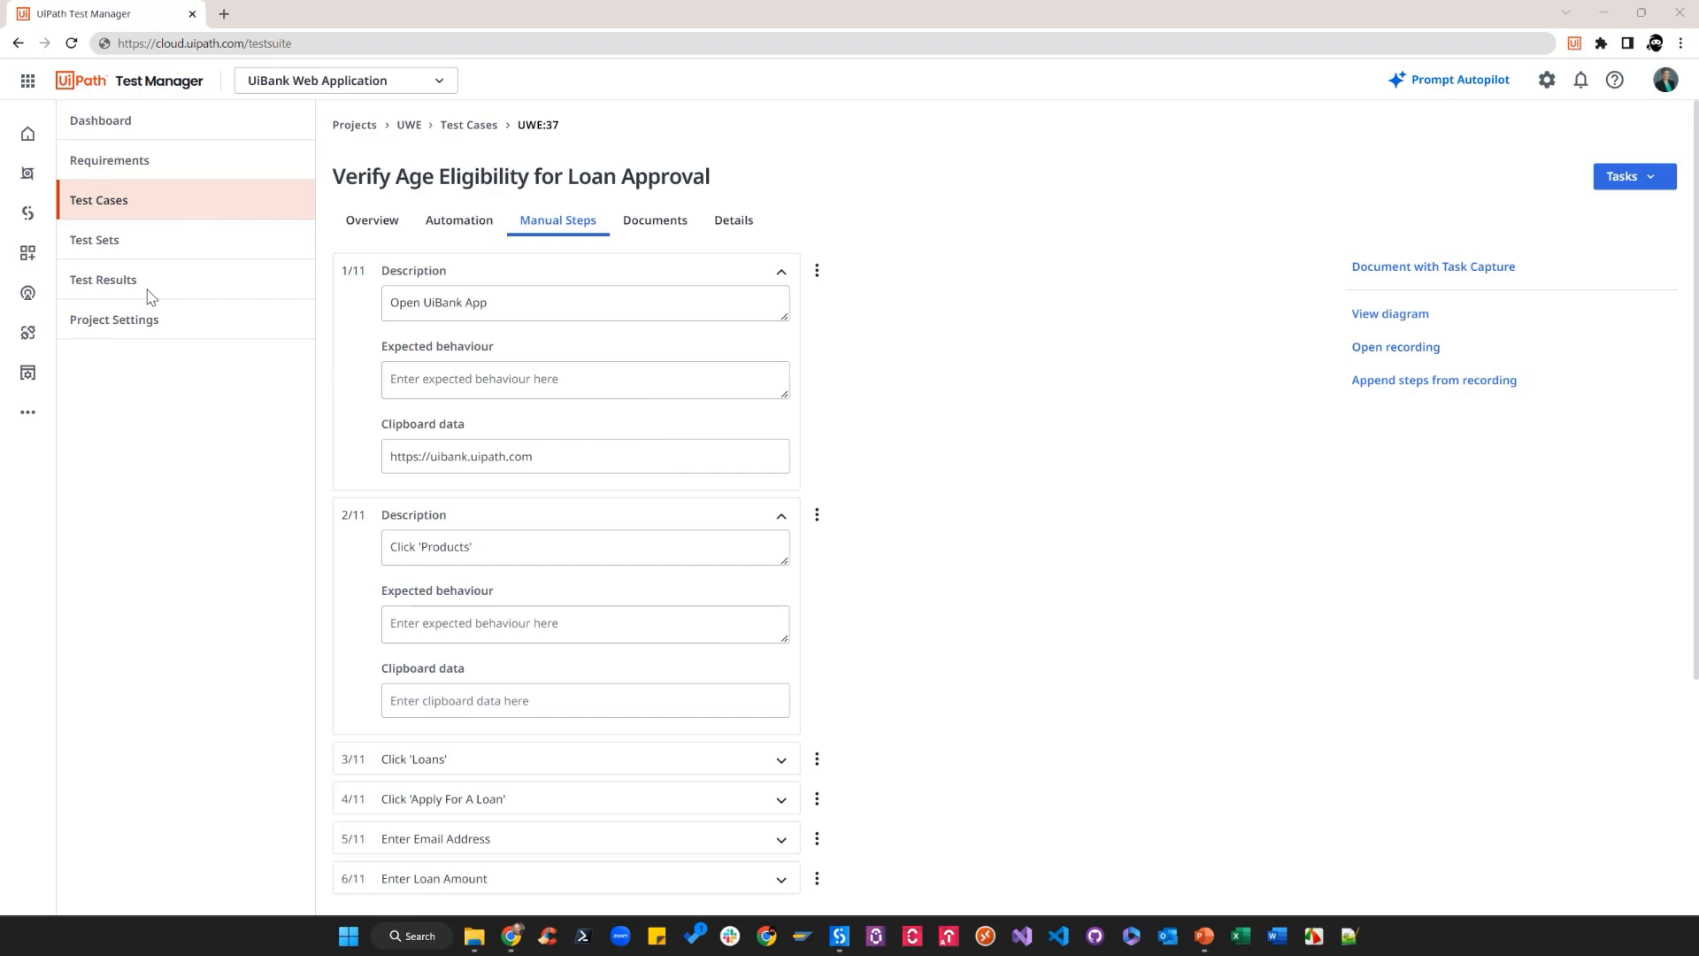
pyautogui.click(102, 280)
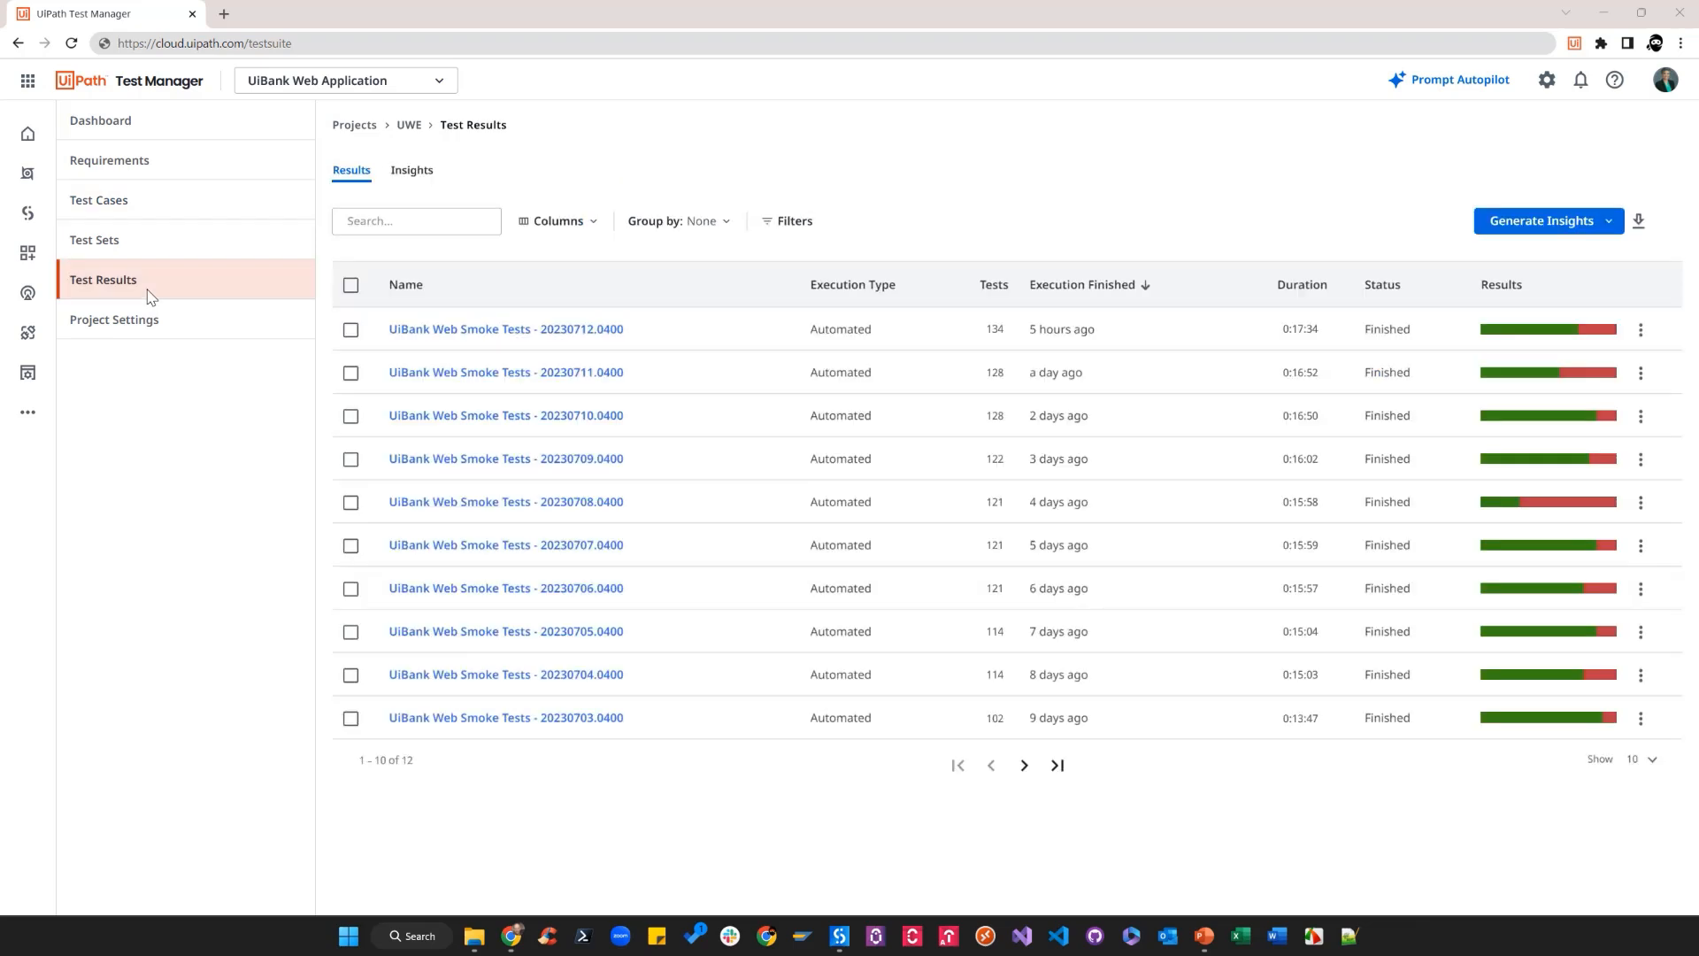
pyautogui.moveTo(633, 347)
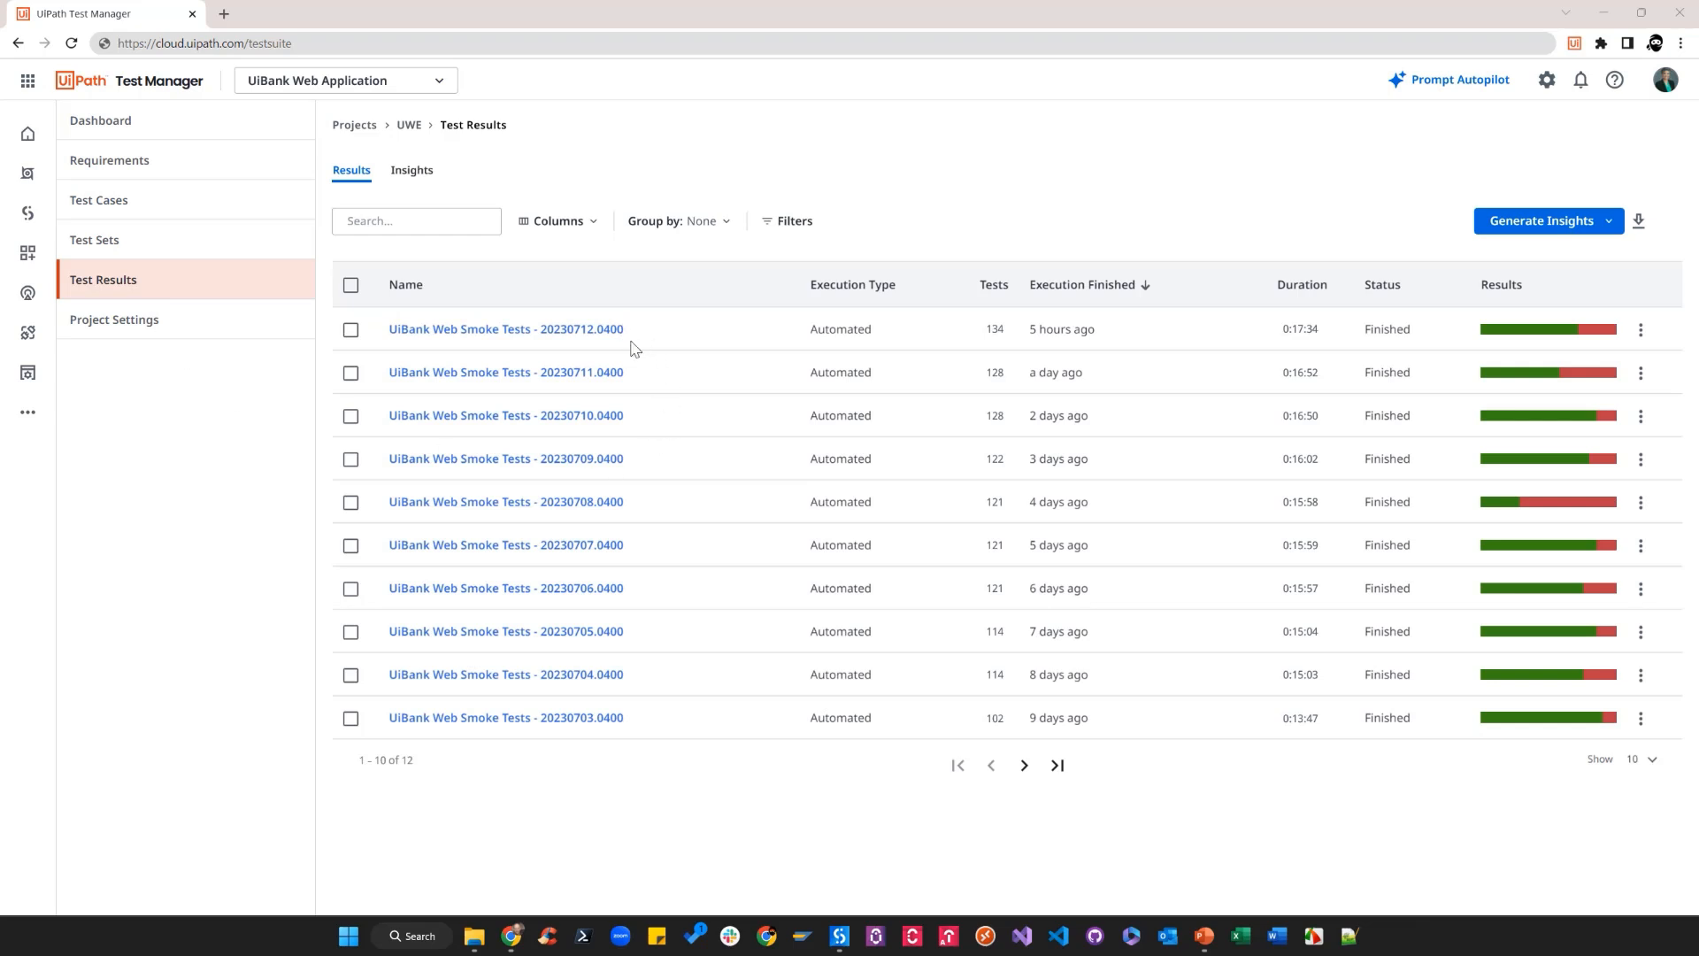
pyautogui.moveTo(776, 574)
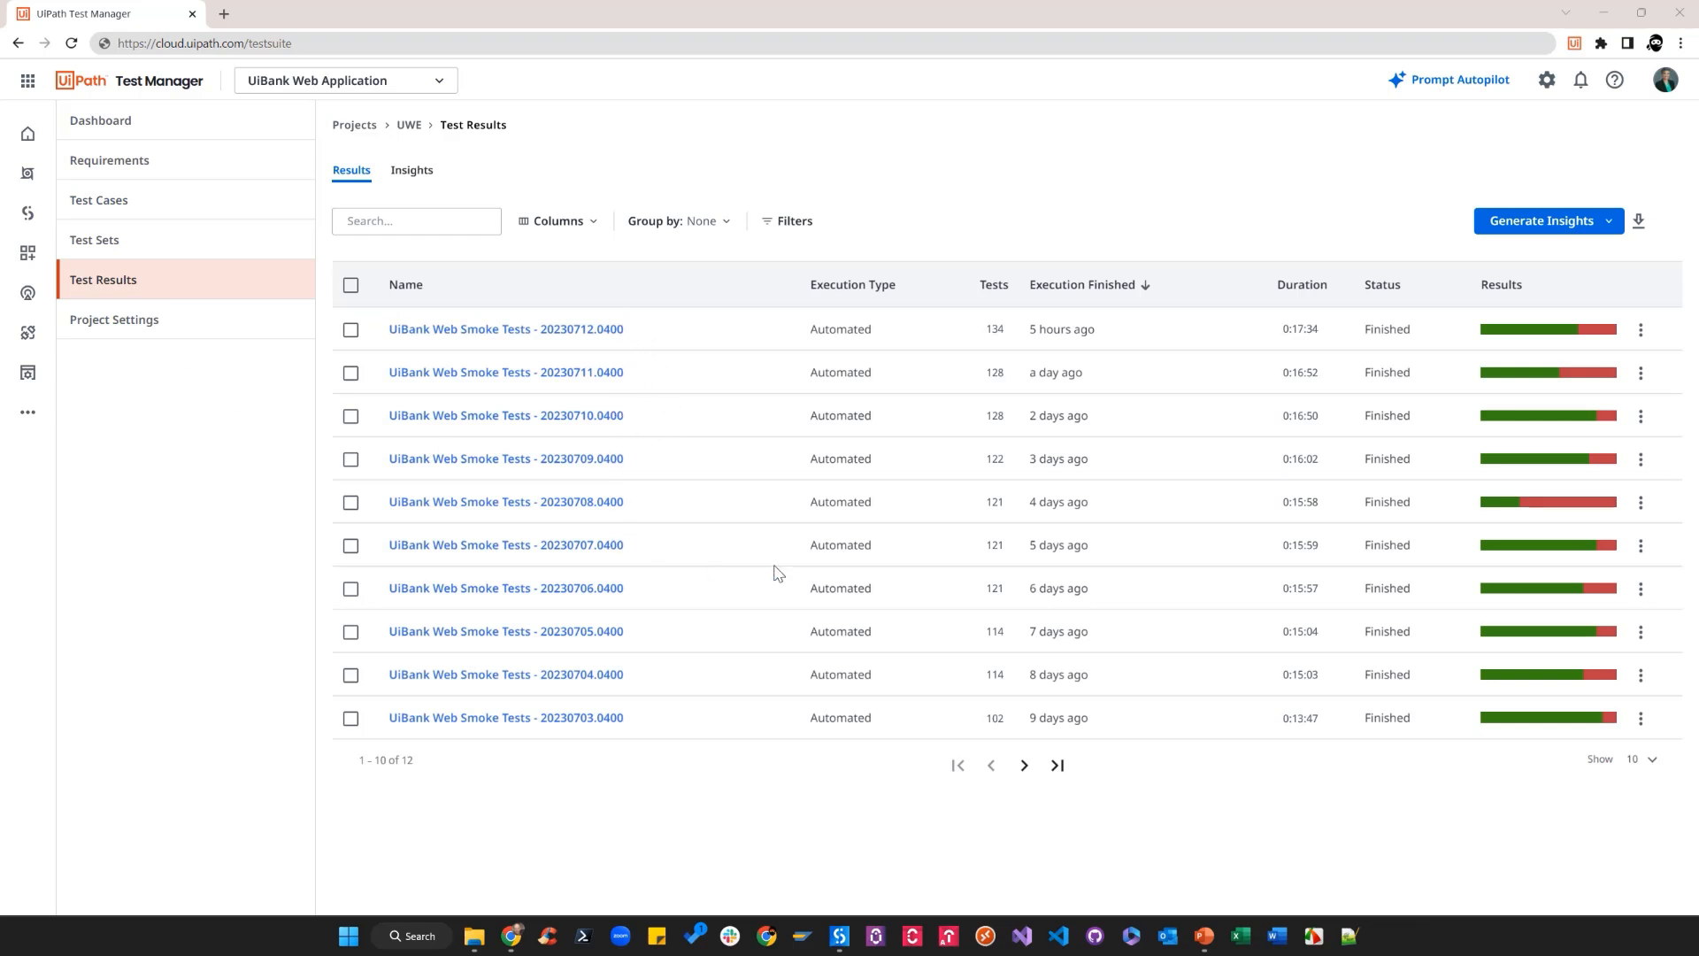
pyautogui.moveTo(1625, 224)
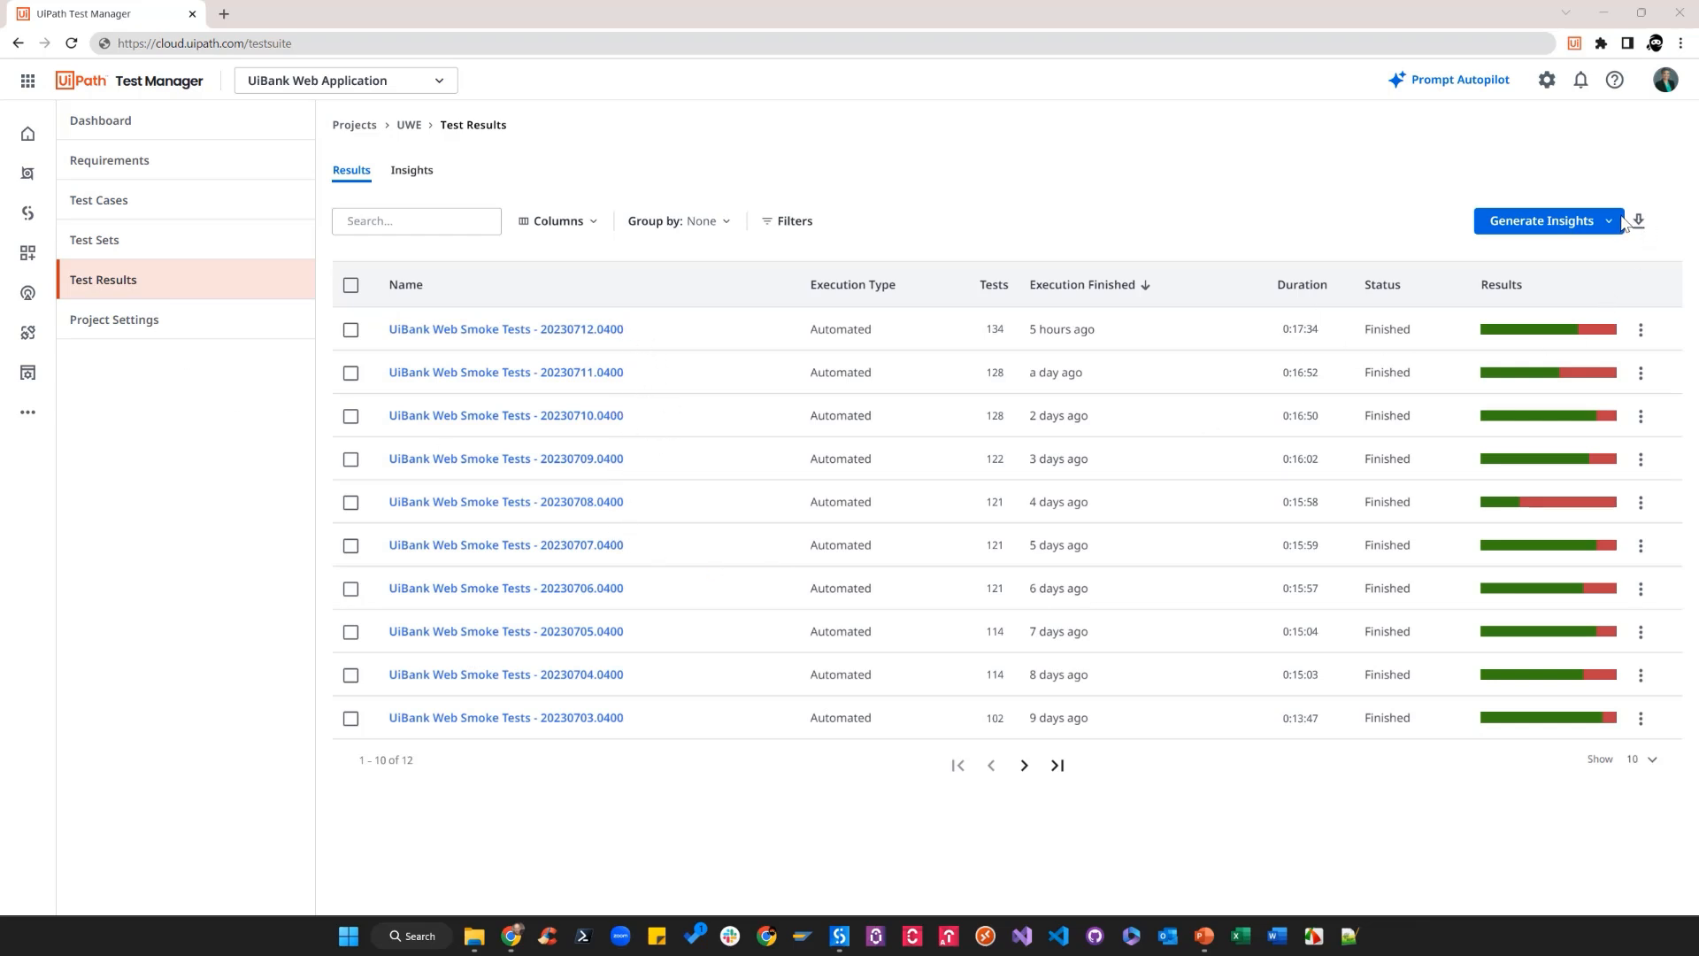
pyautogui.click(1609, 223)
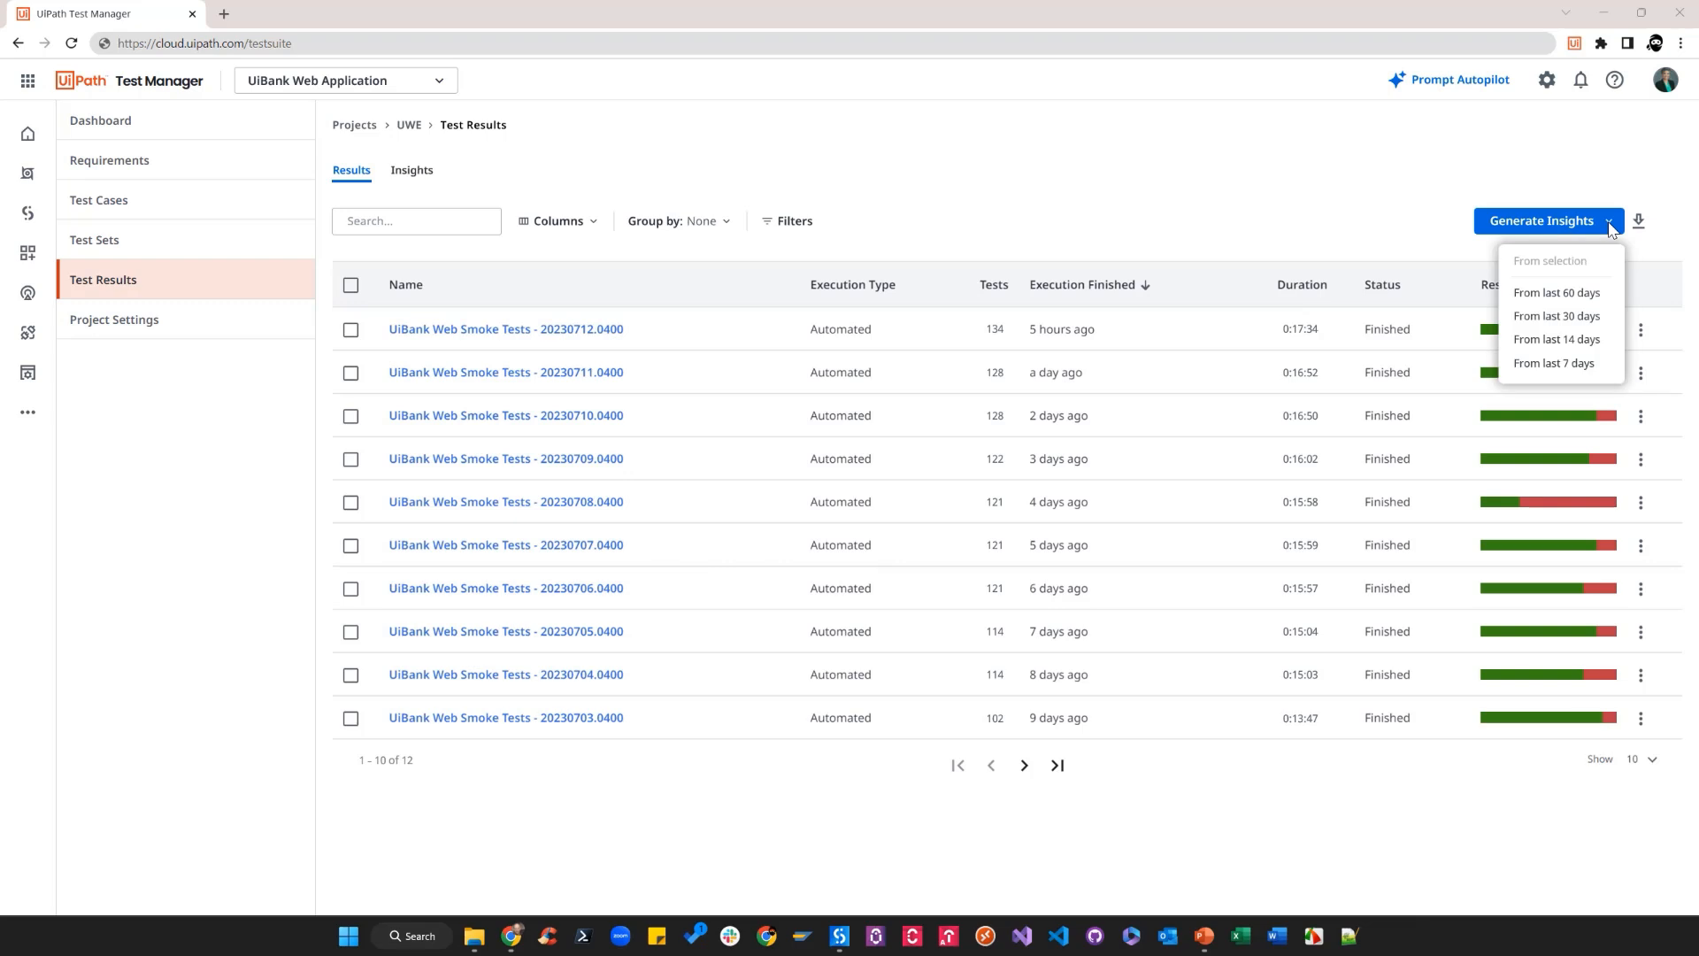
pyautogui.moveTo(1564, 329)
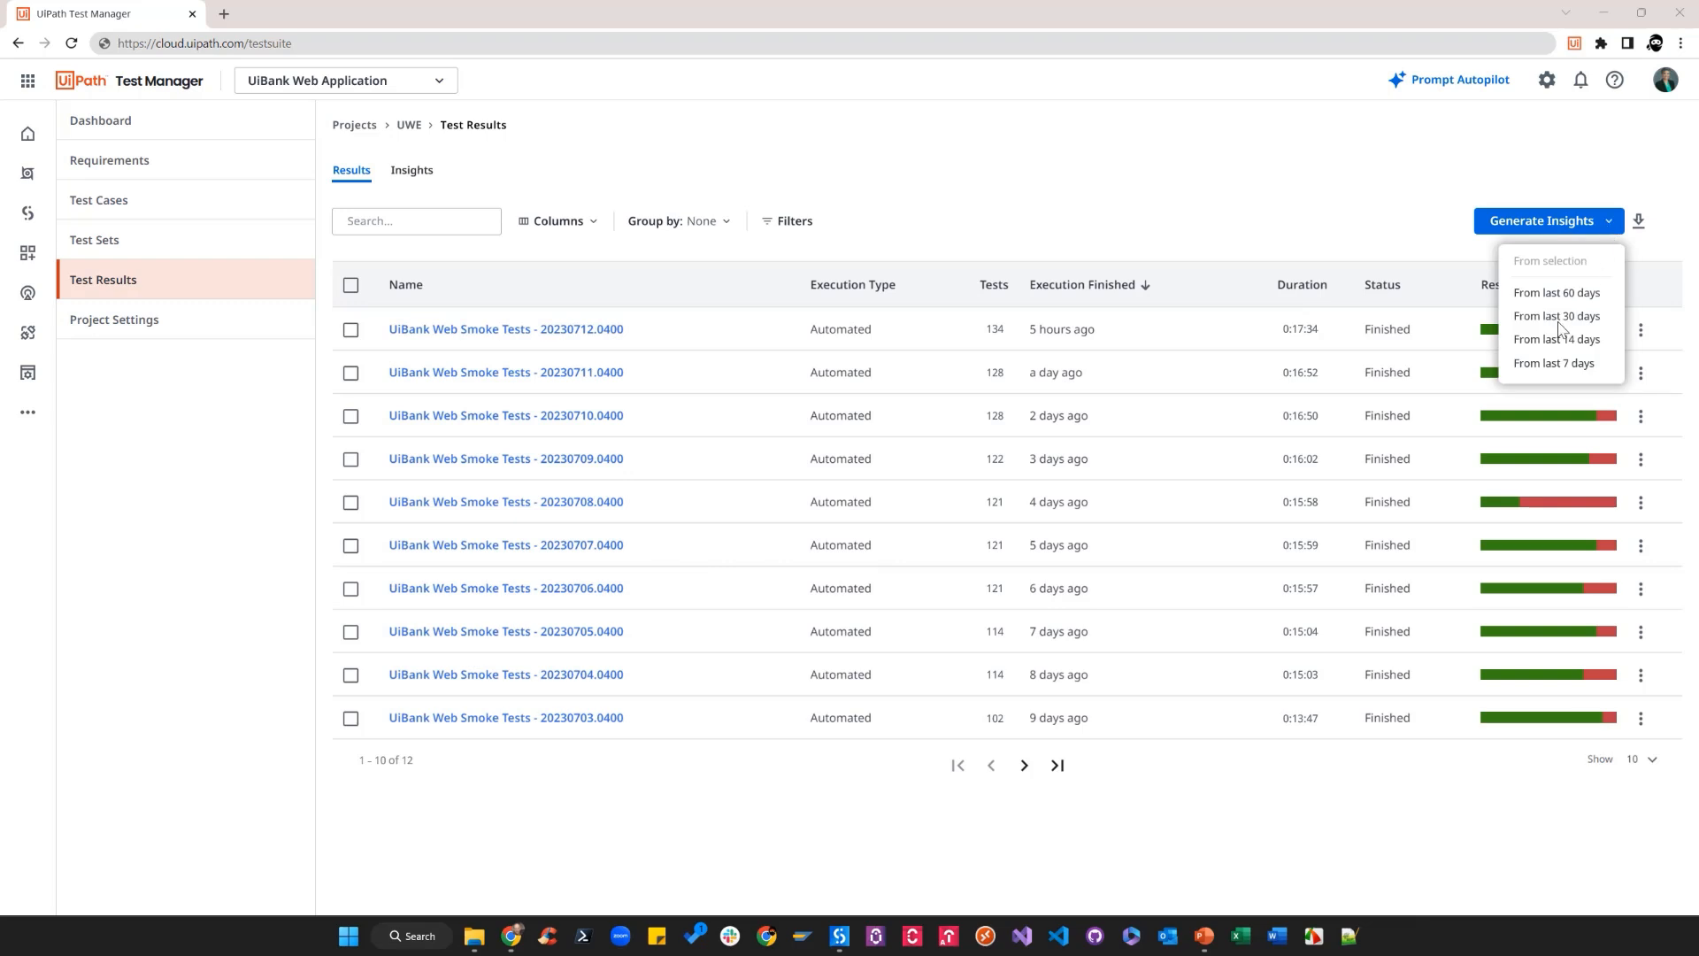
pyautogui.click(1555, 315)
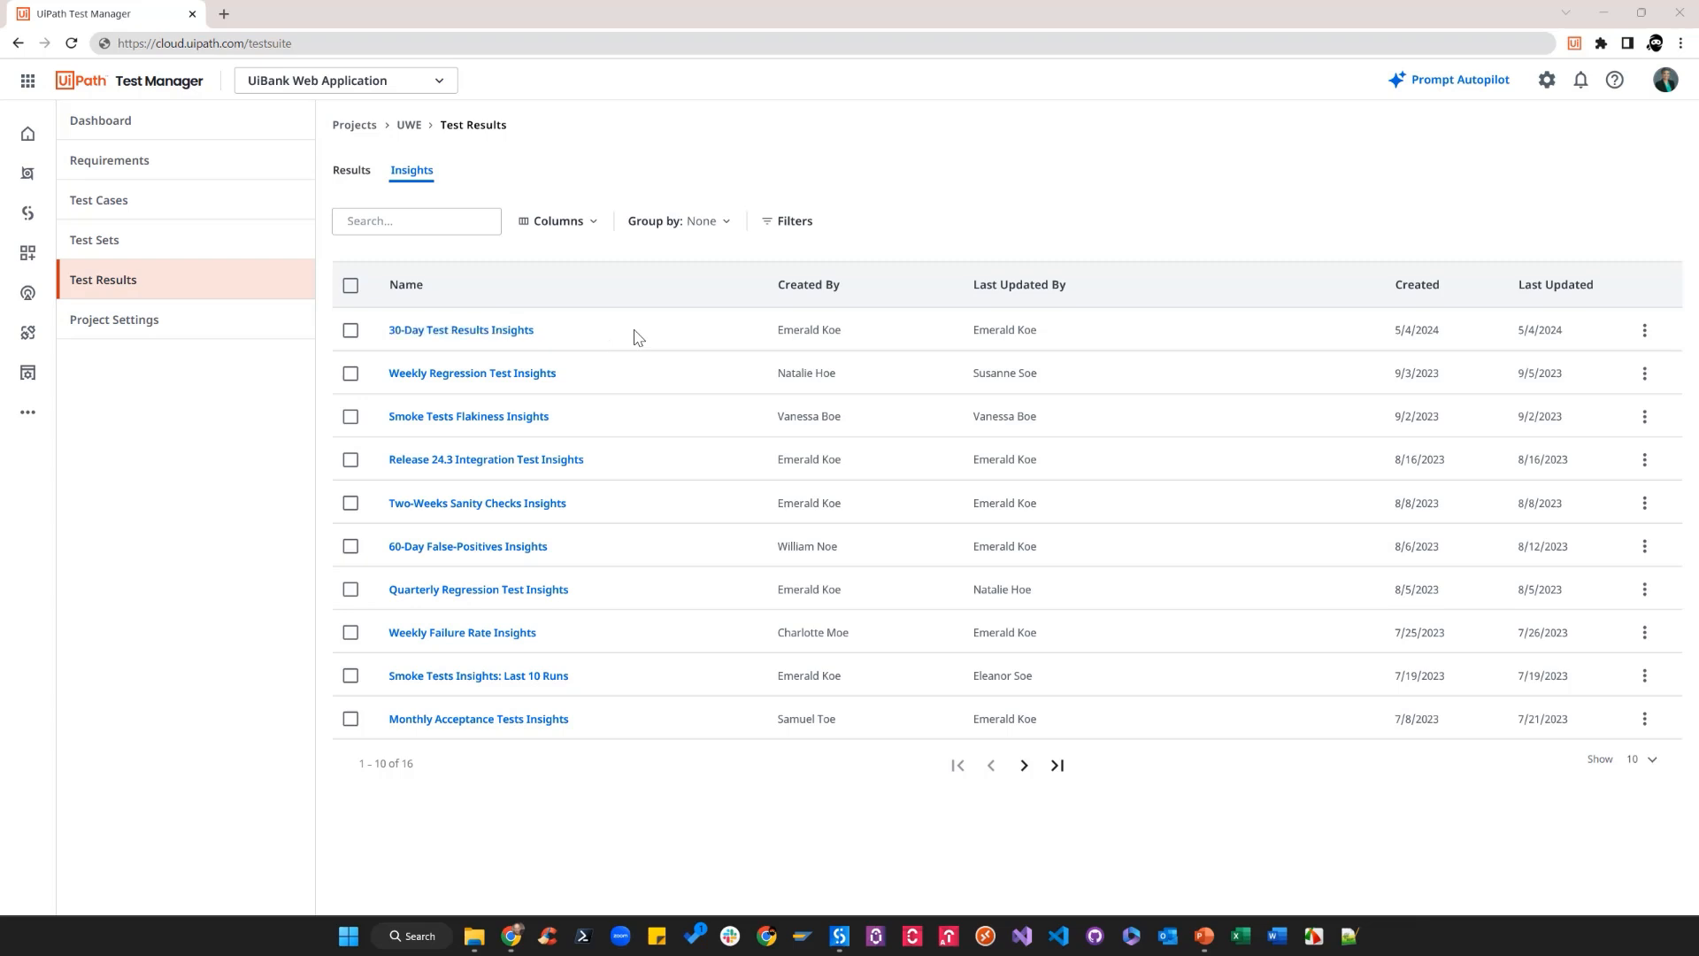
# - Open the 30-Day Test Results Insights report
pyautogui.click(460, 329)
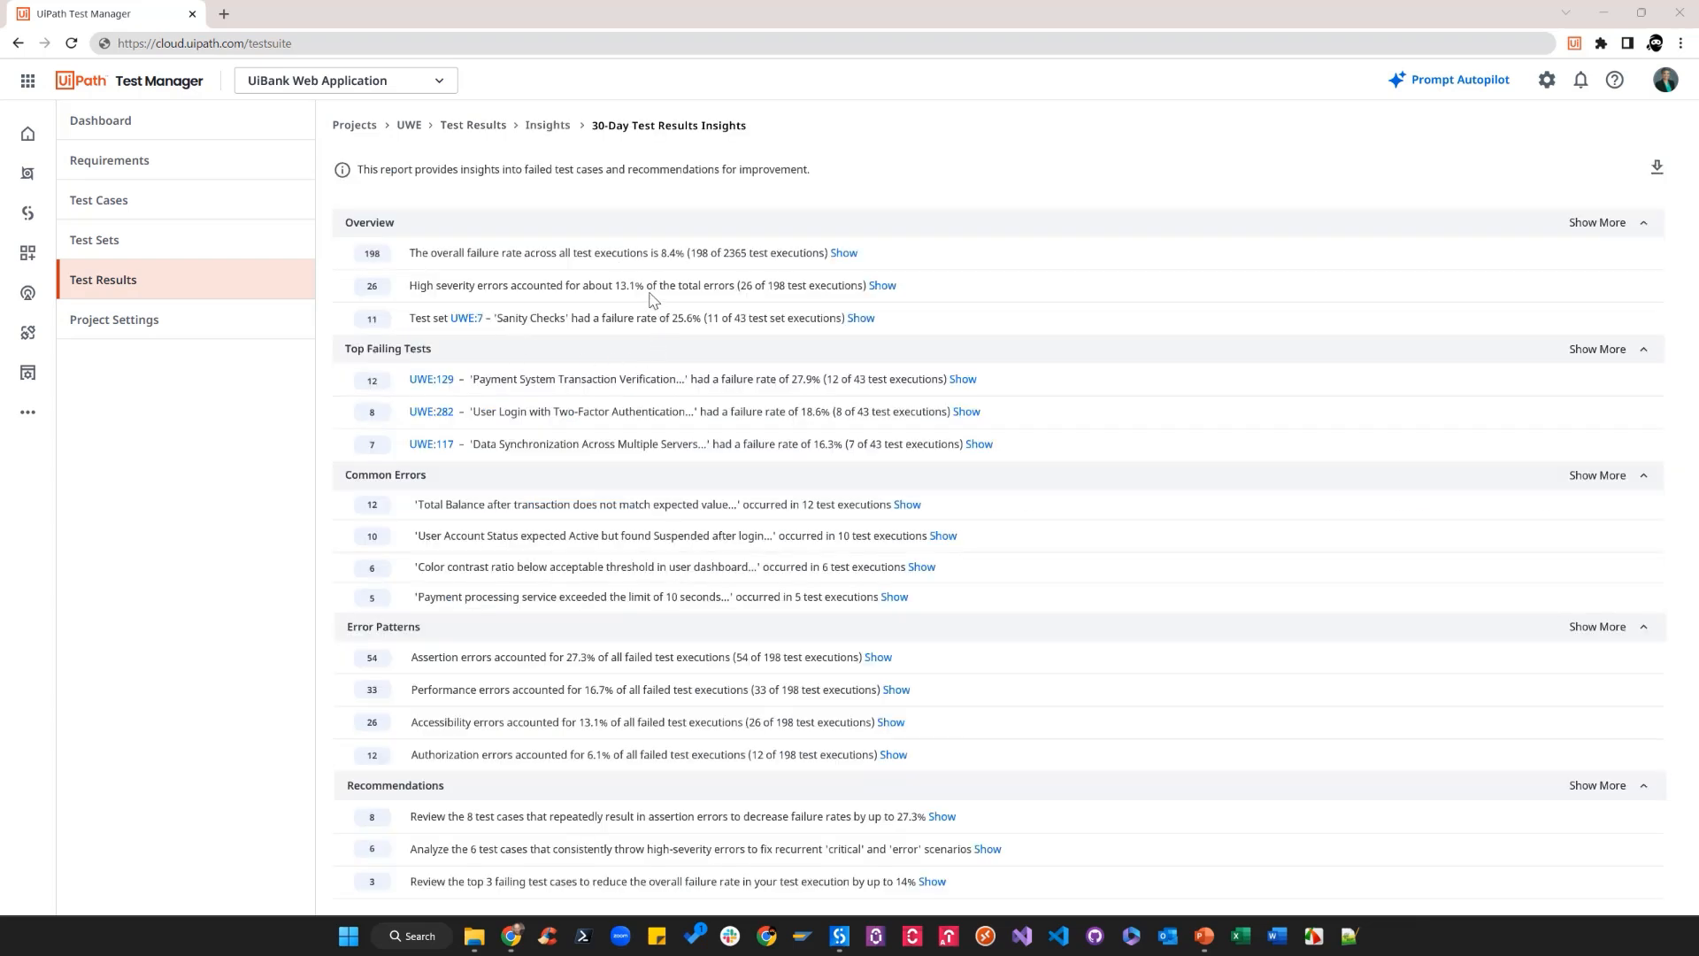
pyautogui.moveTo(699, 589)
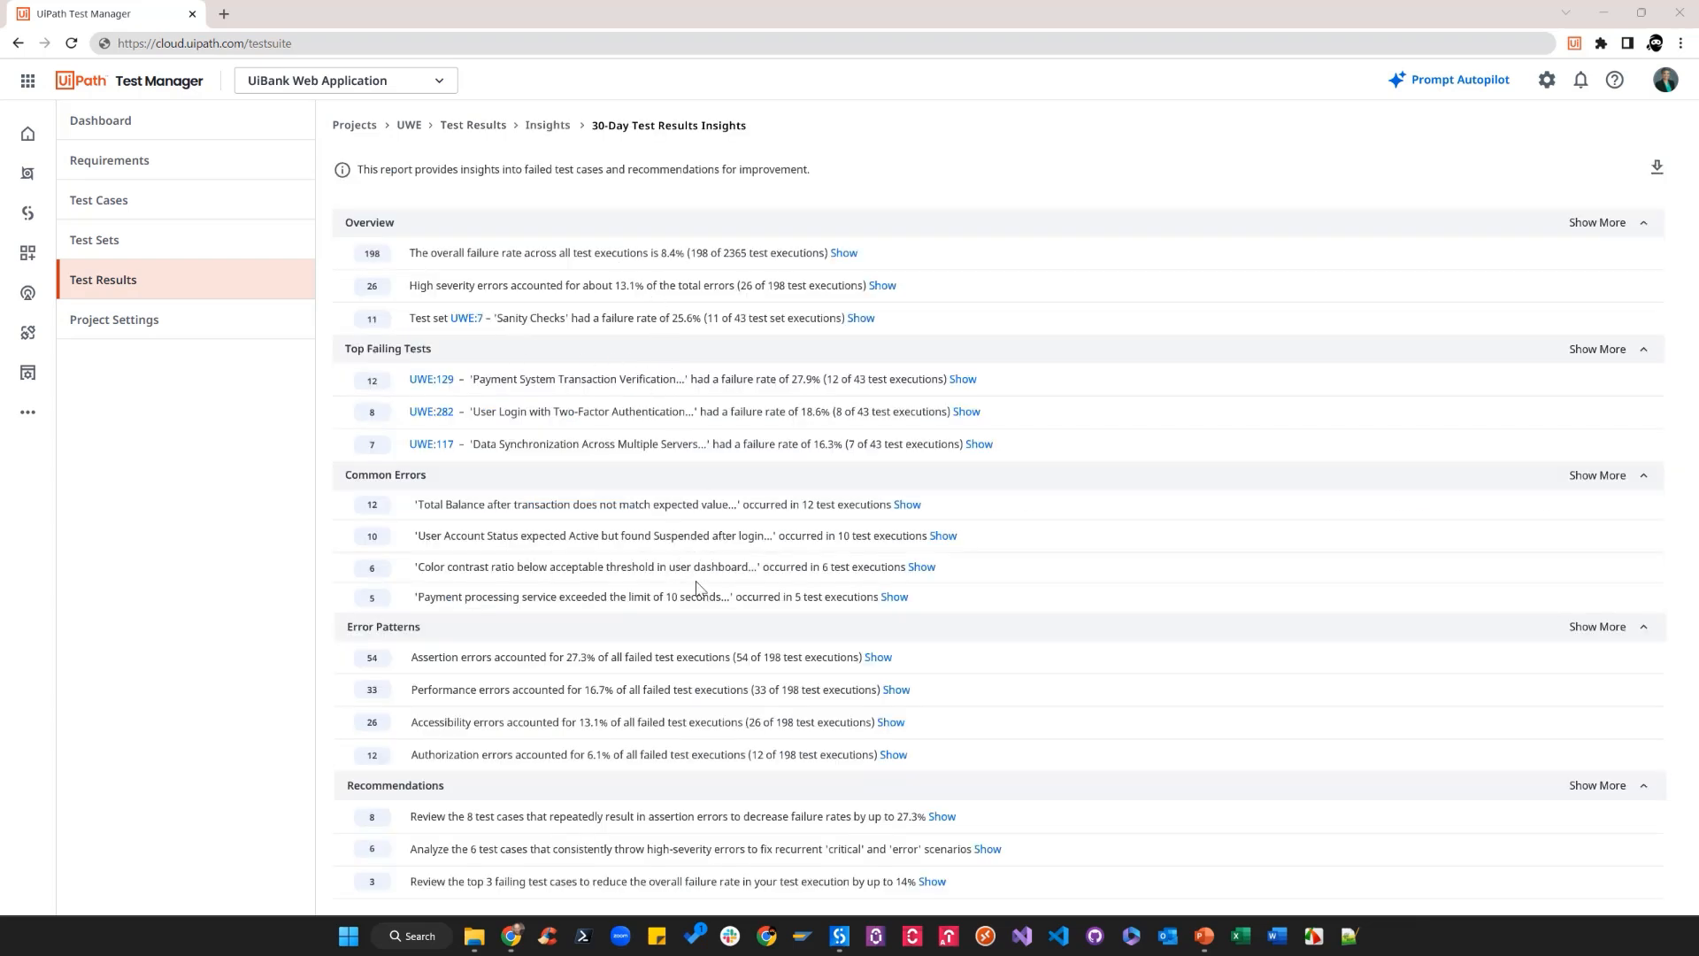
pyautogui.moveTo(656, 670)
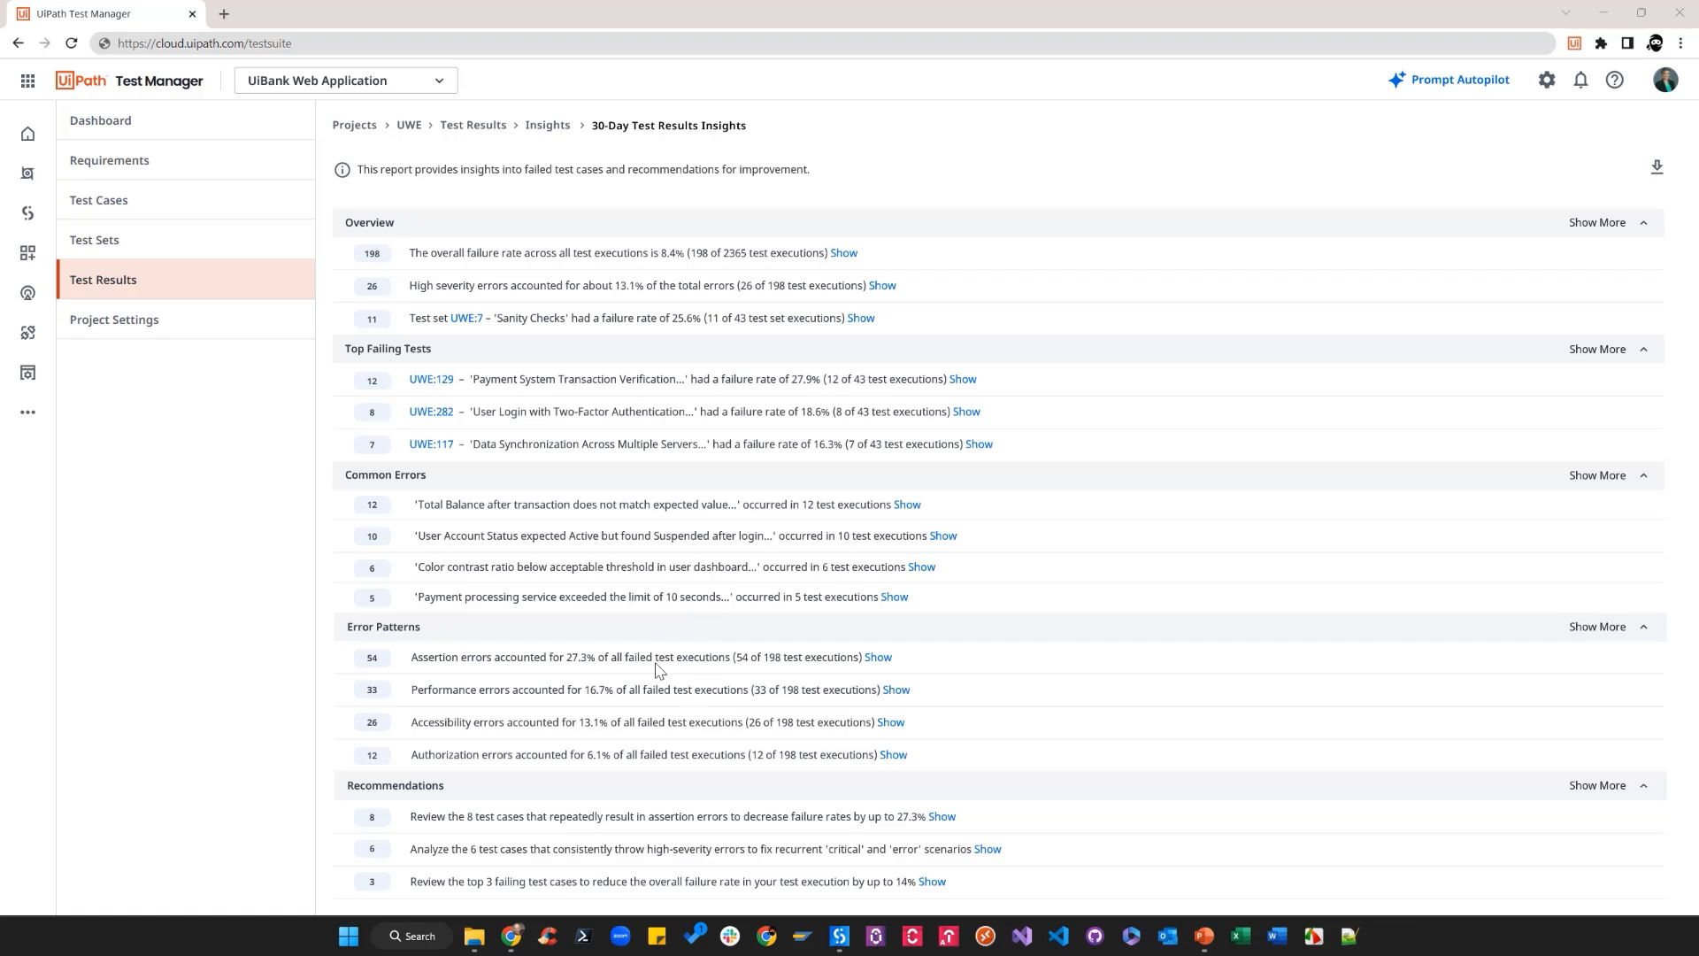
pyautogui.moveTo(537, 845)
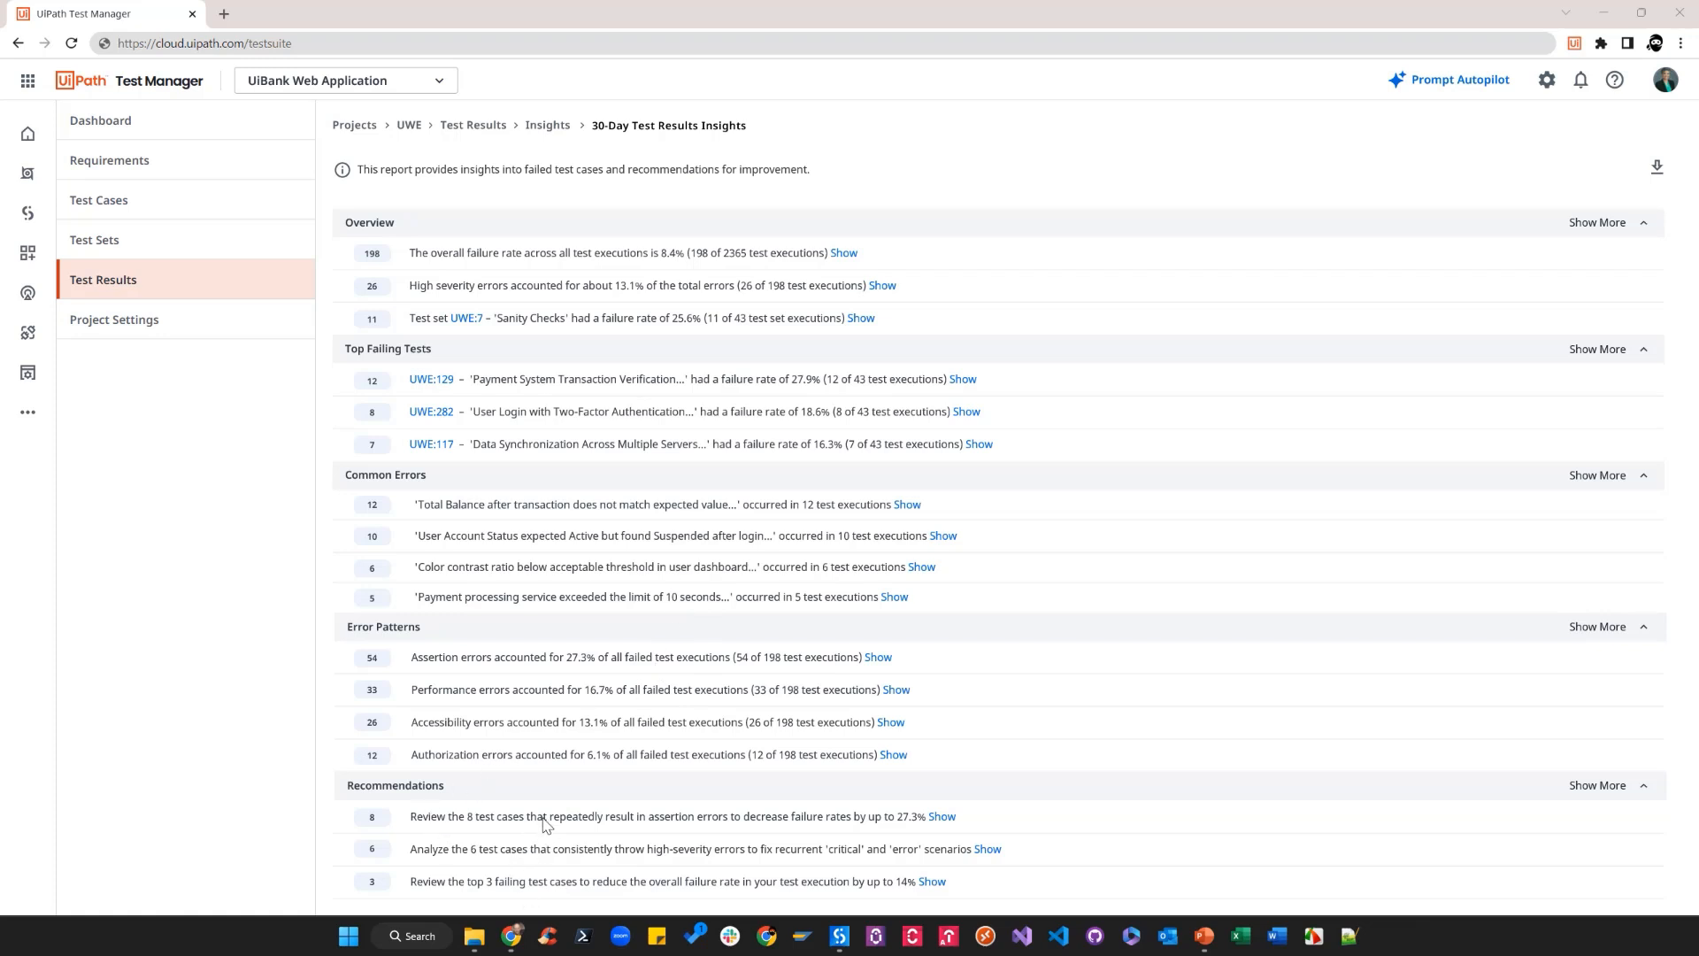
pyautogui.moveTo(894, 665)
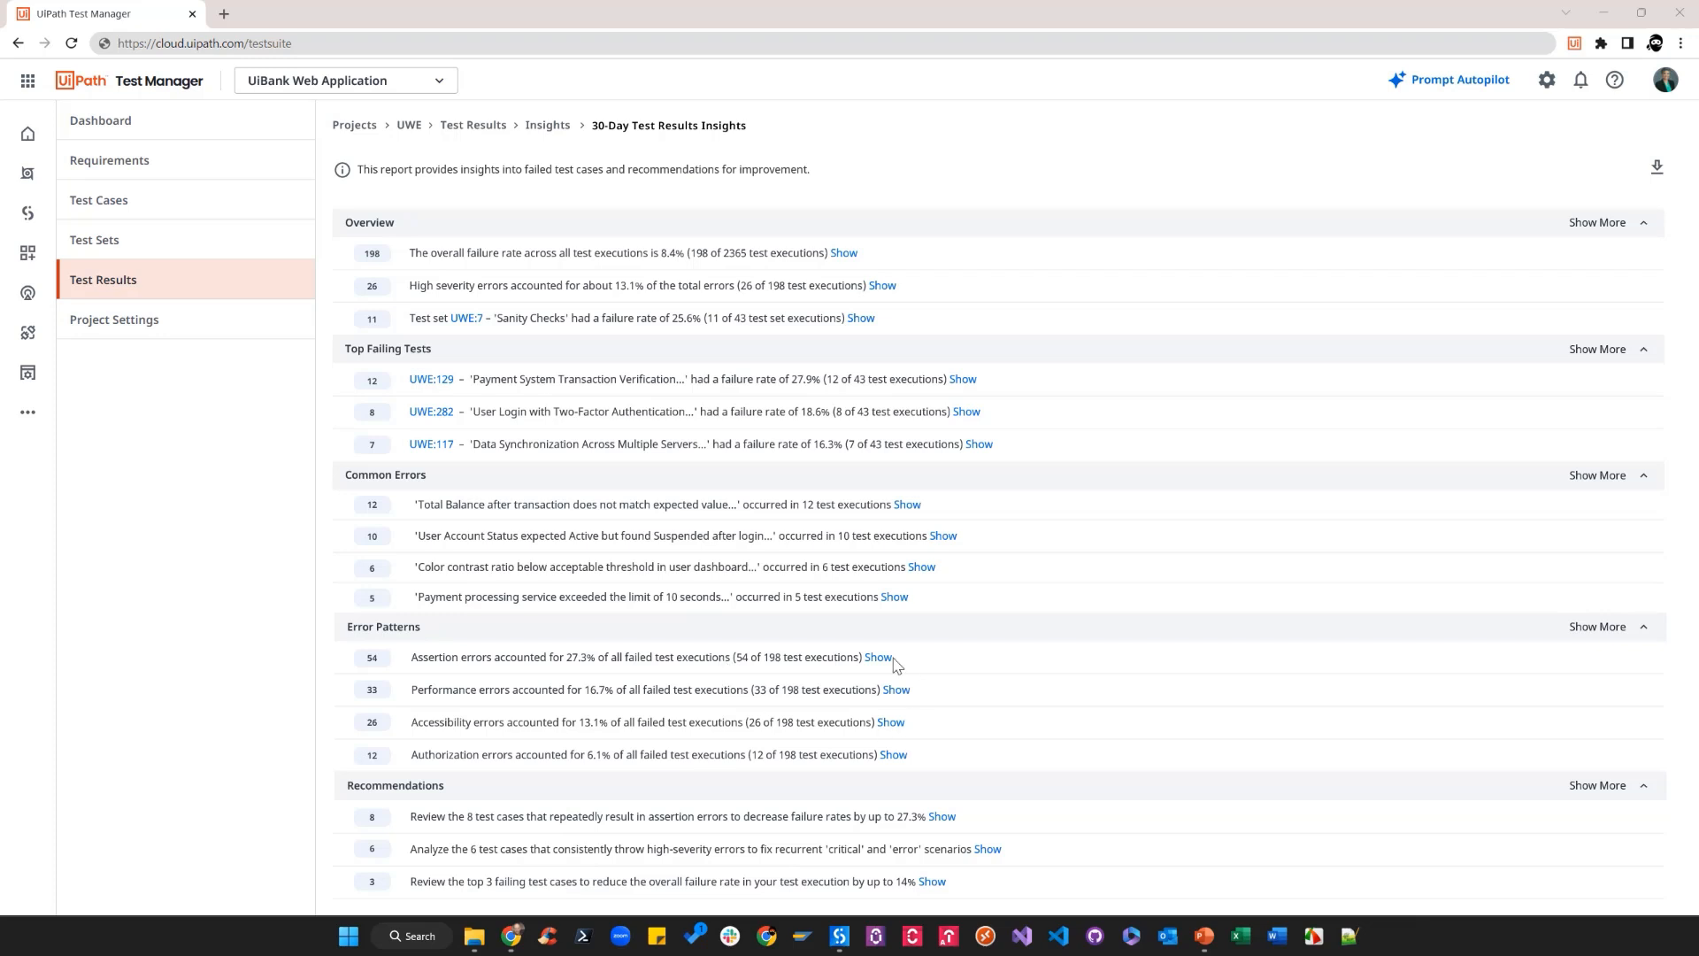
# - Review the 54 assertion-error tests, then show all eight top failing tests
pyautogui.click(879, 657)
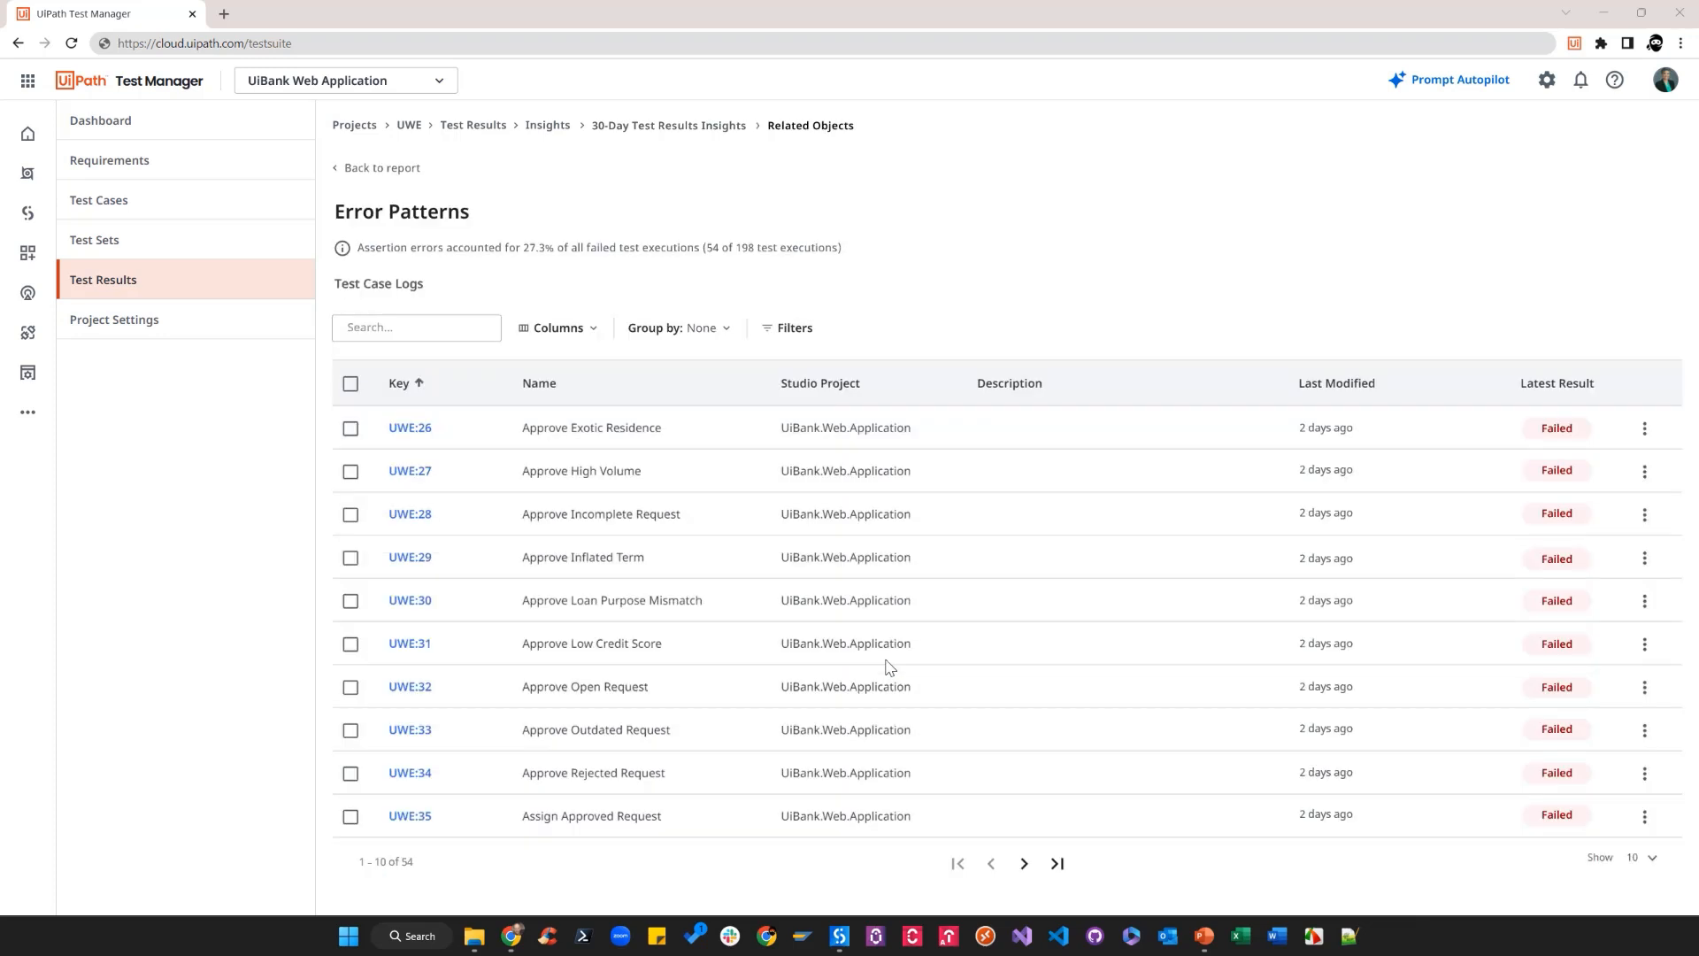
pyautogui.moveTo(691, 453)
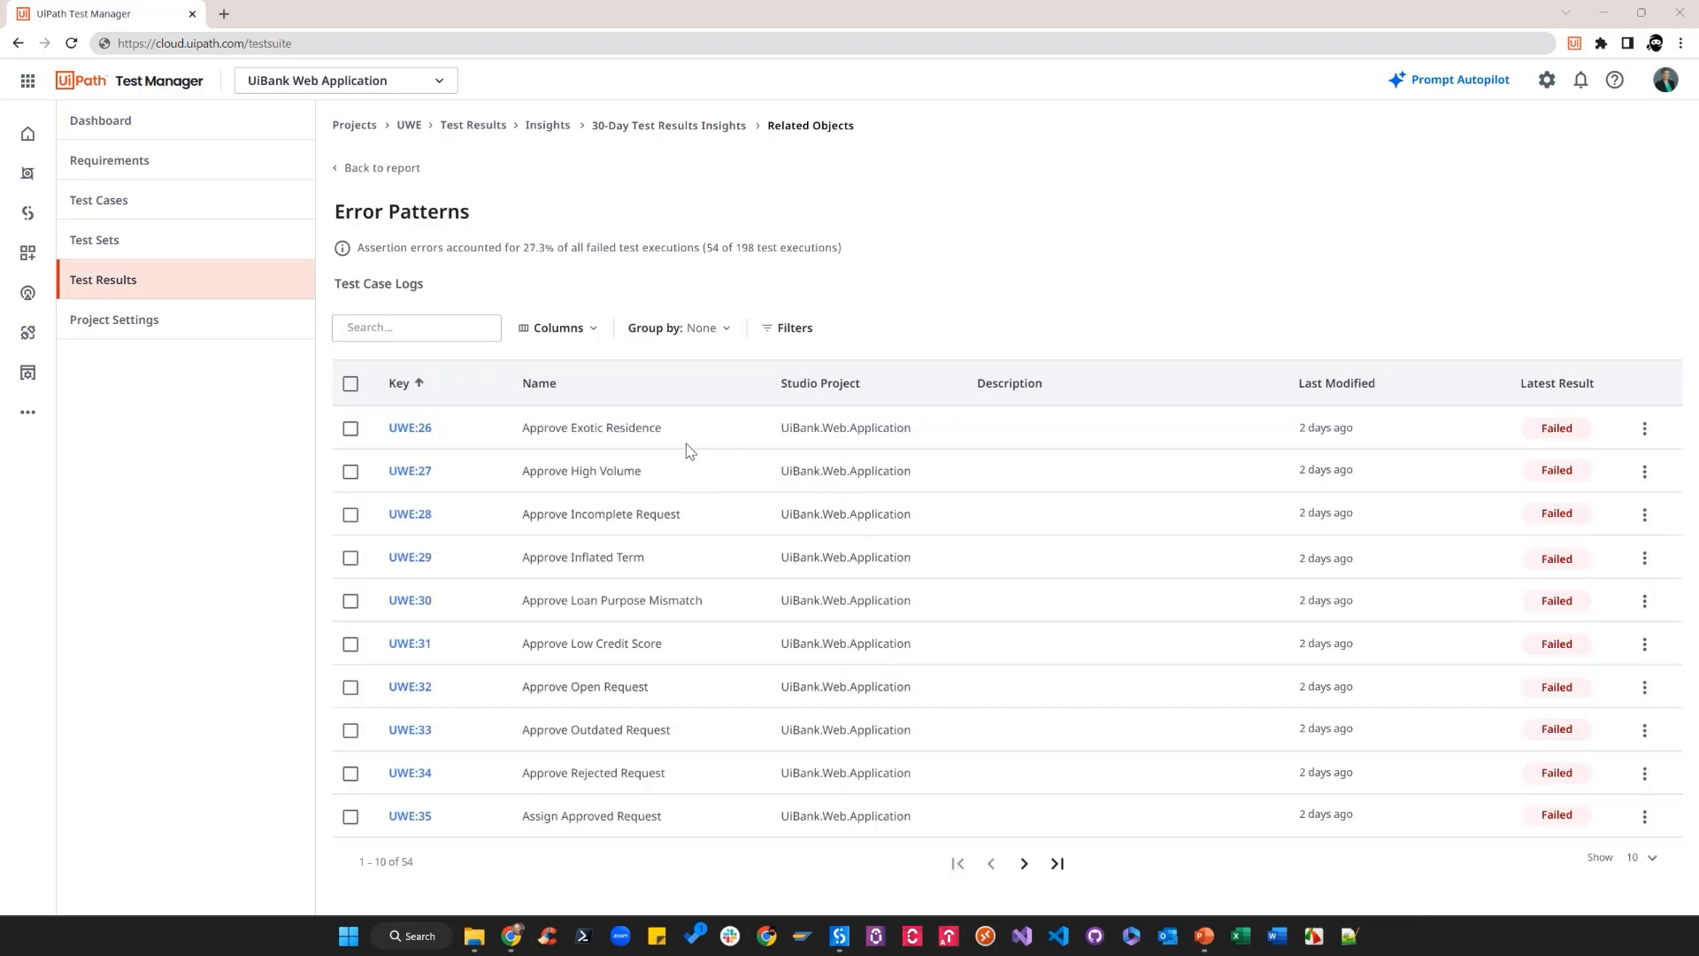
pyautogui.moveTo(641, 266)
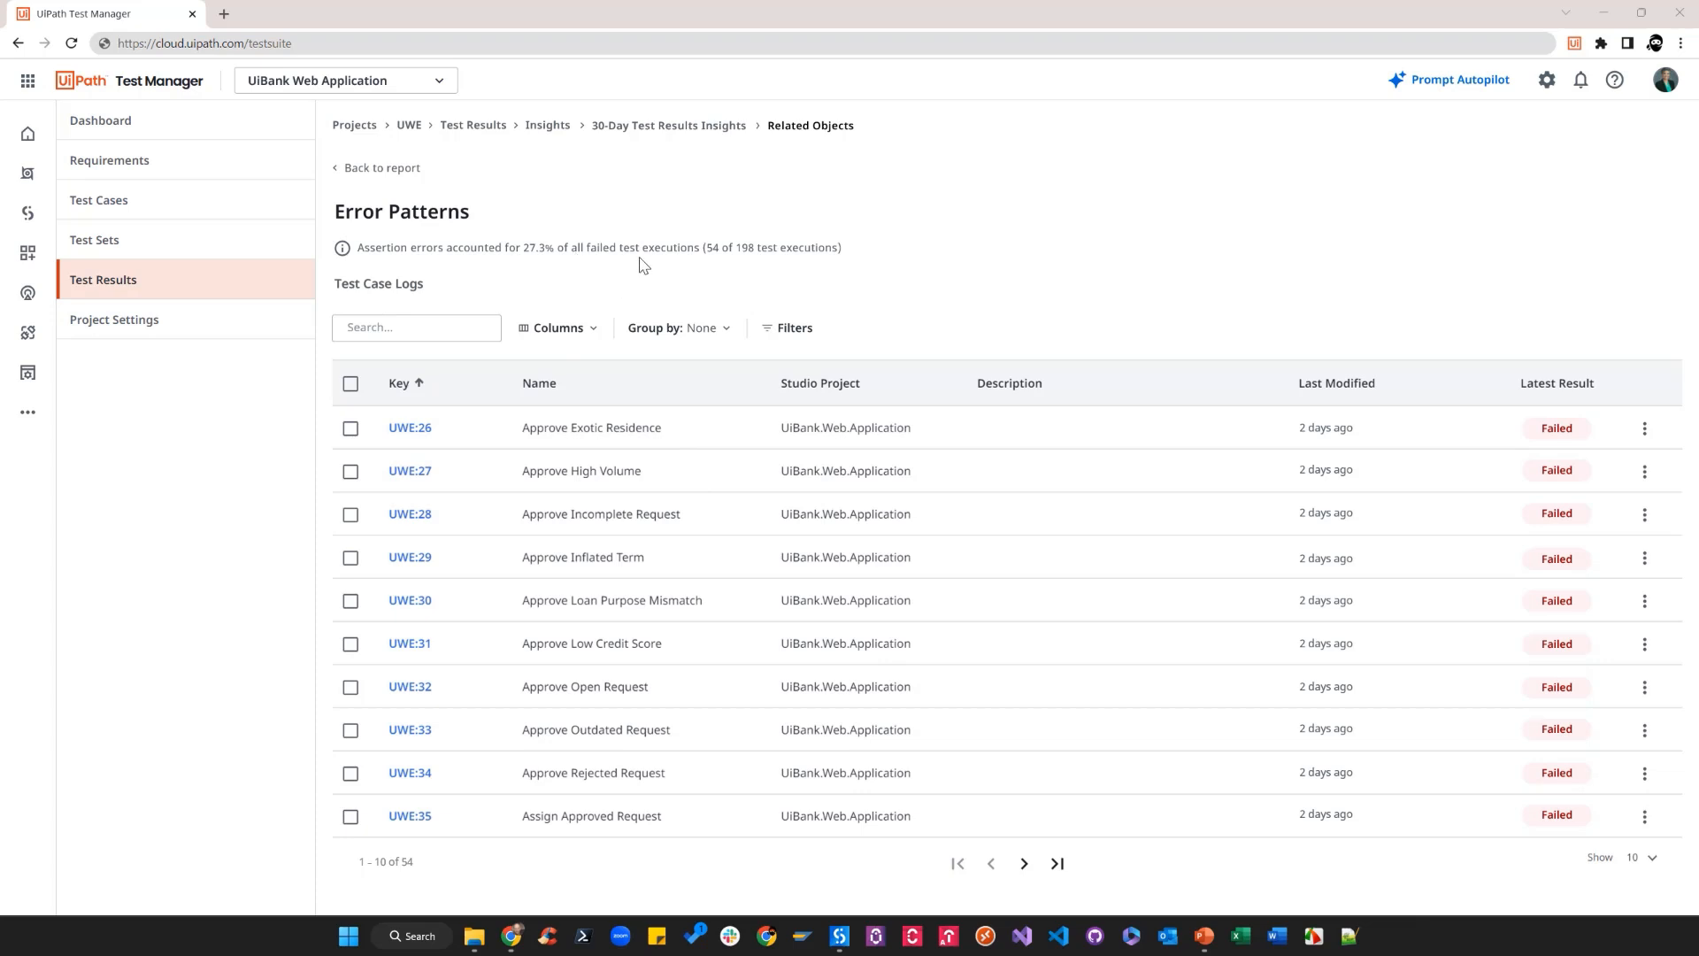
pyautogui.click(381, 169)
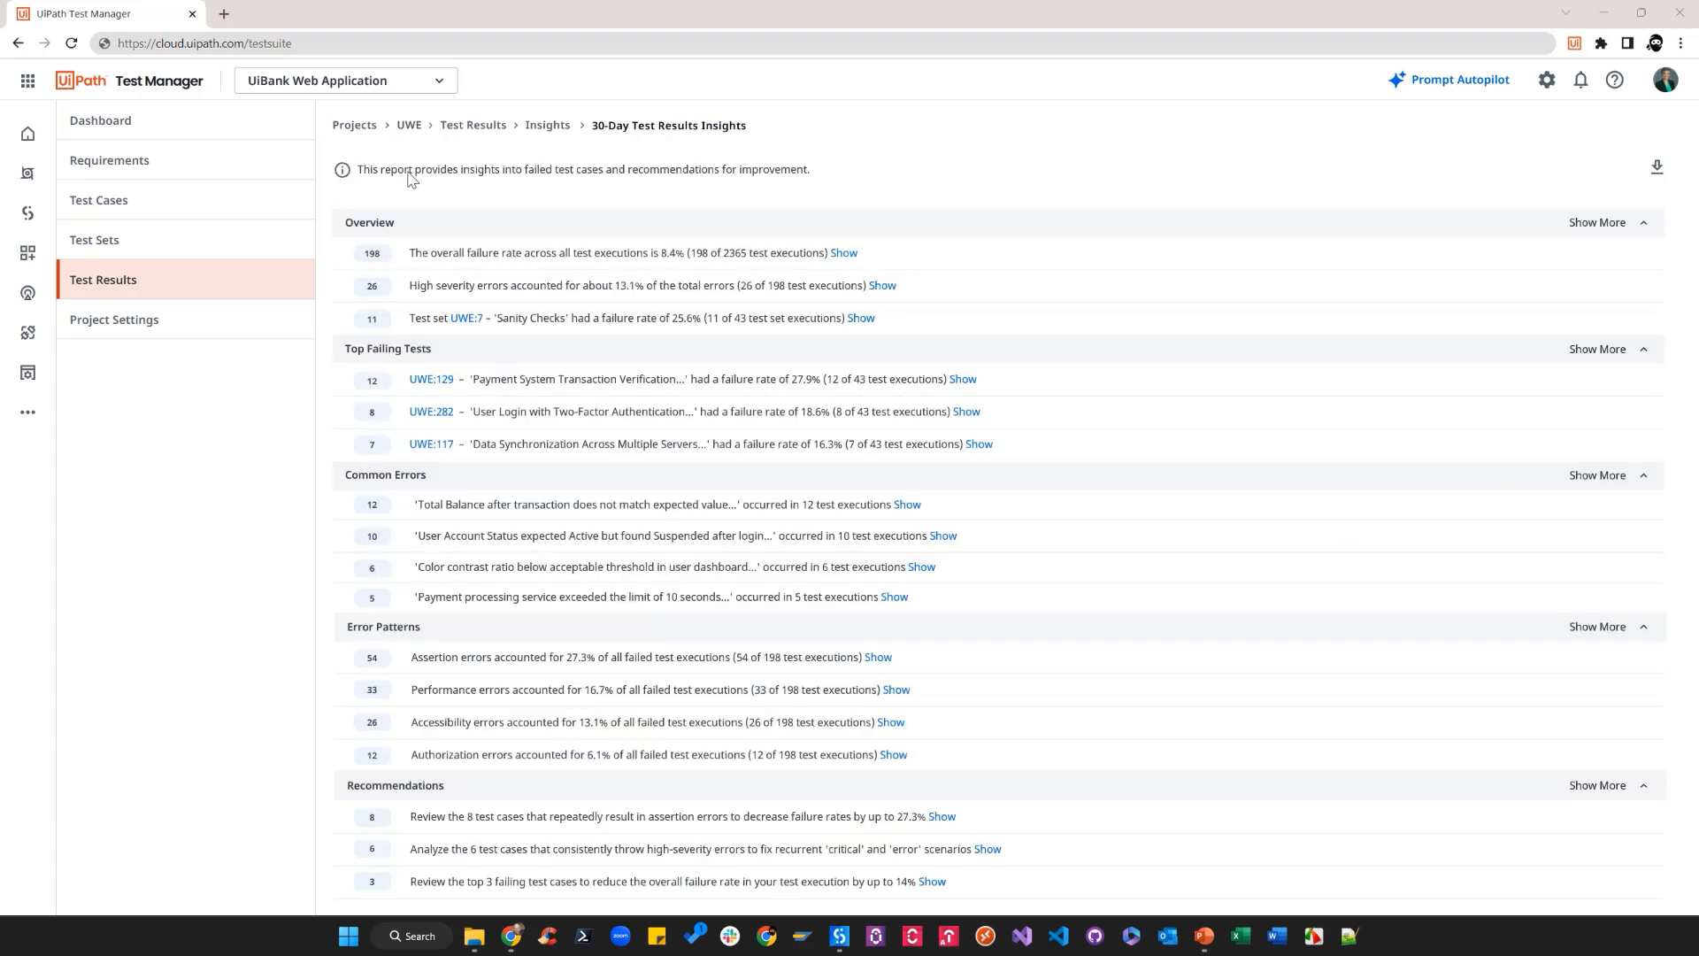
pyautogui.moveTo(641, 417)
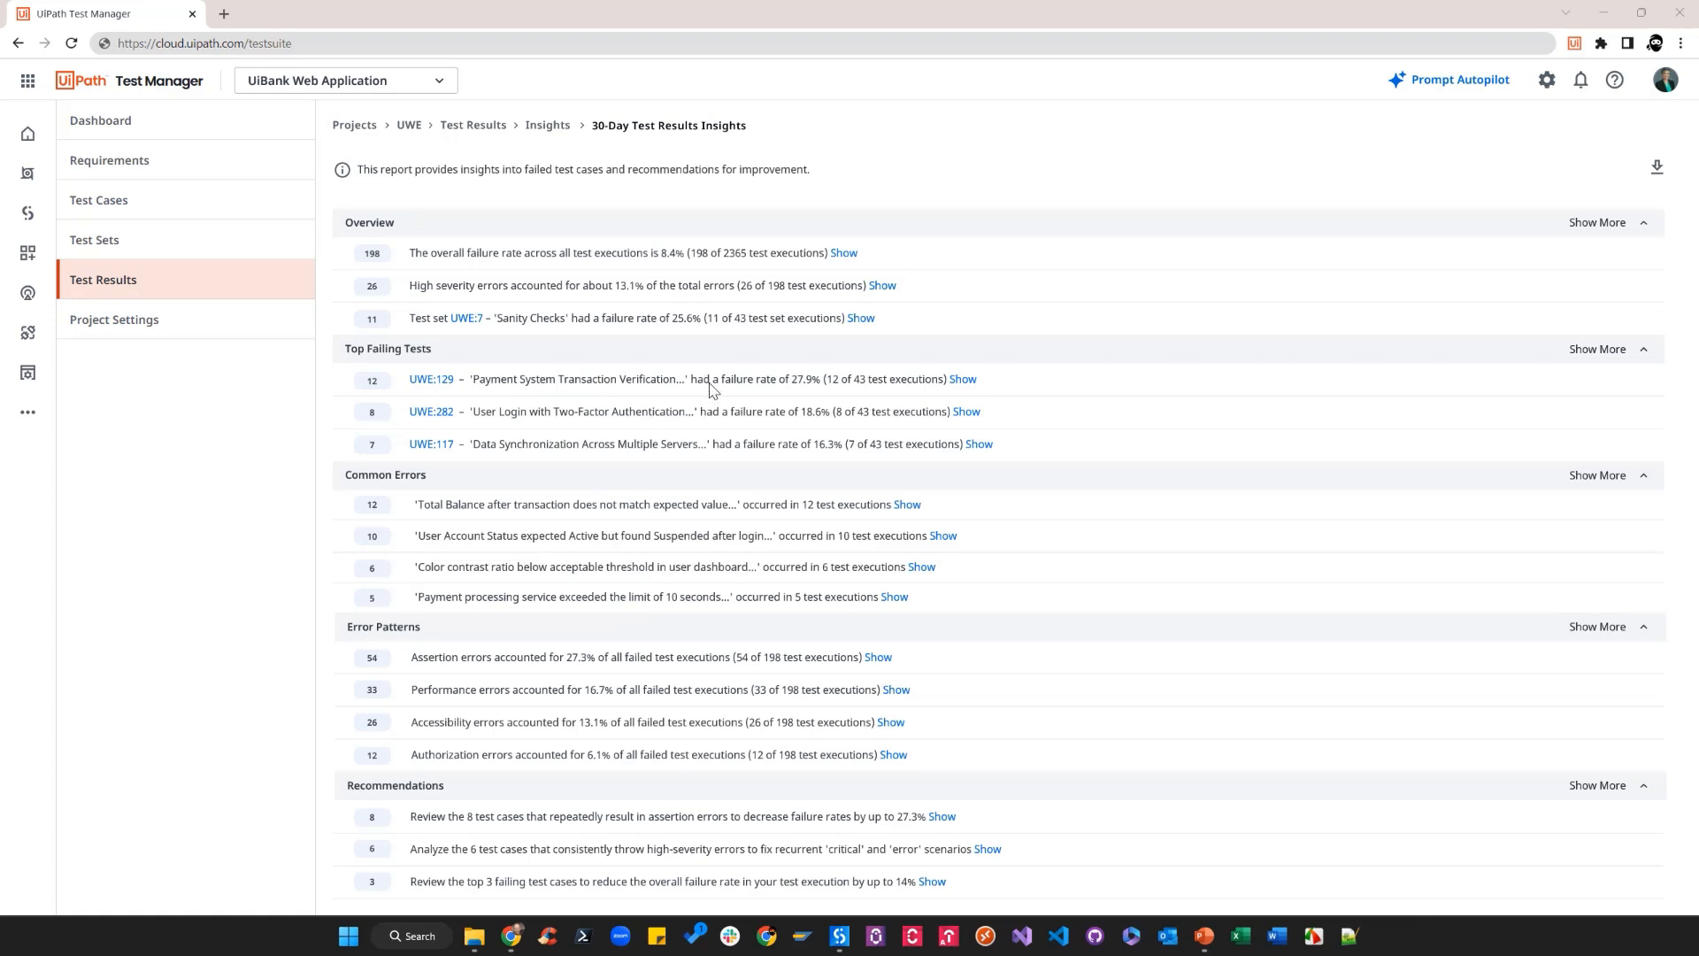
pyautogui.click(1597, 348)
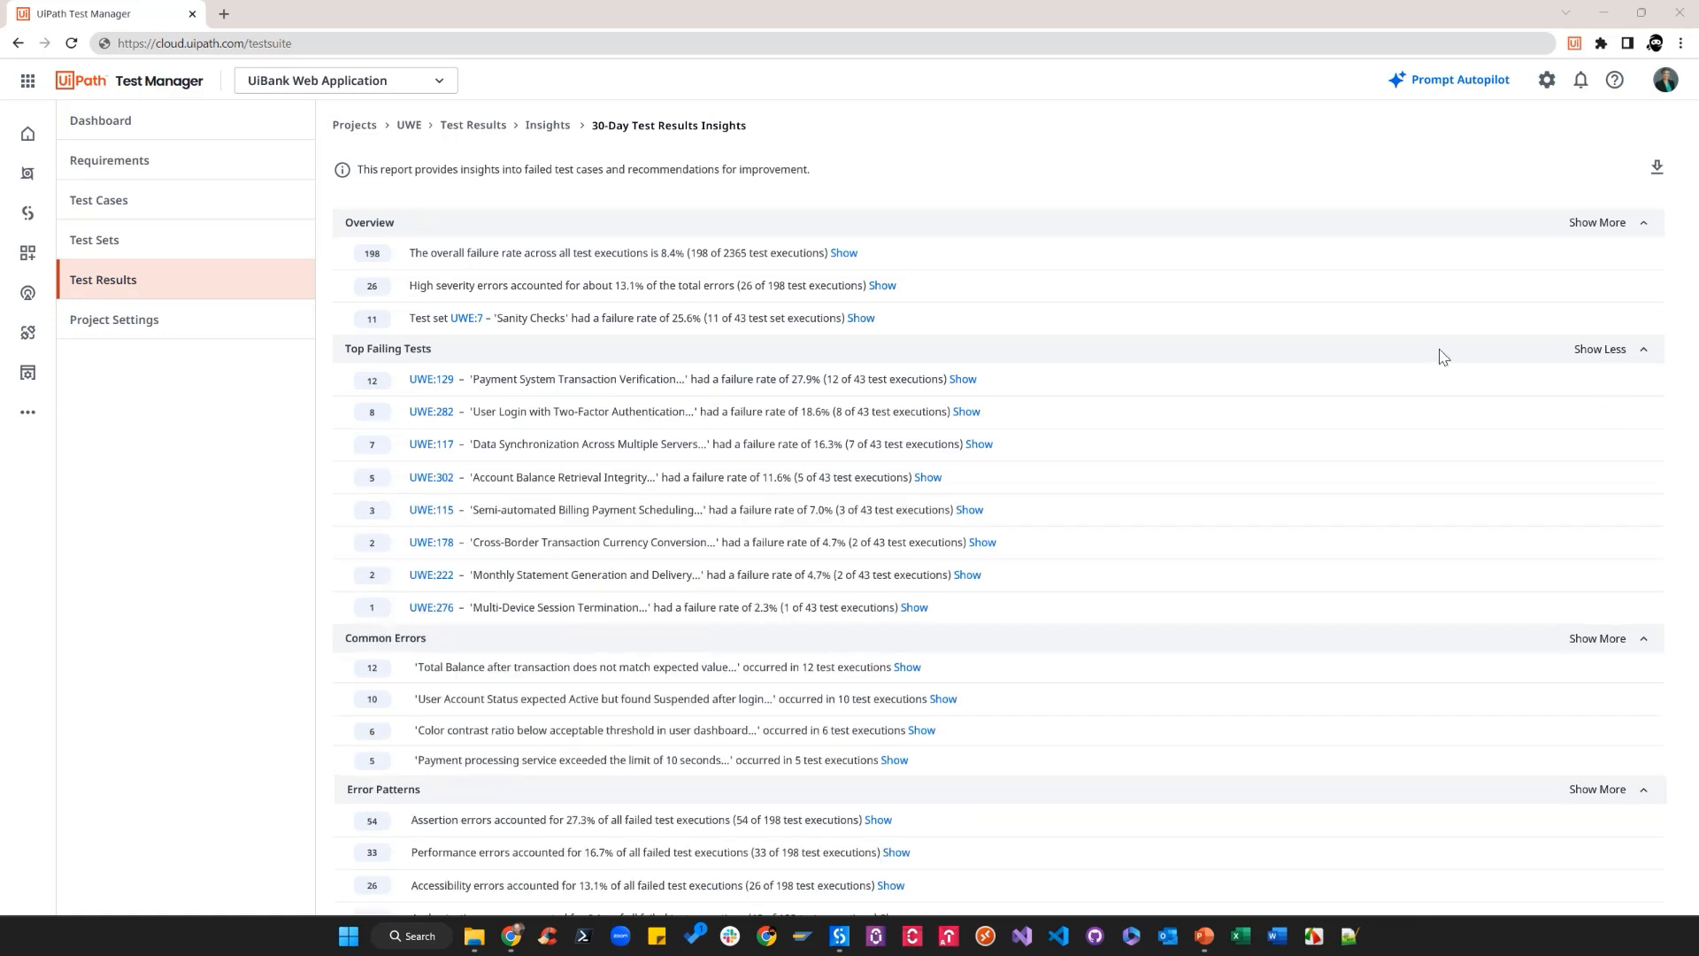
pyautogui.moveTo(1023, 588)
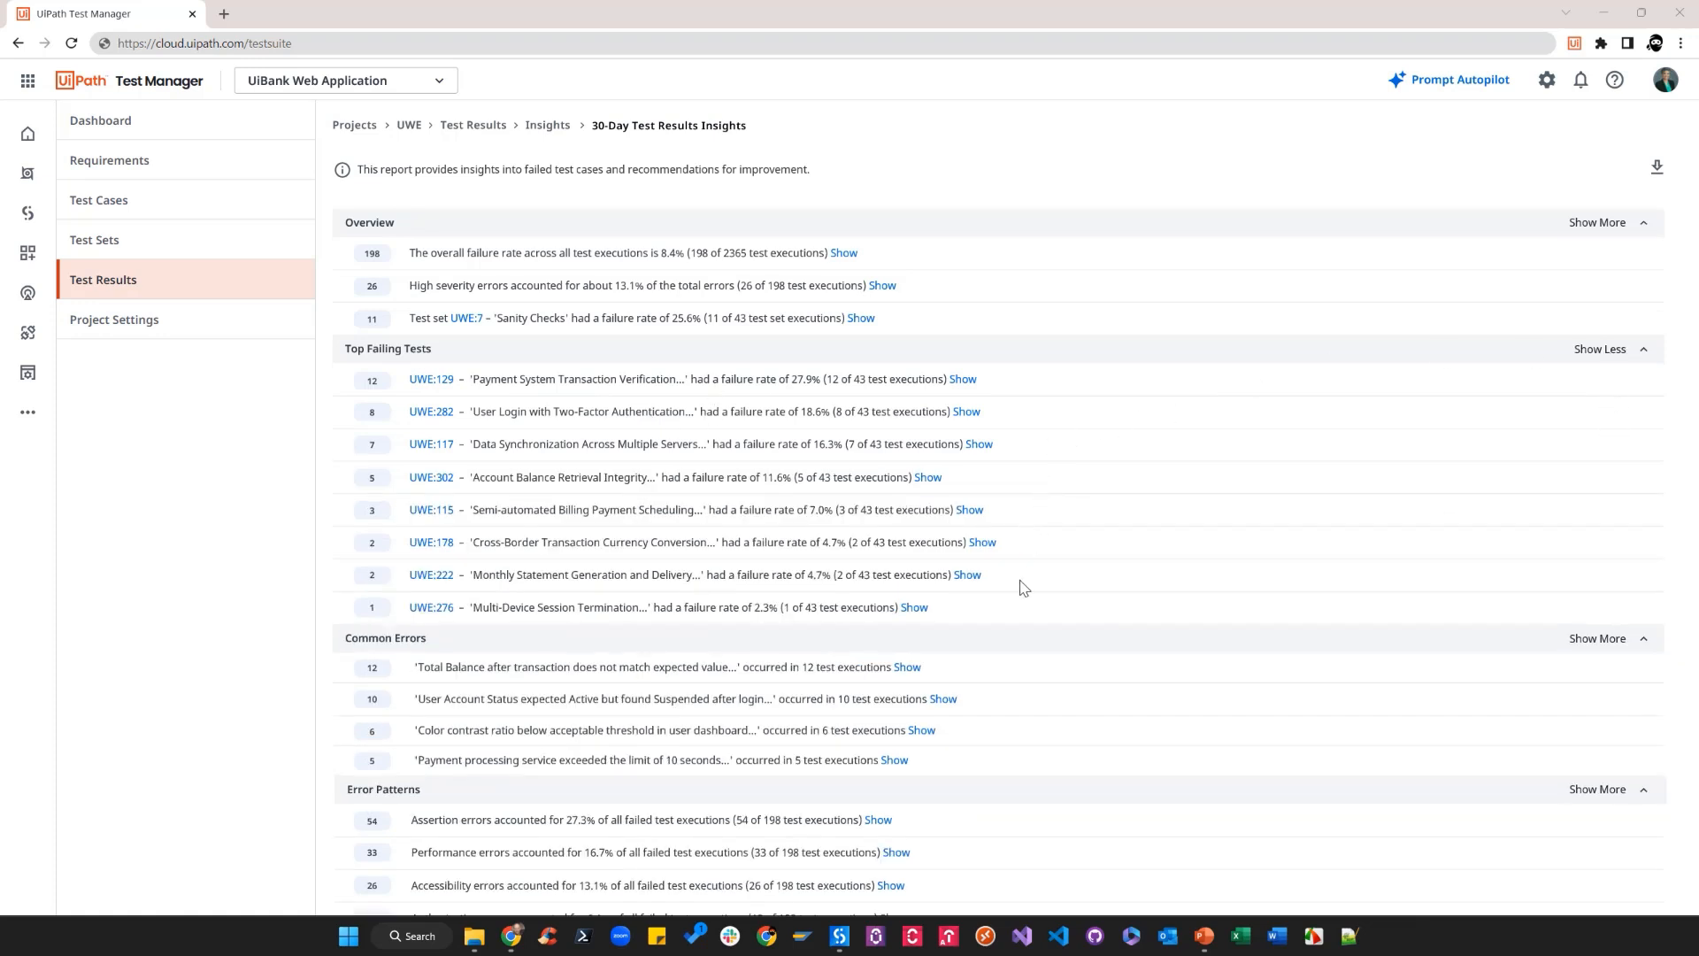
pyautogui.moveTo(971, 621)
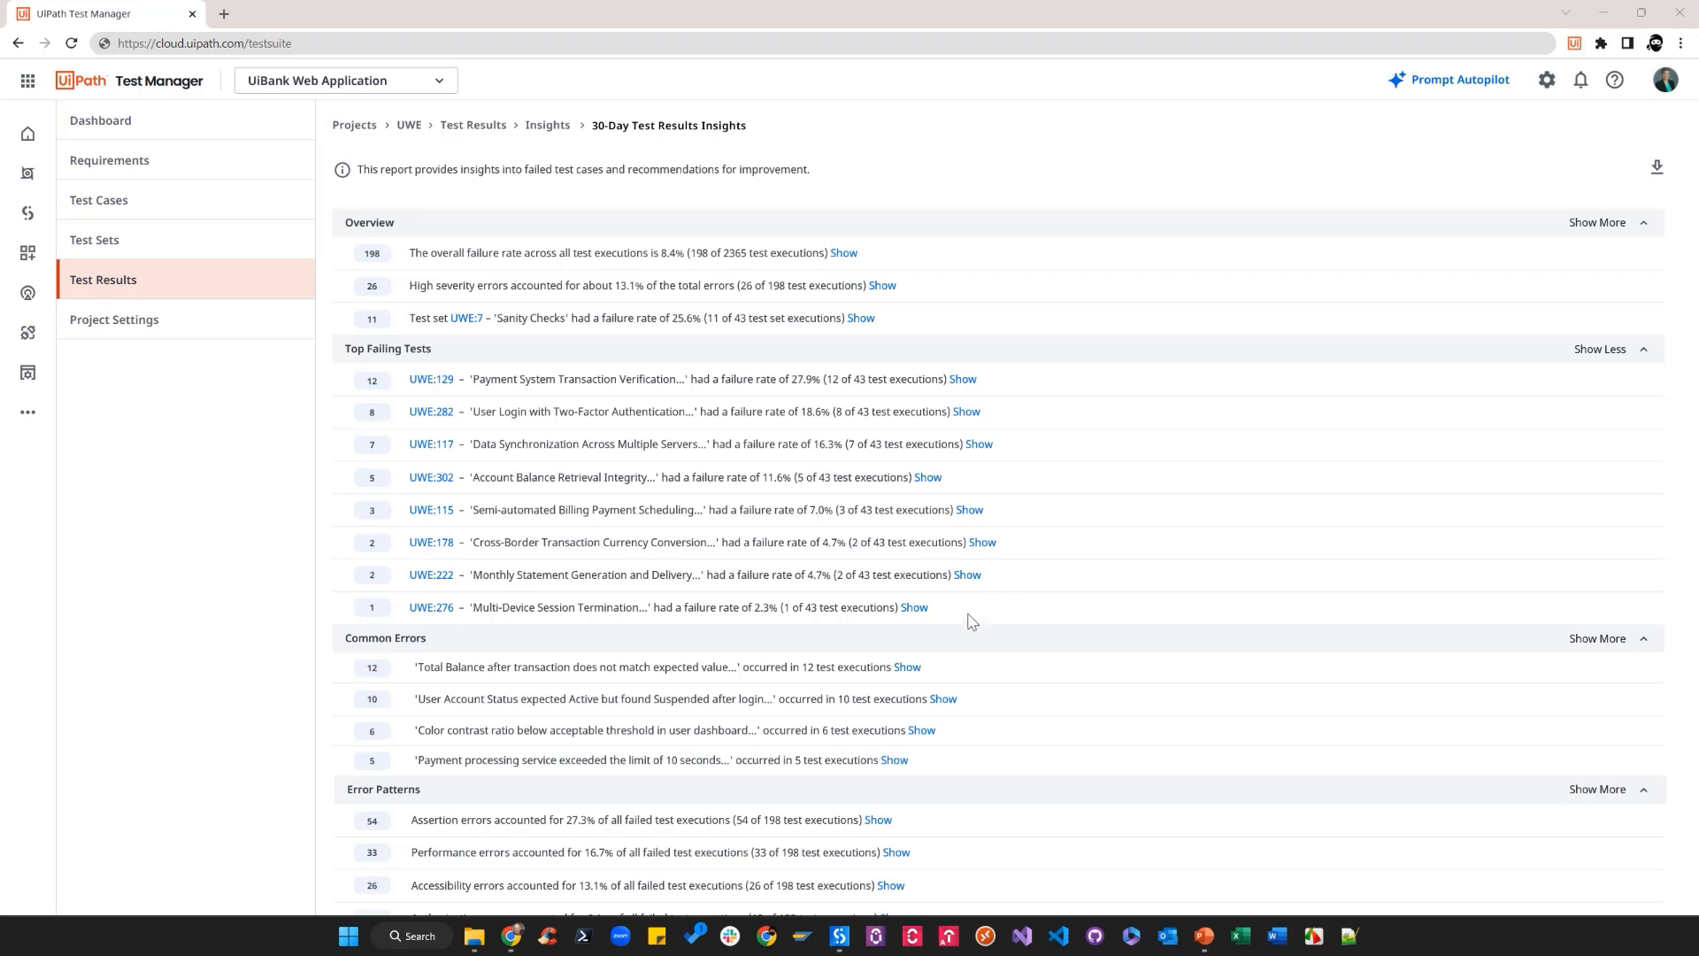